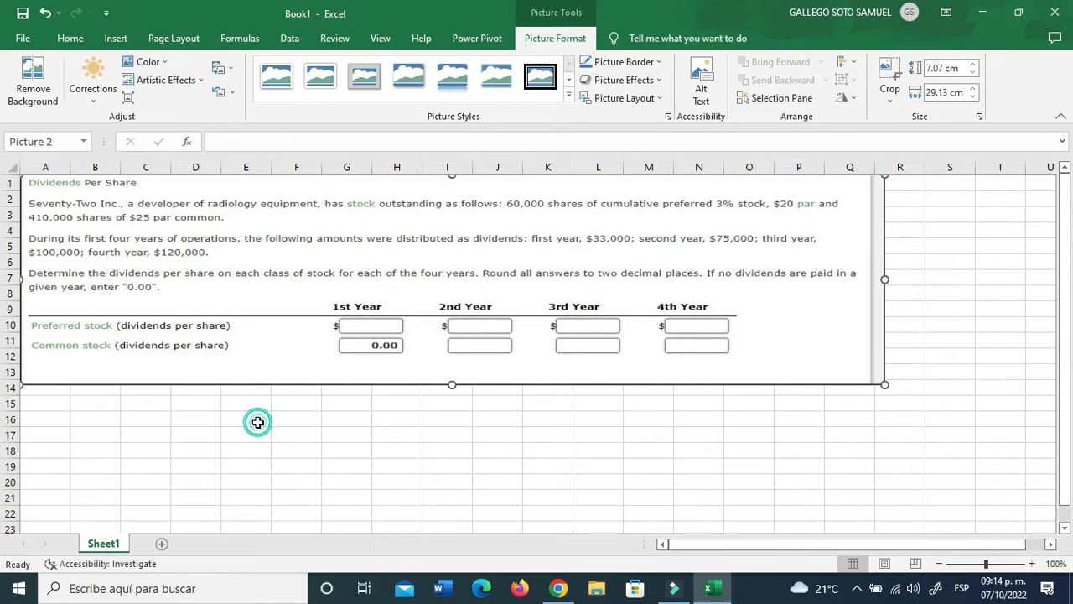
Label row 16 'Preferred stocks' in C16 with 60000 shares in D16.
{"action": "left_click", "coordinate": [195, 418]}
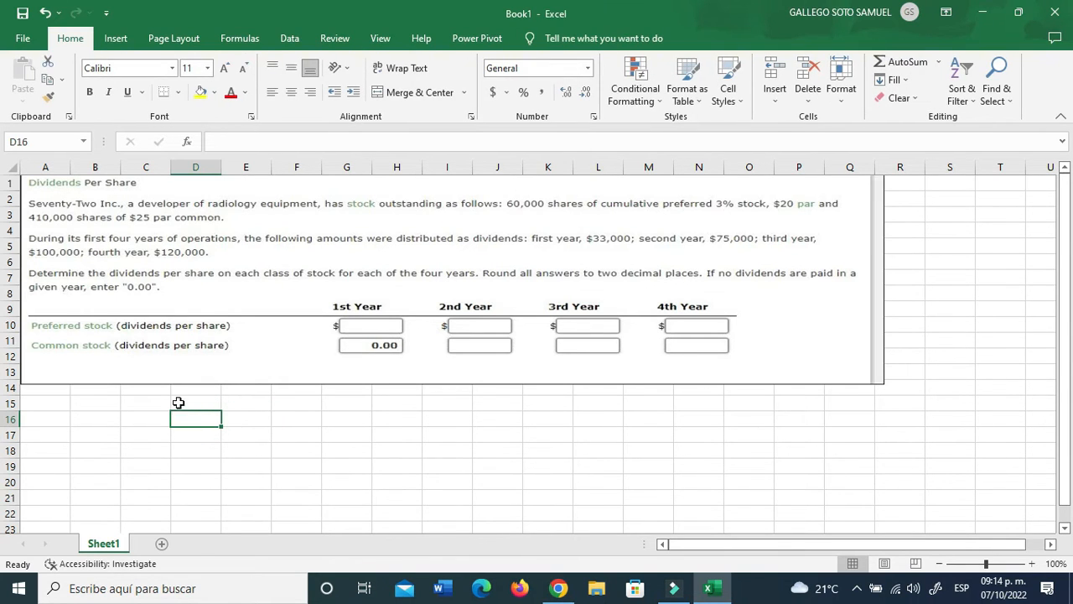
{"action": "left_click", "coordinate": [145, 403]}
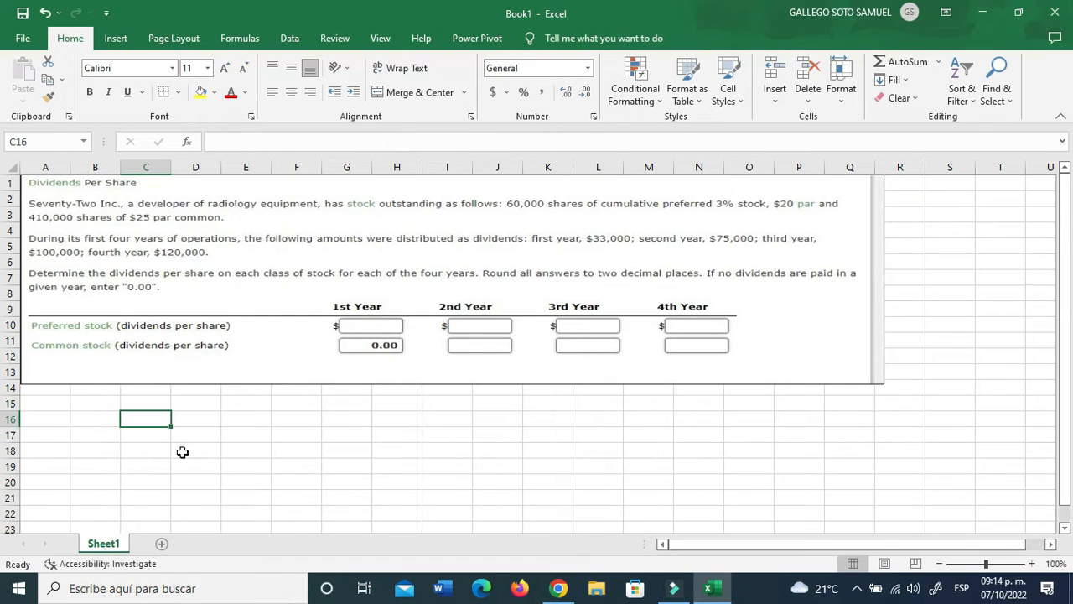
{"action": "type", "text": "Preferred st"}
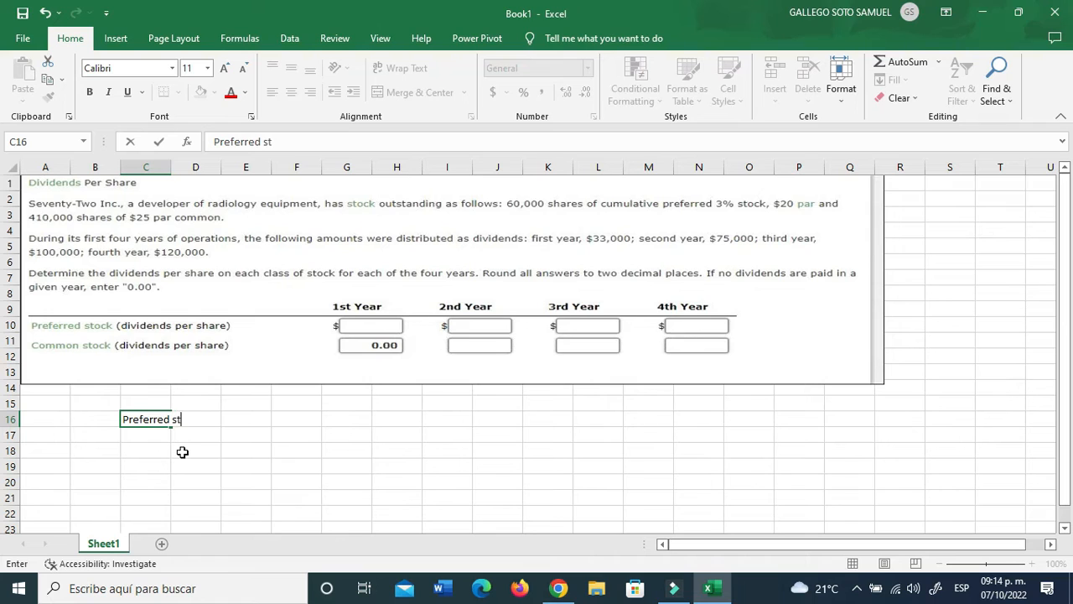
{"action": "type", "text": "ocks"}
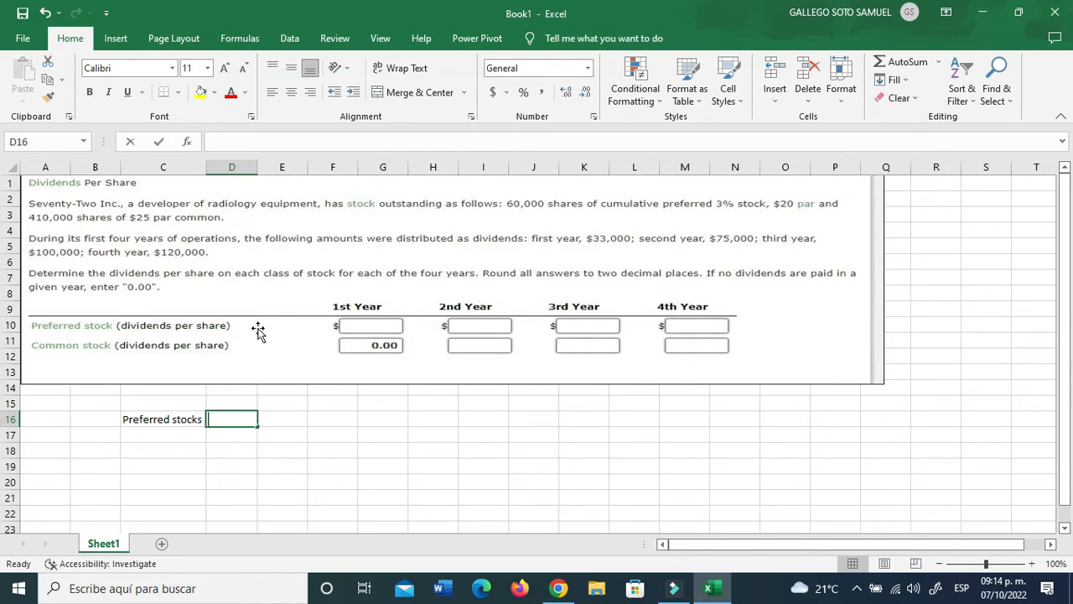
{"action": "type", "text": "60000"}
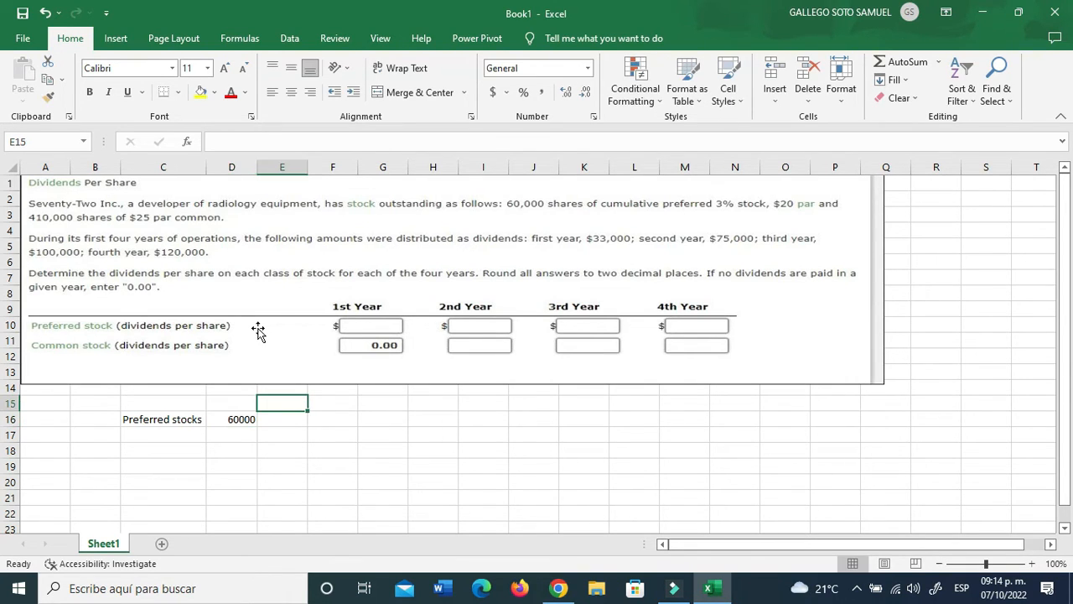
Add Shares, Price and total headings, price 20, and total =D16*E16 giving $1,200,000.
{"action": "type", "text": "Shares"}
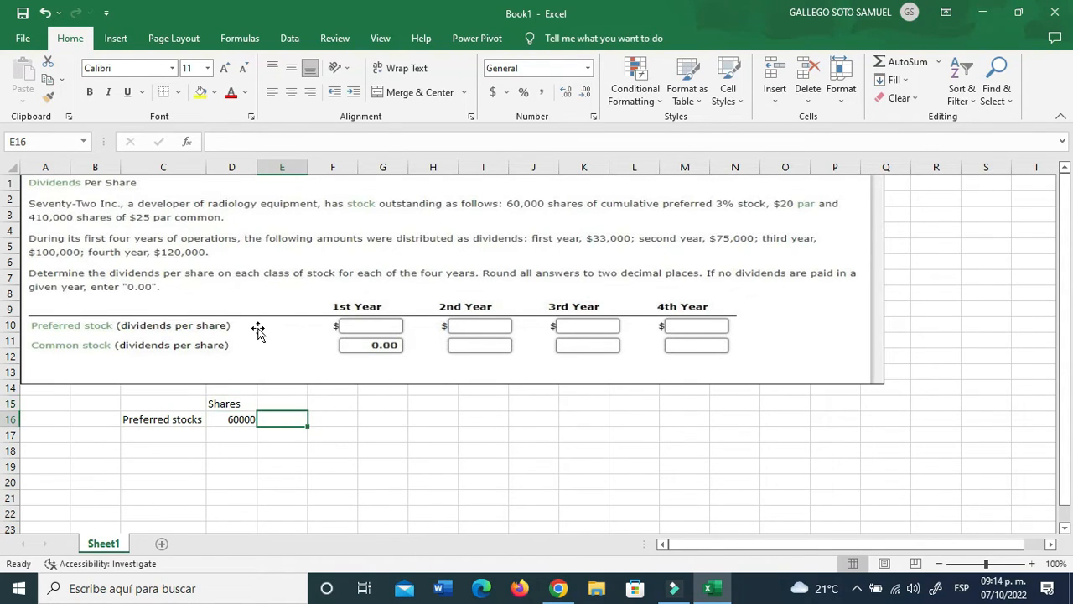
{"action": "type", "text": "Price"}
{"action": "type", "text": "20"}
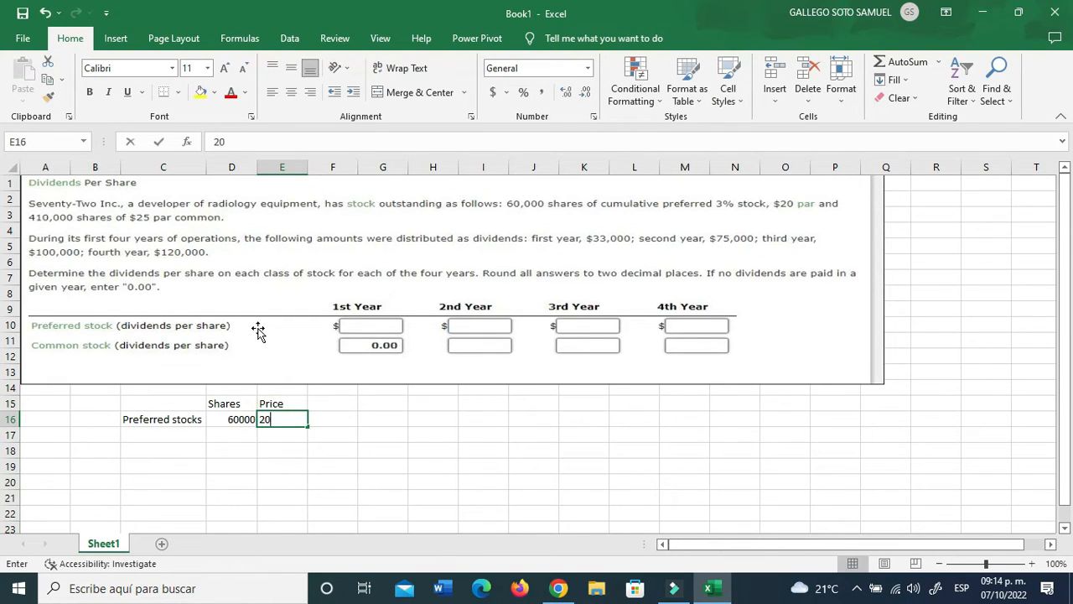
{"action": "type", "text": "tot"}
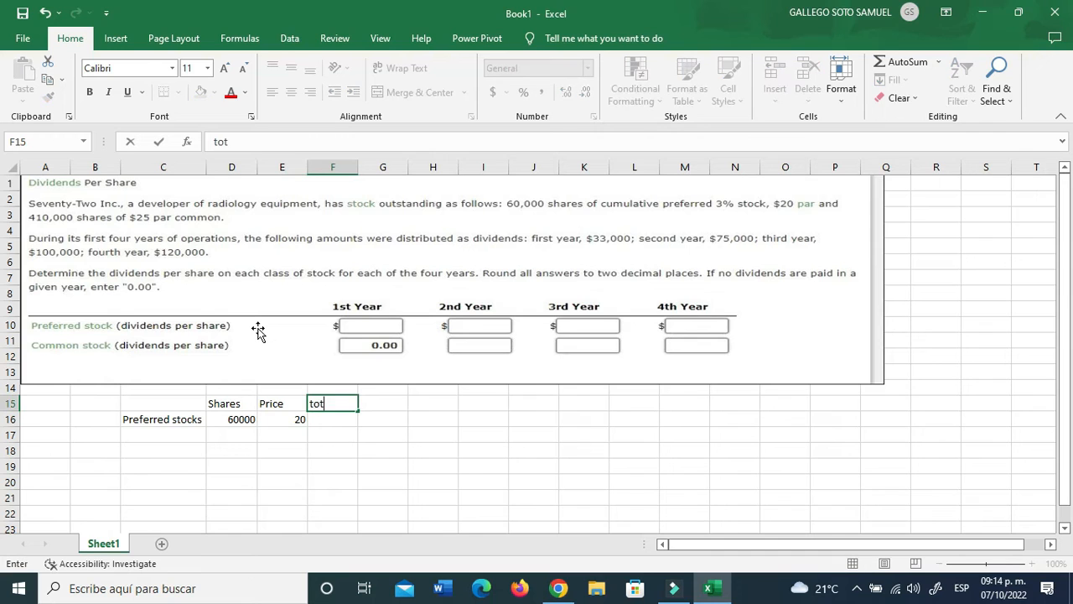
{"action": "key", "text": "enter"}
{"action": "type", "text": "+D16*E15"}
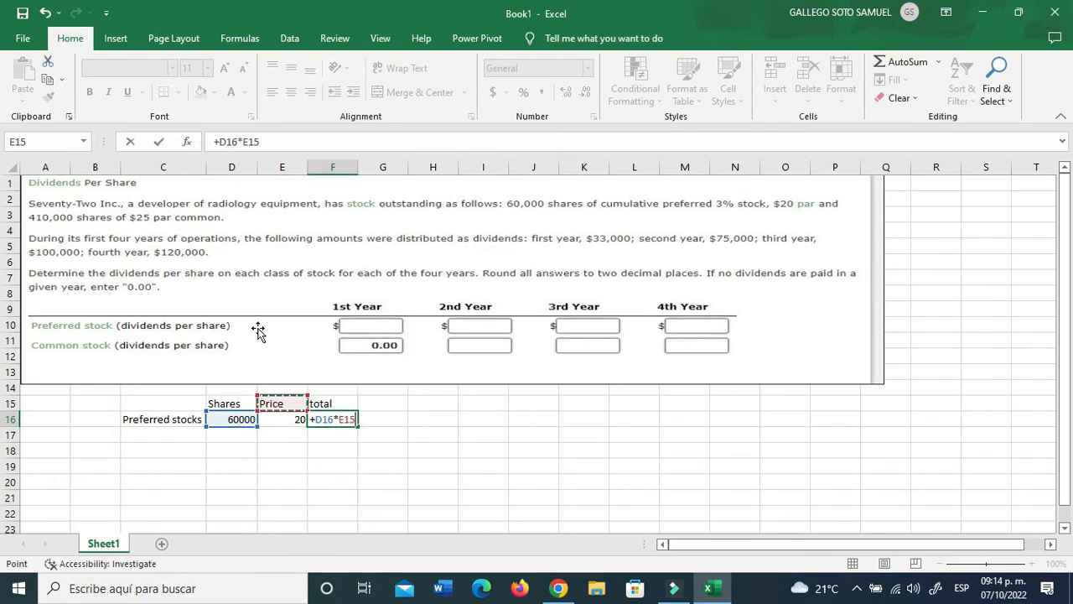
{"action": "left_click", "coordinate": [282, 418]}
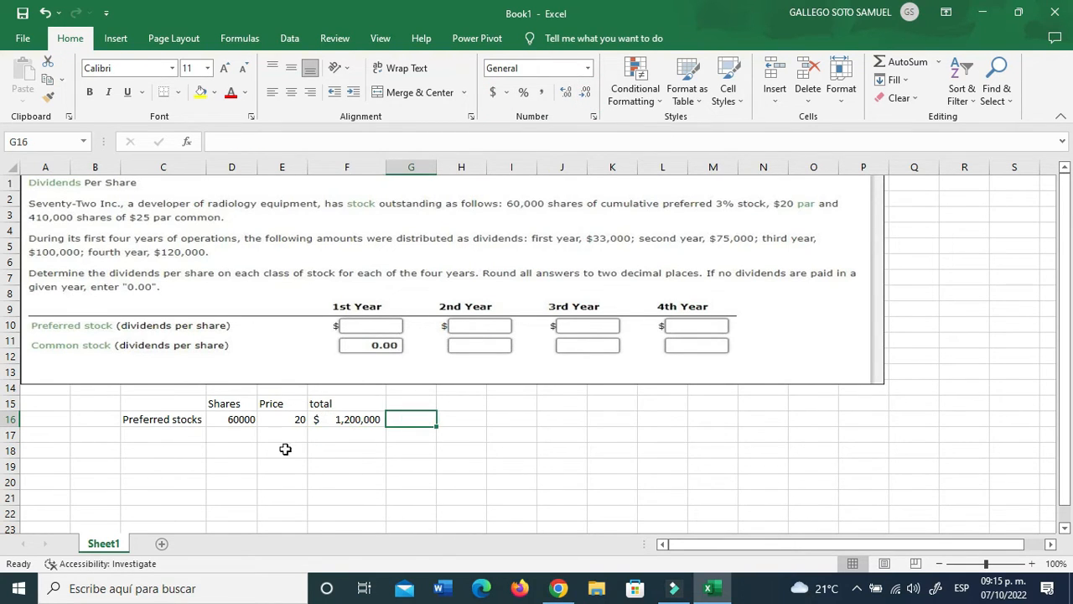
Add 'Common stocks' with 410000 shares at 25 and fill the total down to $10,250,000.
{"action": "left_click", "coordinate": [163, 433]}
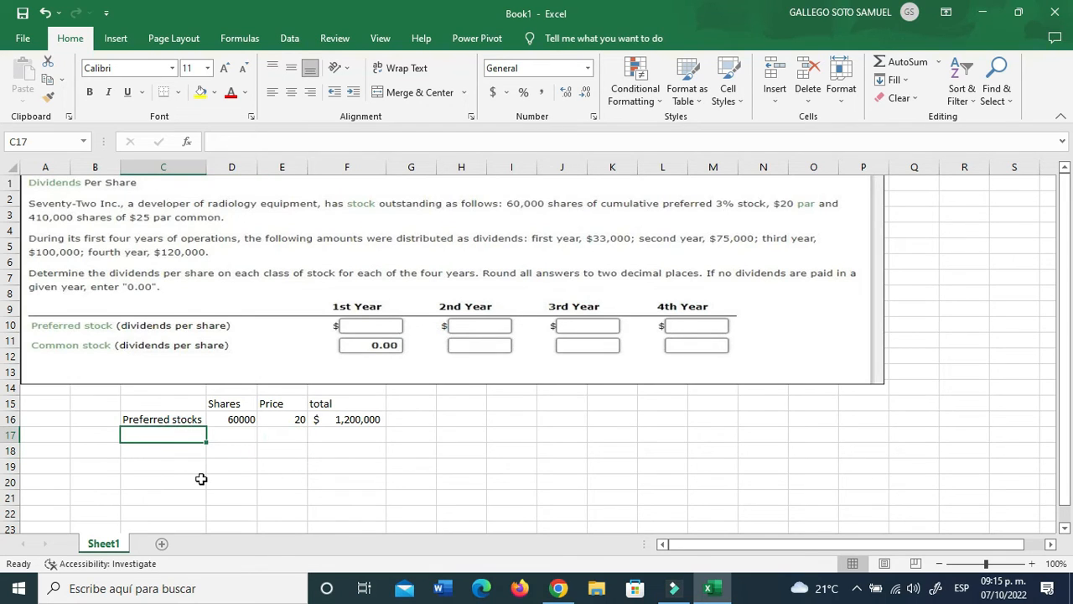
{"action": "type", "text": "Commno"}
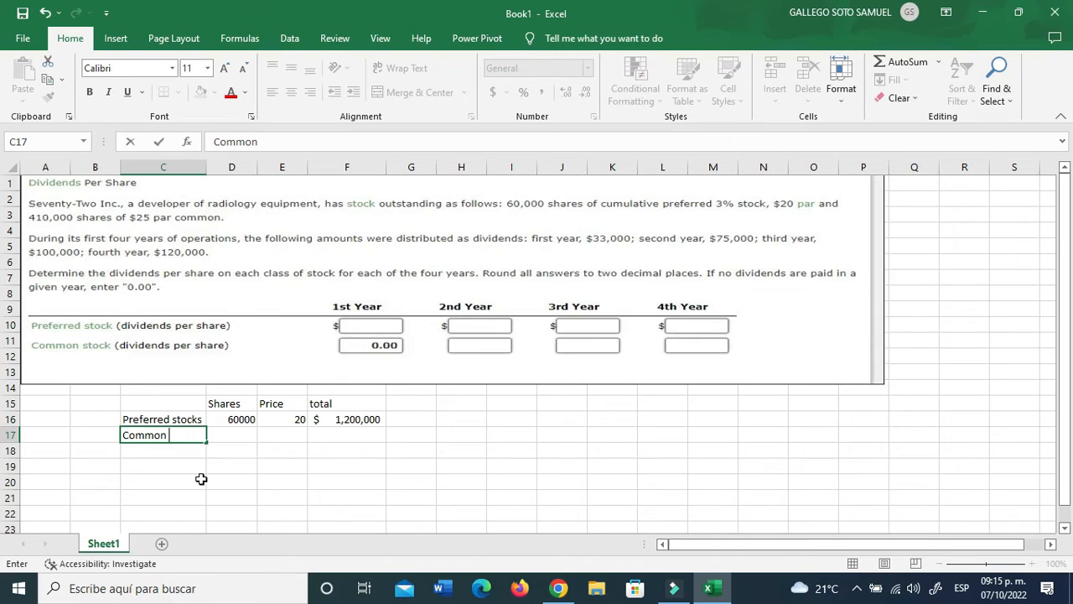
{"action": "type", "text": "stocks"}
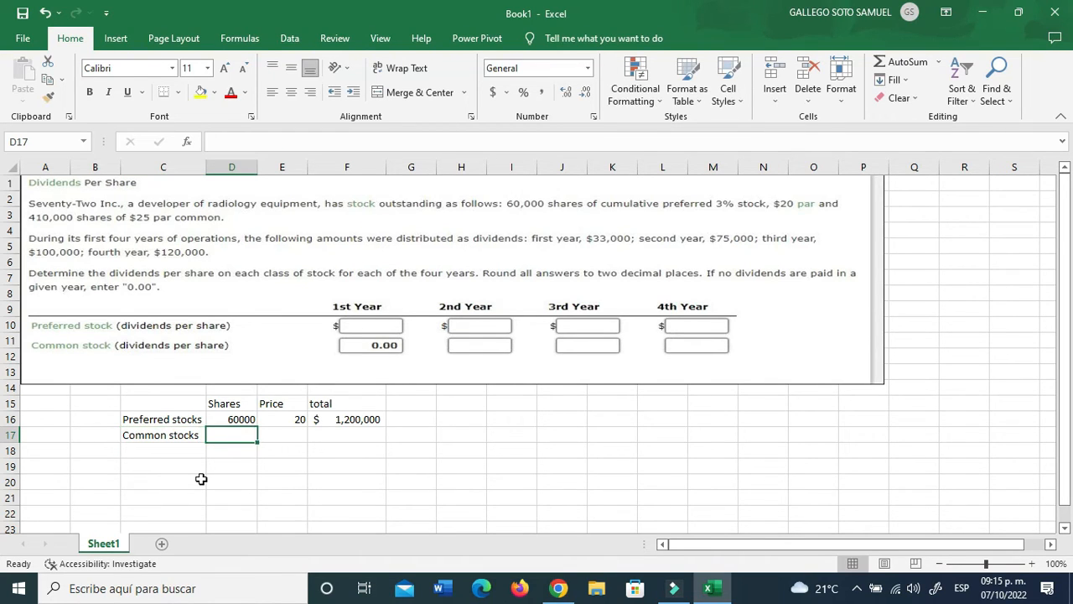
{"action": "type", "text": "410"}
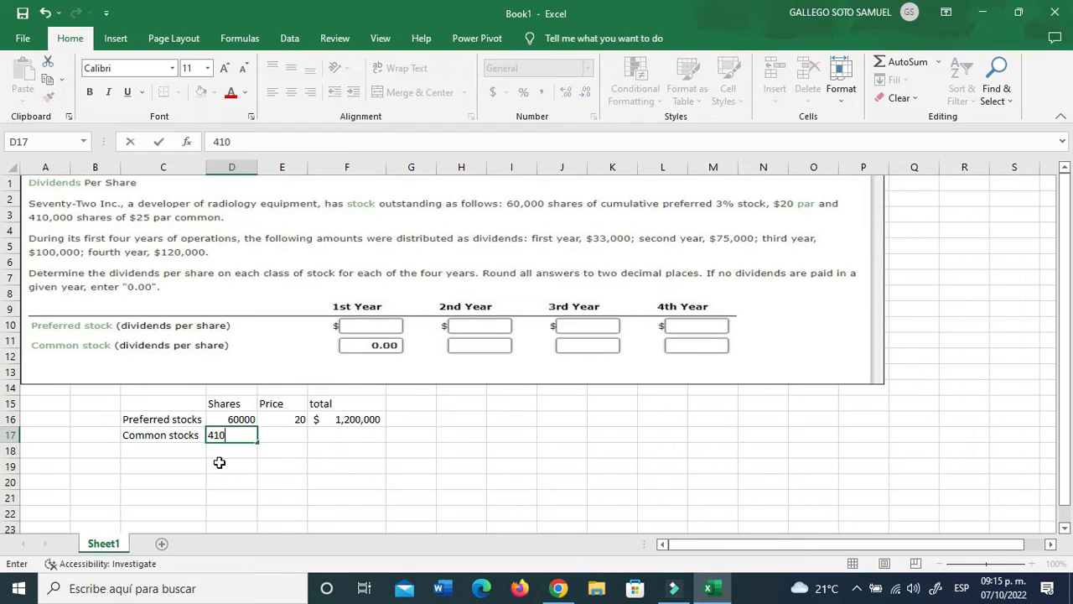
{"action": "type", "text": "25"}
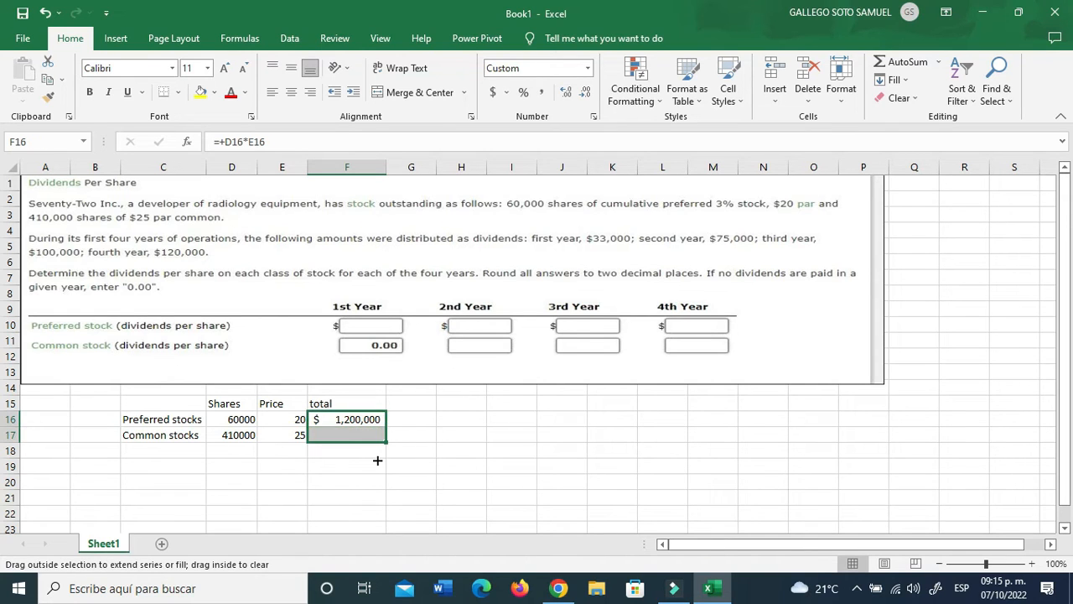
{"action": "left_click_drag", "start_coordinate": [346, 419], "coordinate": [346, 434]}
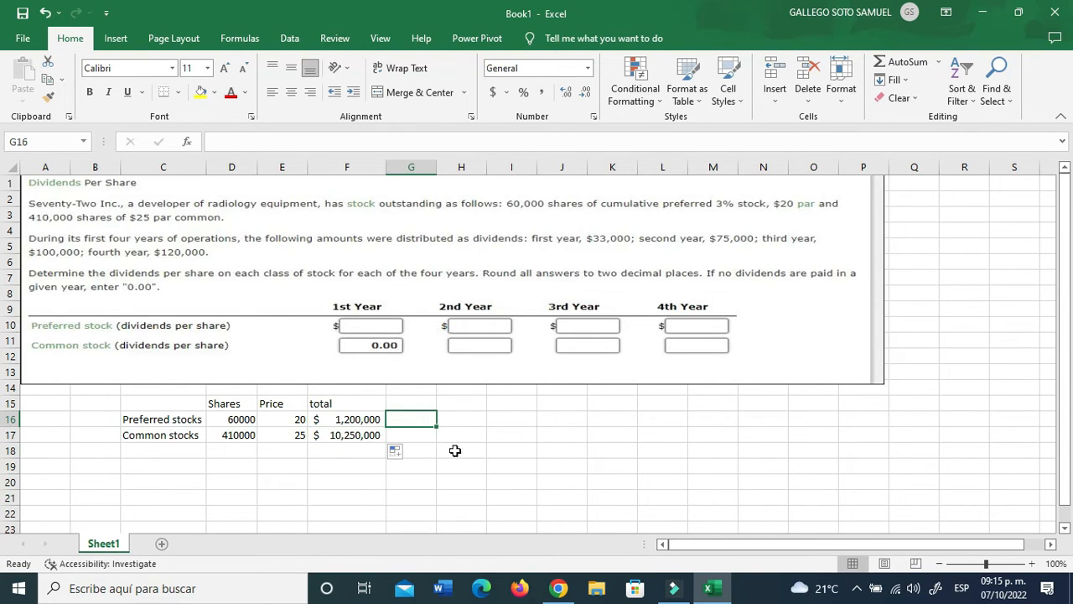
Add a Dividend heading in G15 and a 3% rate for Preferred stocks in G16.
{"action": "left_click", "coordinate": [411, 404]}
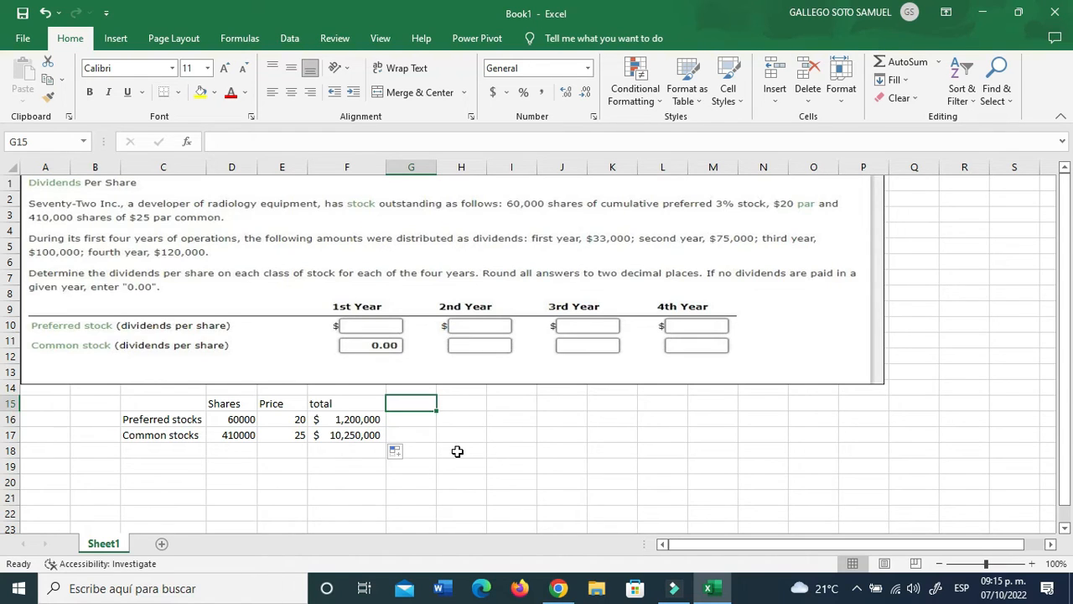
{"action": "type", "text": "Divi"}
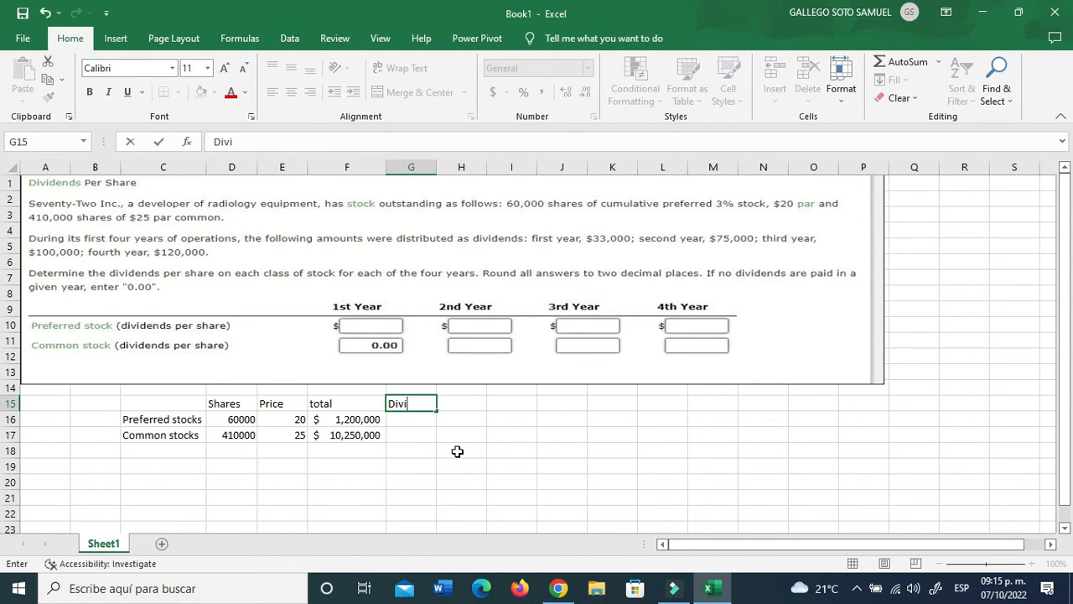
{"action": "key", "text": "enter"}
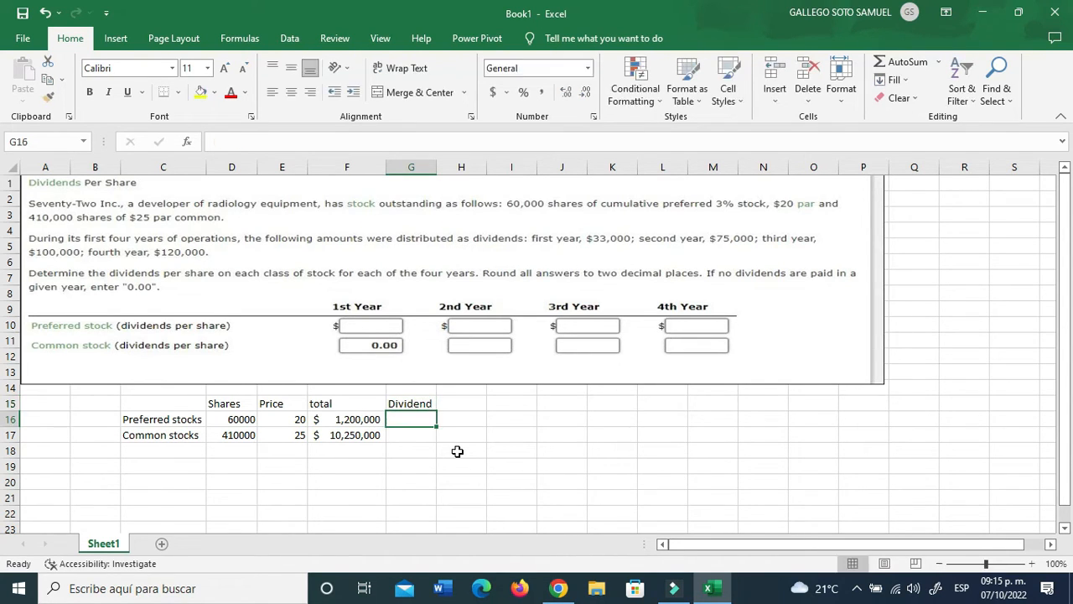
{"action": "type", "text": "3%"}
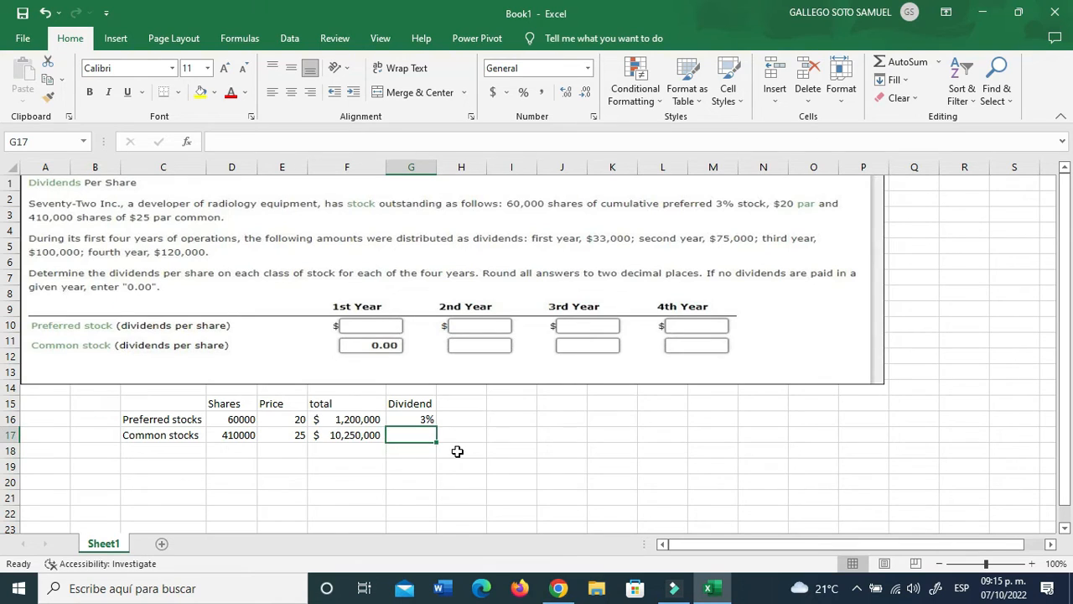
{"action": "left_click", "coordinate": [411, 466]}
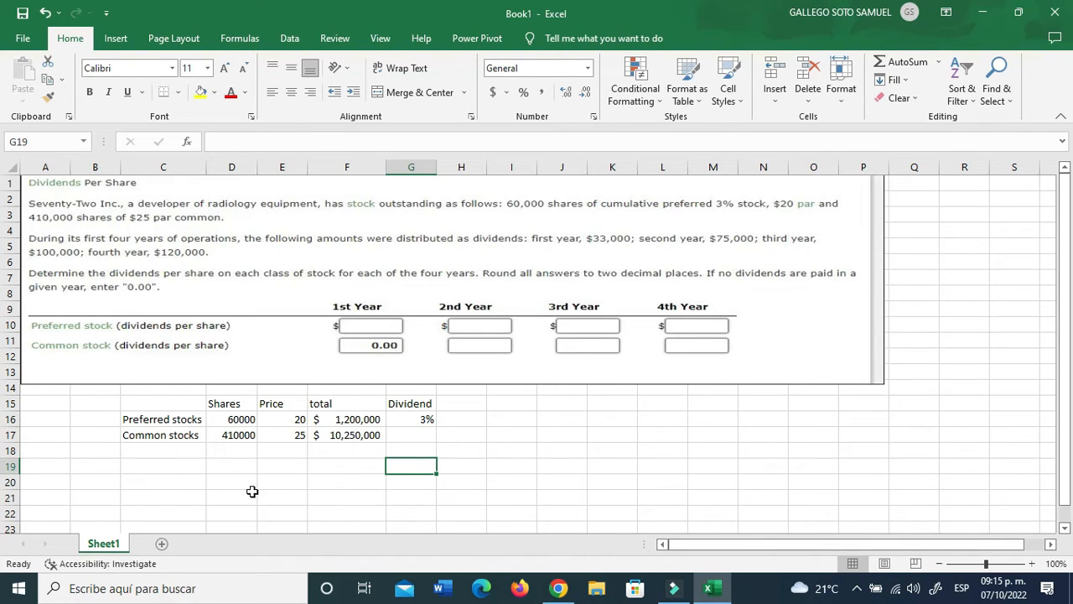
{"action": "mouse_move", "coordinate": [365, 456]}
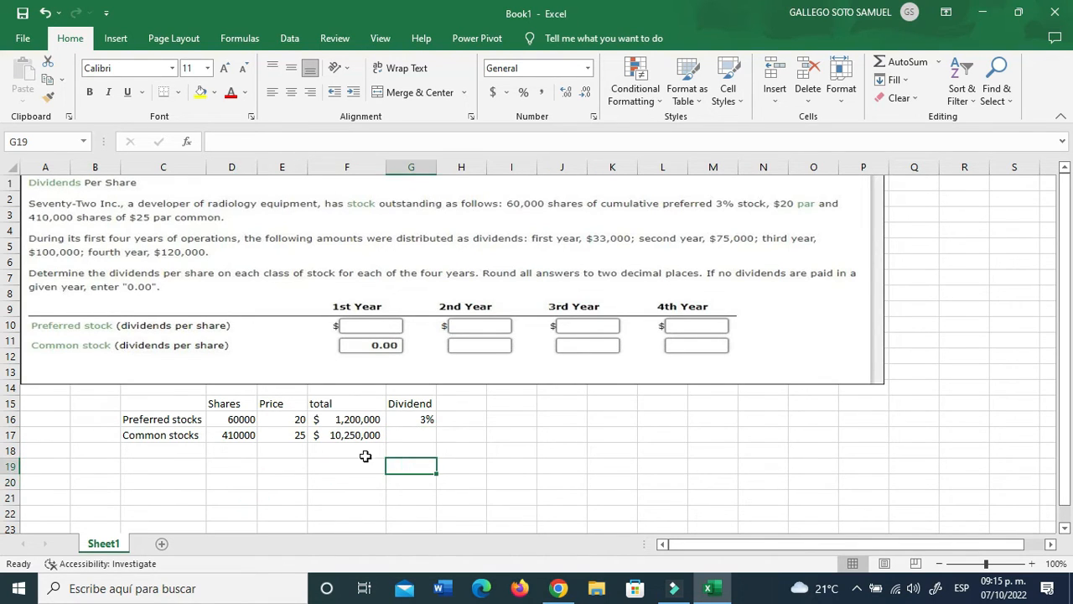
Copy the Preferred and Common stocks labels down below the table.
{"action": "left_click_drag", "start_coordinate": [162, 420], "coordinate": [163, 435]}
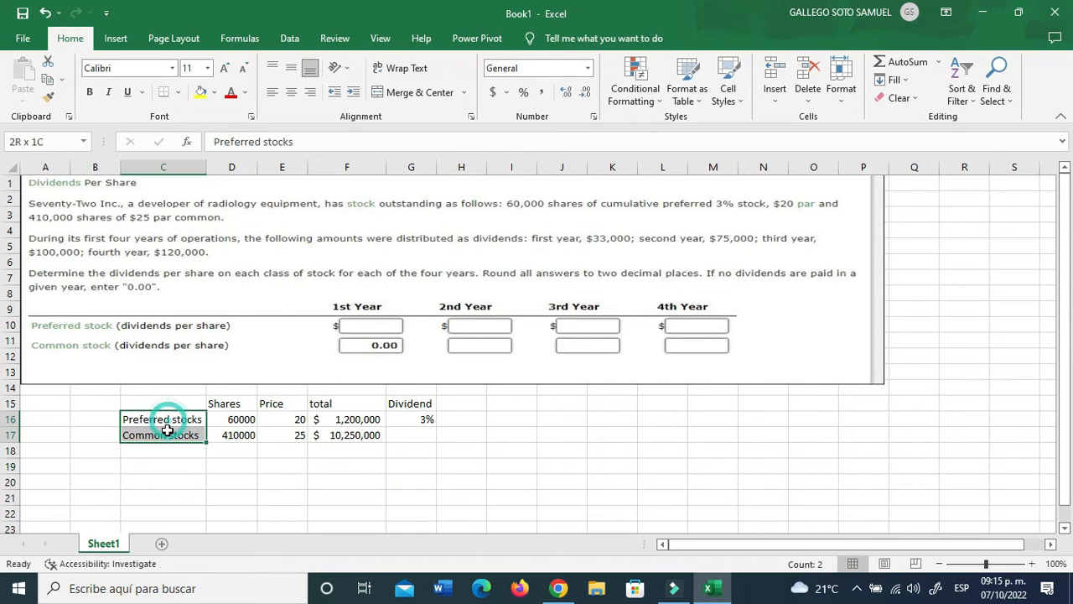
{"action": "left_click", "coordinate": [162, 418]}
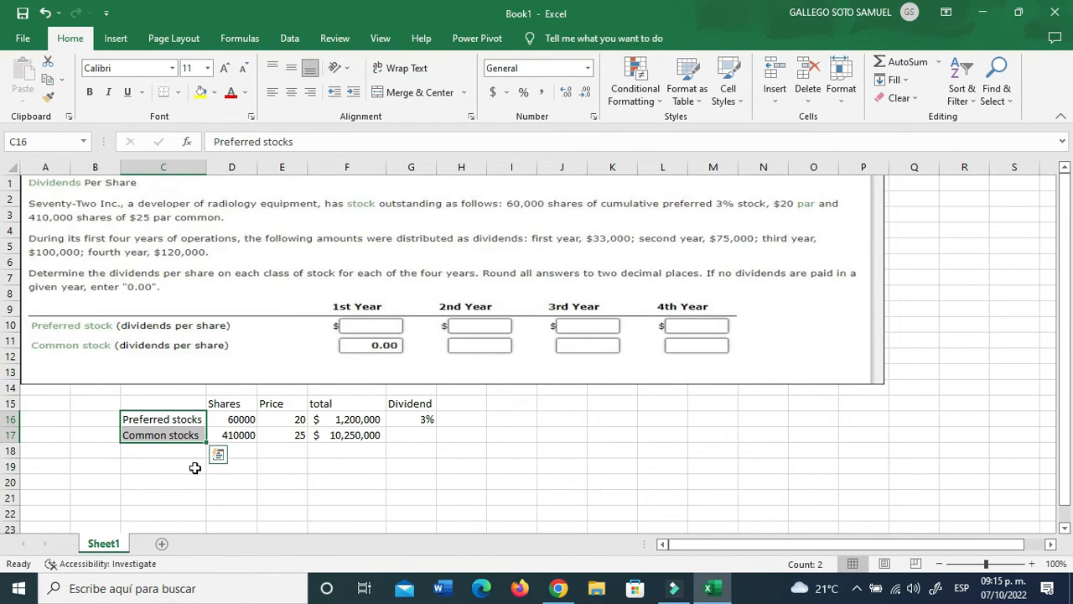
{"action": "left_click", "coordinate": [163, 465]}
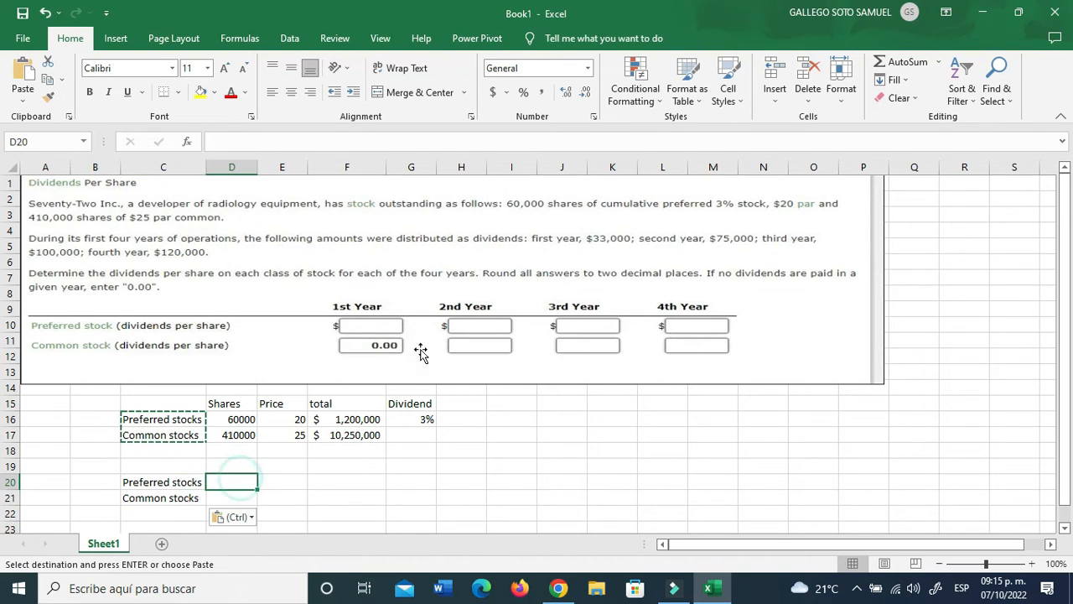
Label year columns 1st through 4th in row 19 and insert a blank row above Preferred stocks.
{"action": "left_click", "coordinate": [346, 466]}
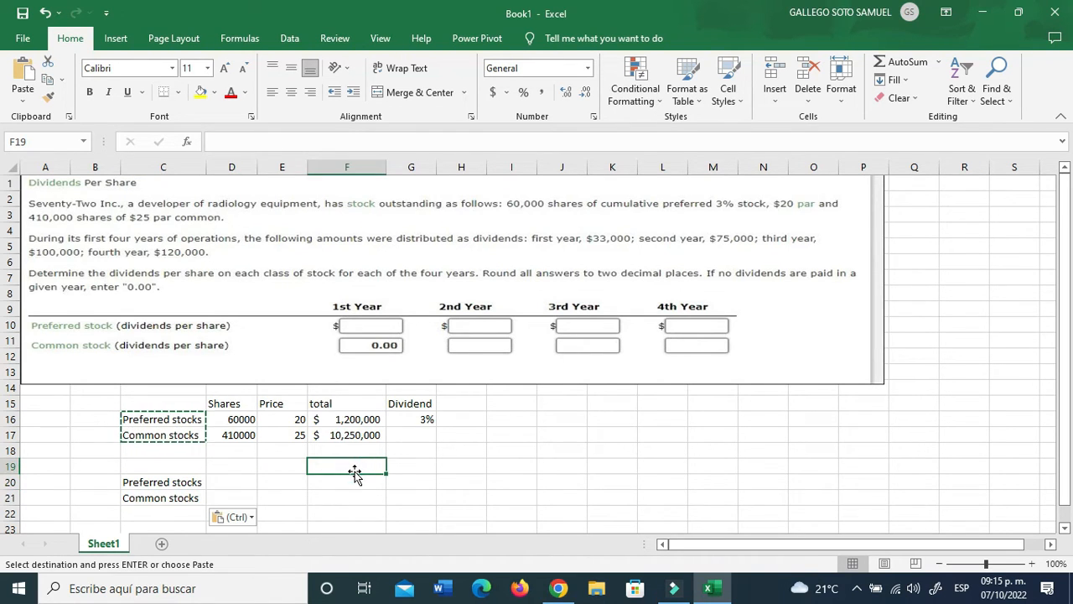
{"action": "type", "text": "1st"}
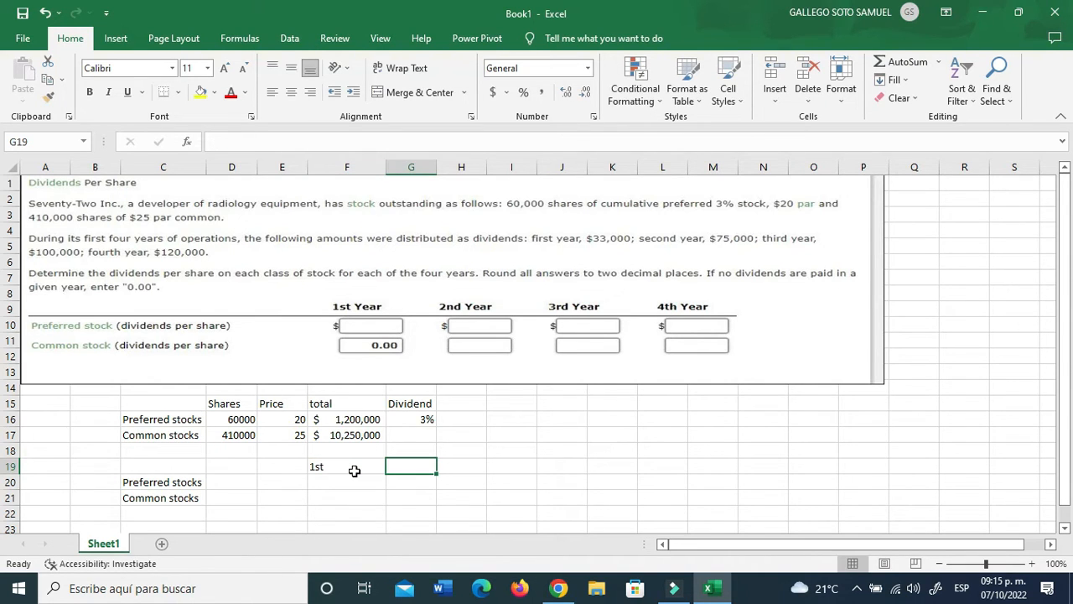
{"action": "type", "text": "2d"}
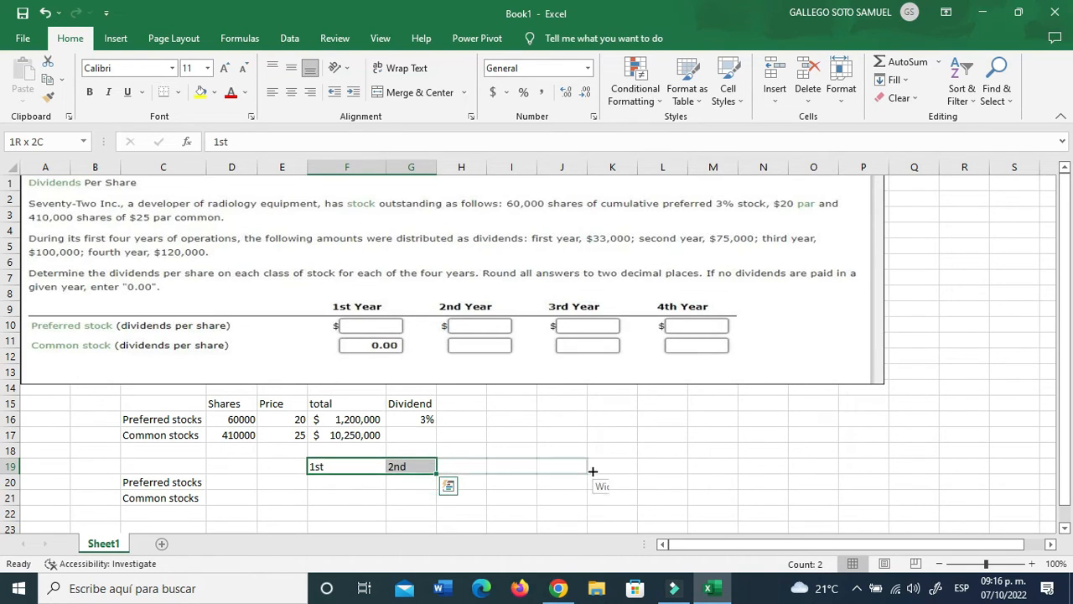
{"action": "left_click_drag", "start_coordinate": [434, 467], "coordinate": [537, 466]}
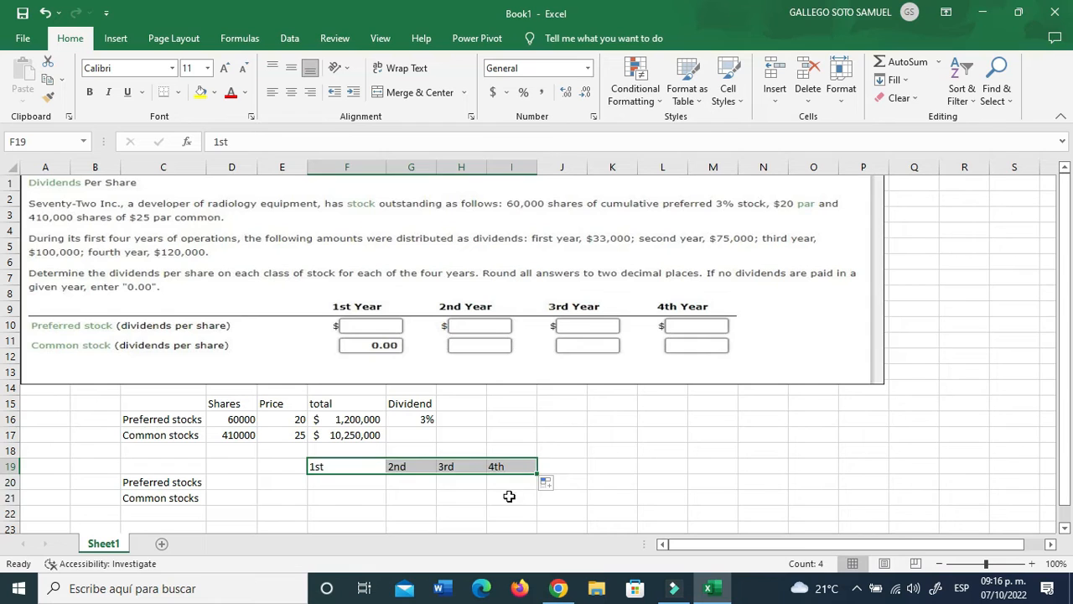
{"action": "left_click", "coordinate": [347, 483]}
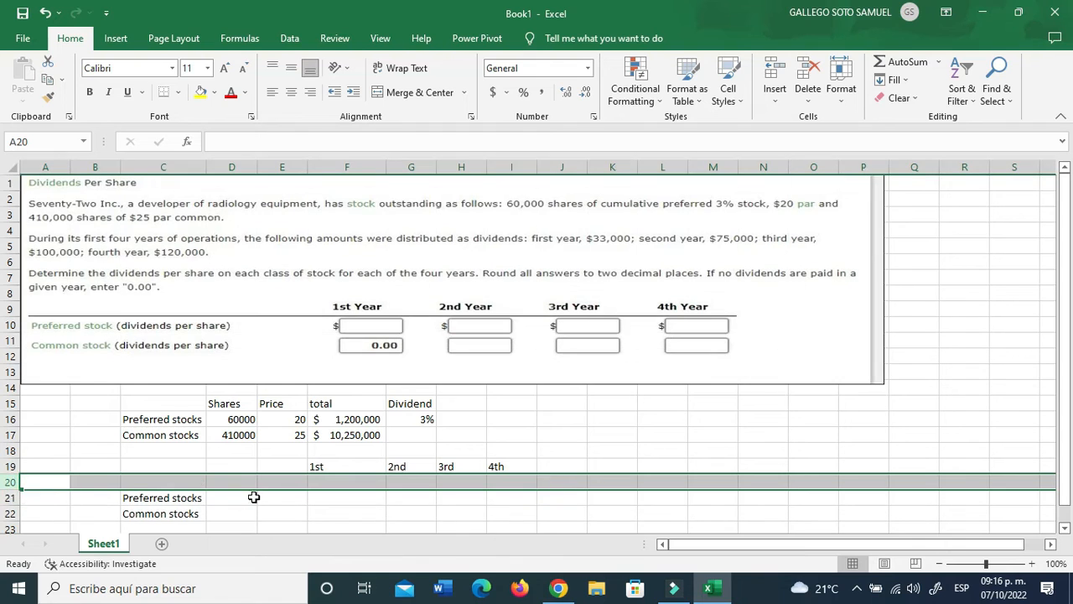
Label the new row 'Total dividend' in C20.
{"action": "type", "text": "T"}
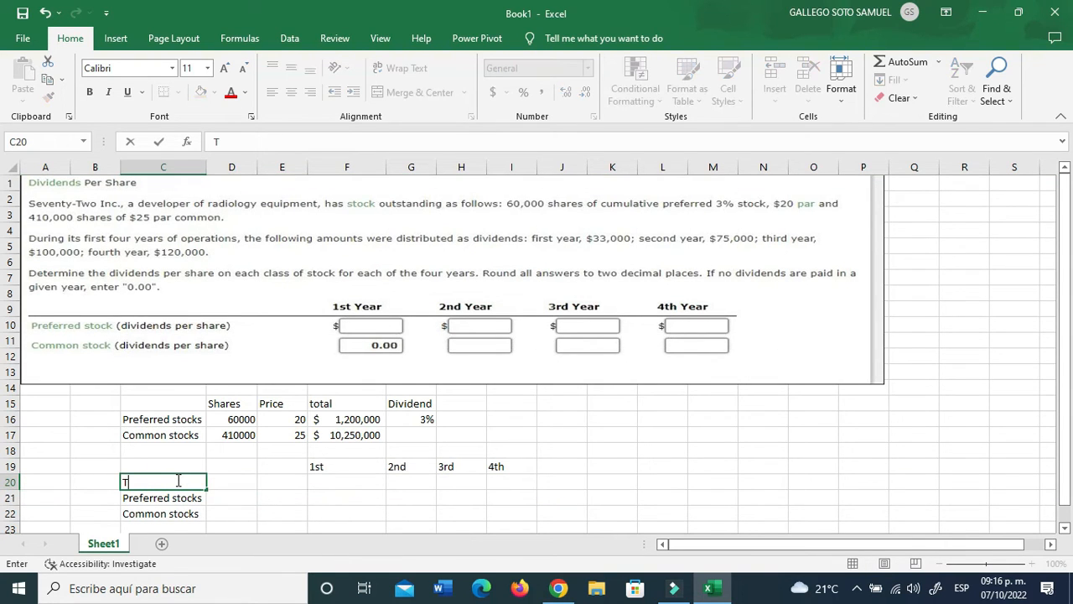
{"action": "type", "text": "otal"}
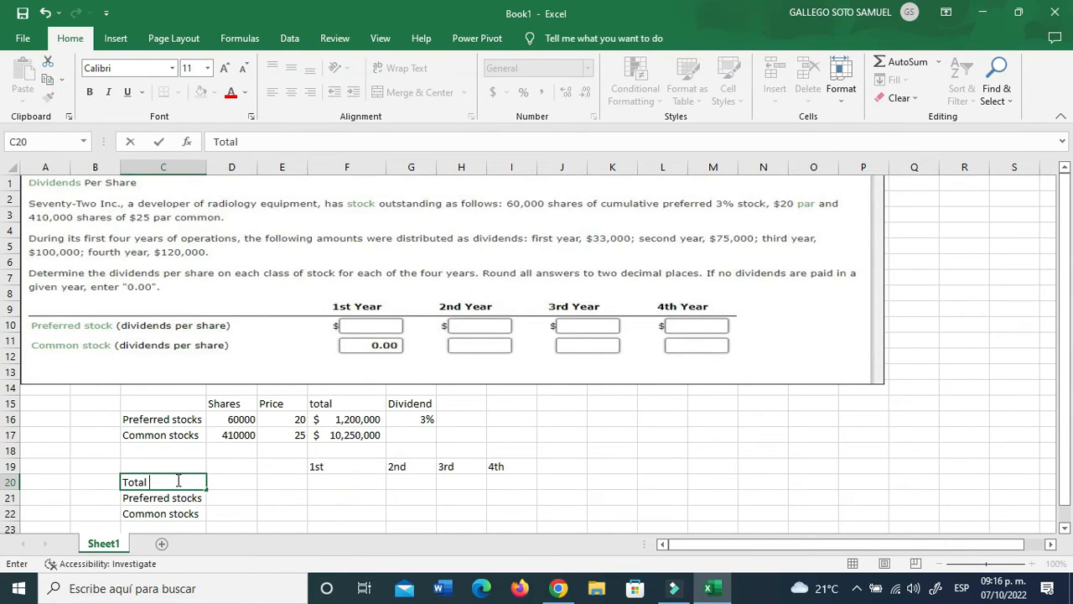
{"action": "type", "text": "divie"}
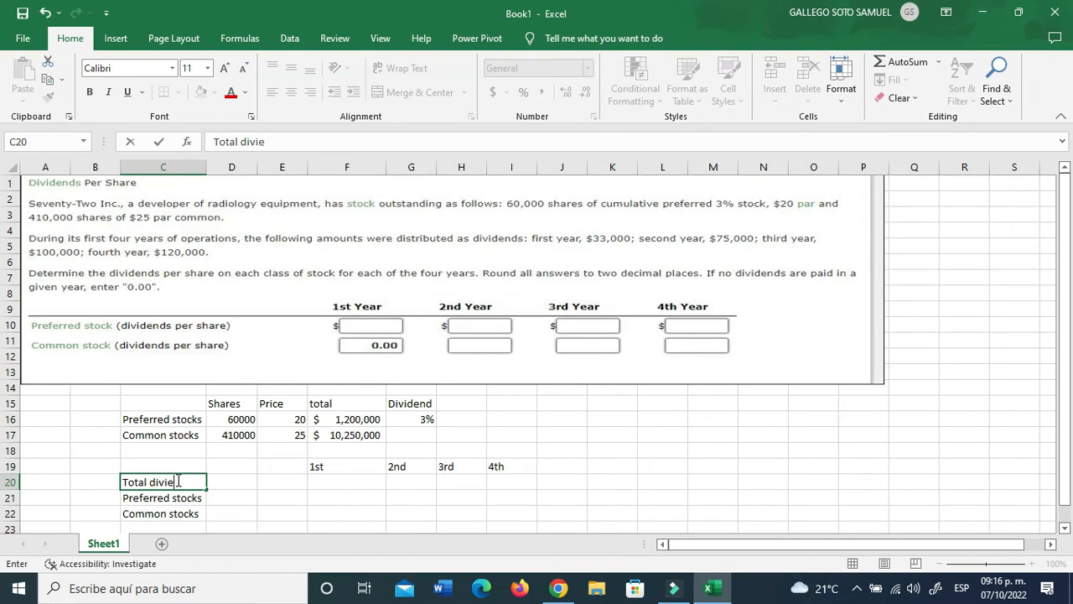
{"action": "key", "text": "Backspace"}
{"action": "type", "text": "dend"}
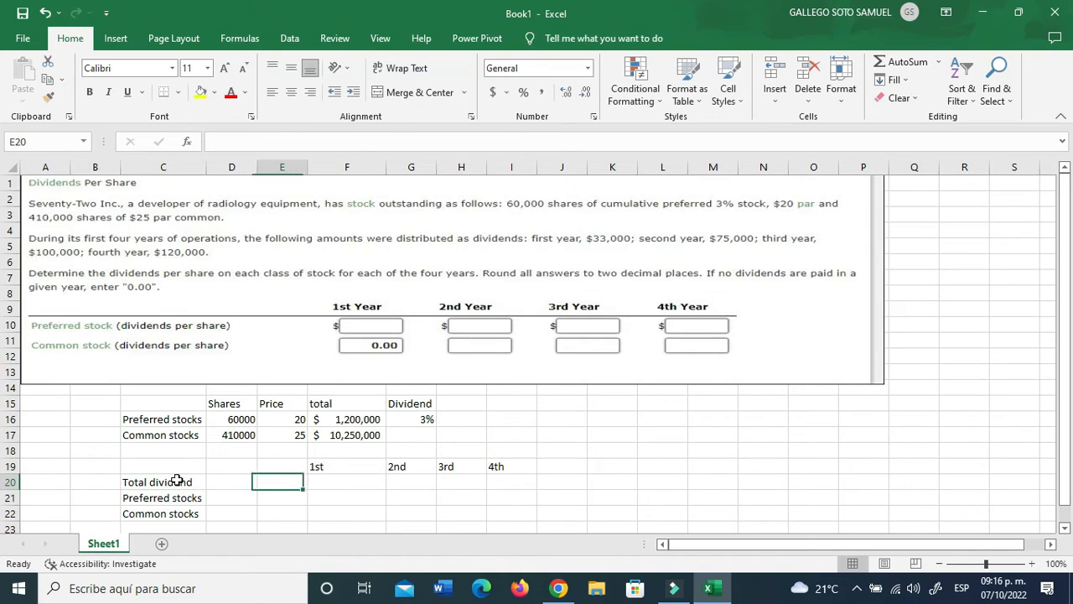
Enter yearly totals 33000, 75000, 100000 and 120000 in F20:I20.
{"action": "type", "text": "3300"}
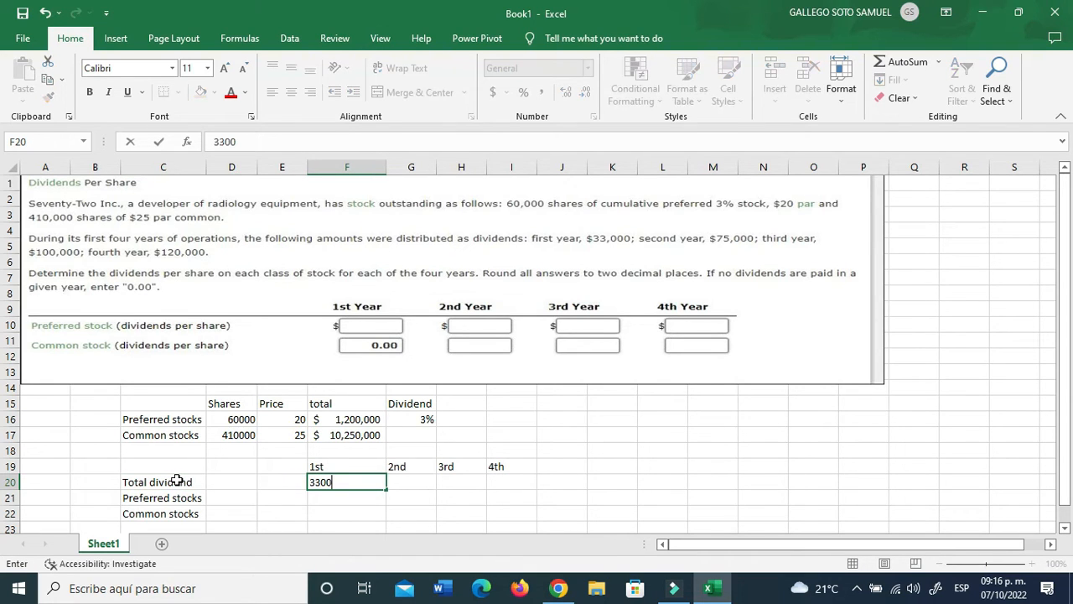
{"action": "type", "text": "33000"}
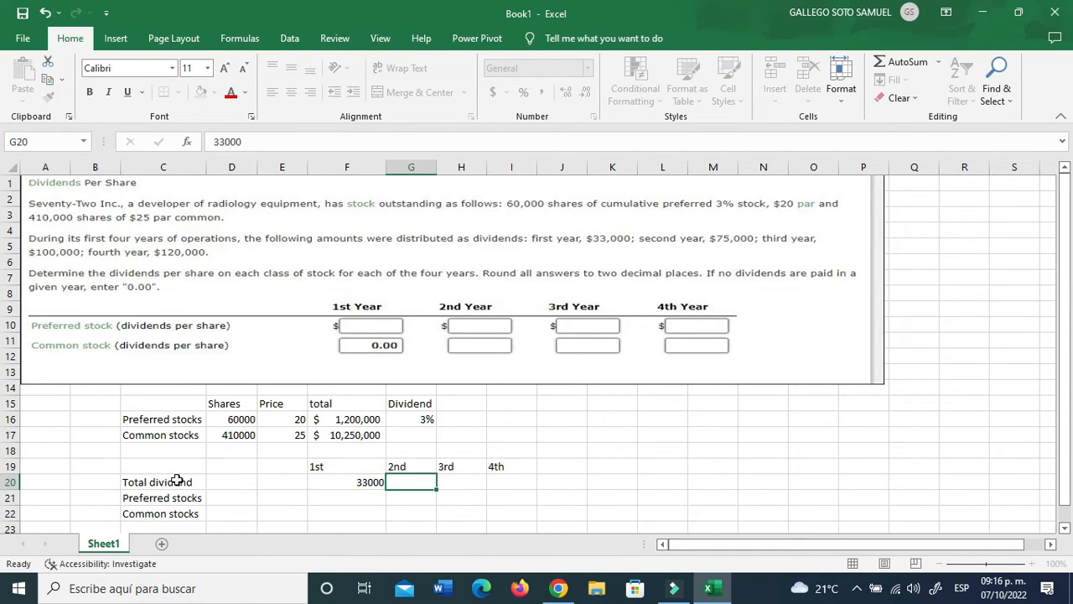
{"action": "type", "text": "100000"}
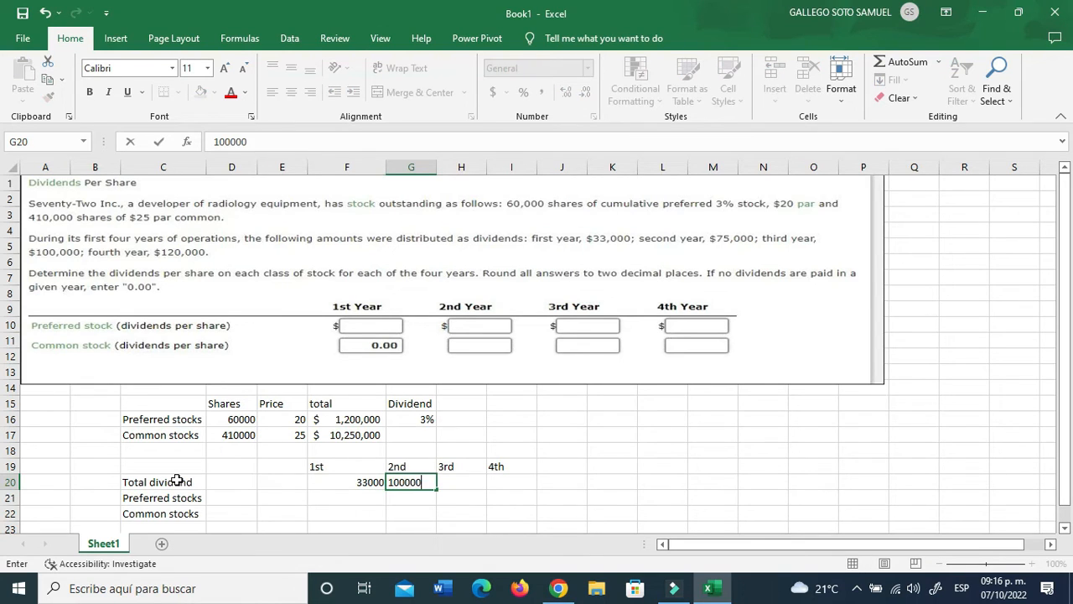
{"action": "type", "text": "120"}
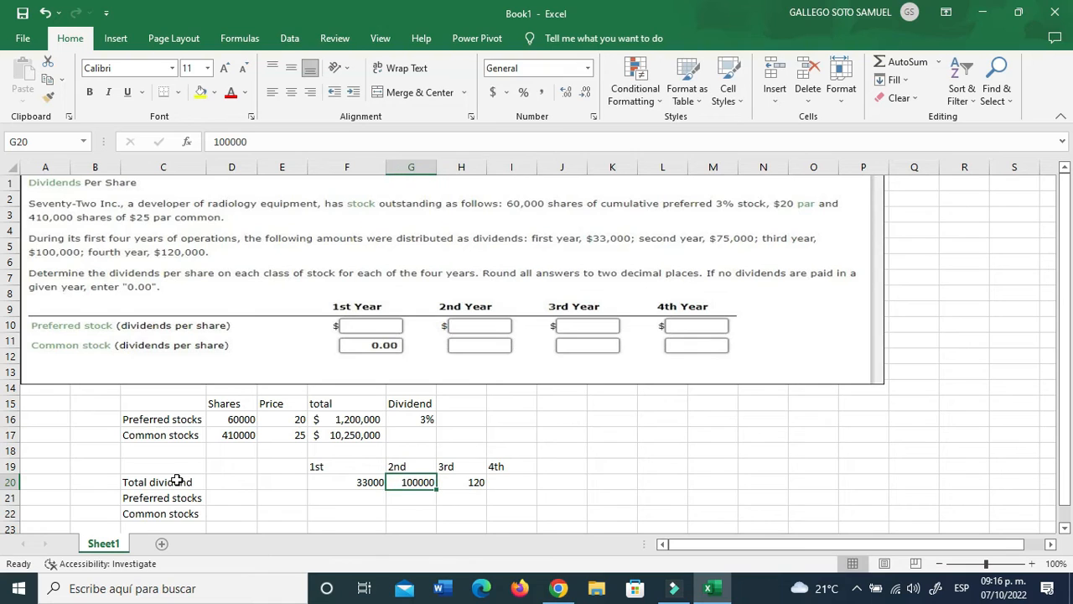
{"action": "type", "text": "75000"}
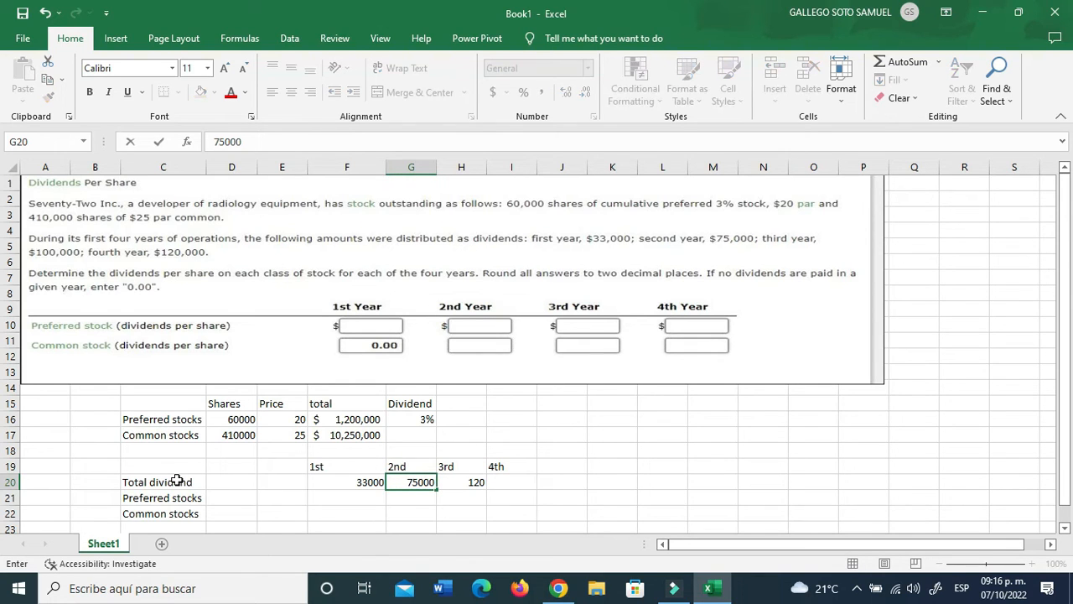
{"action": "type", "text": "100000"}
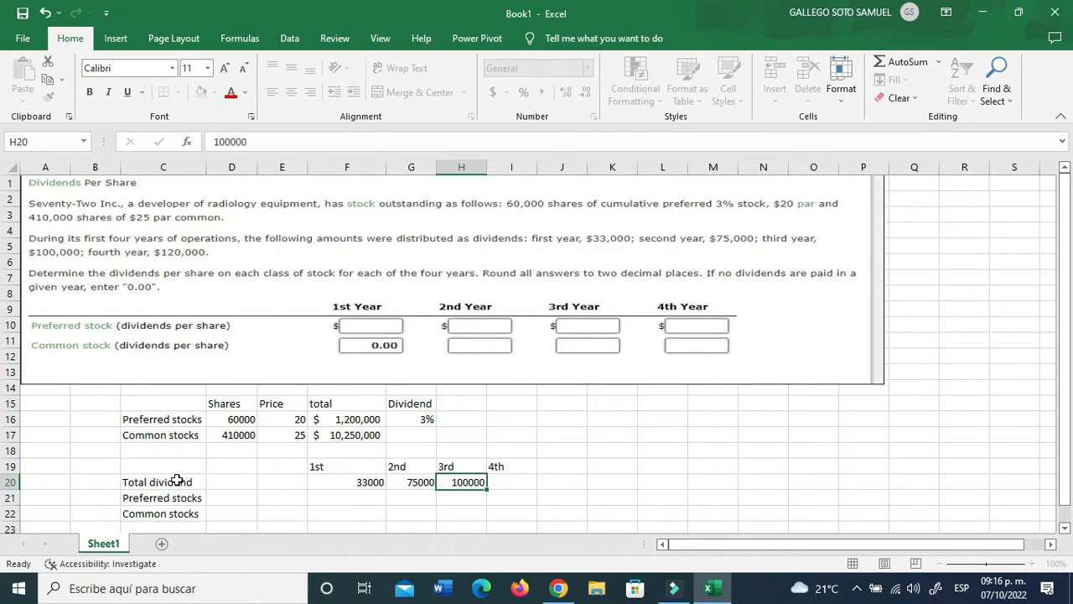
{"action": "type", "text": "120000"}
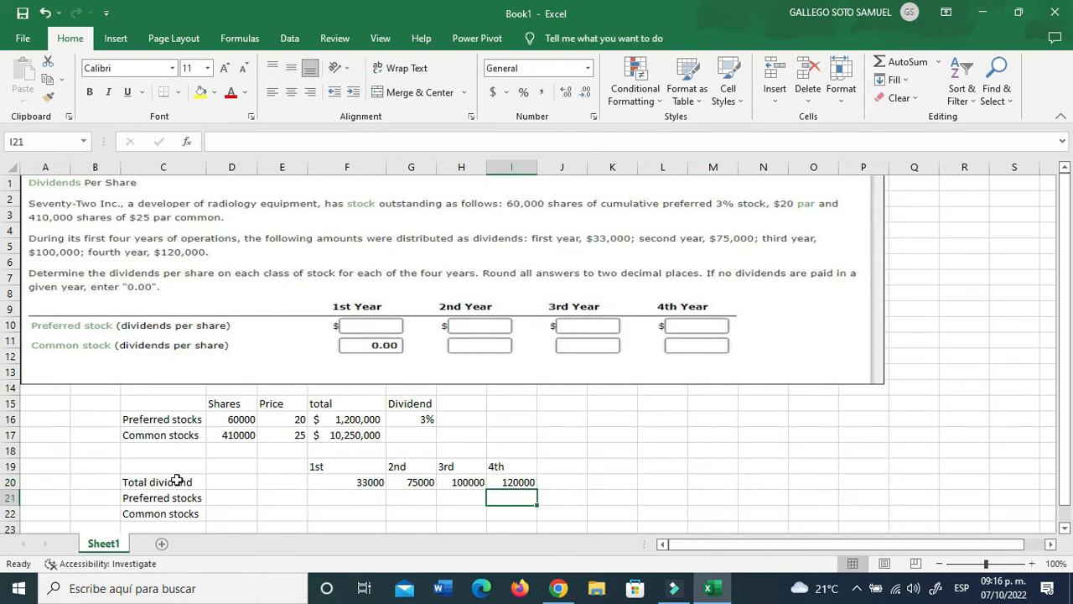
{"action": "left_click", "coordinate": [467, 482]}
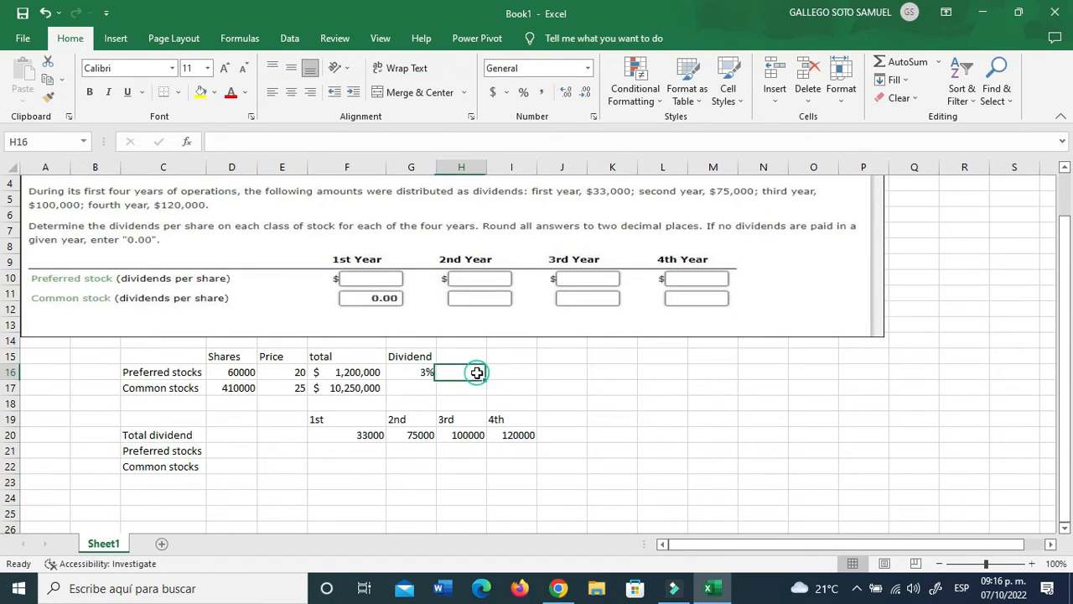
Format F20:I20 as Accounting and compute the $36,000 annual preferred dividend in H16 as =+G16*F16.
{"action": "left_click", "coordinate": [370, 435]}
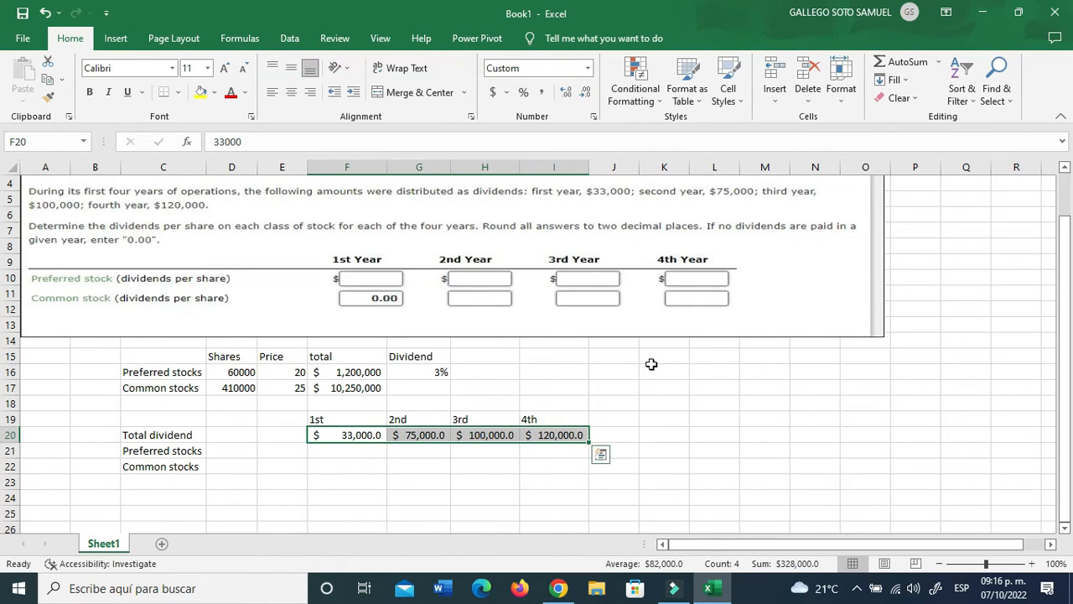
{"action": "left_click", "coordinate": [485, 372]}
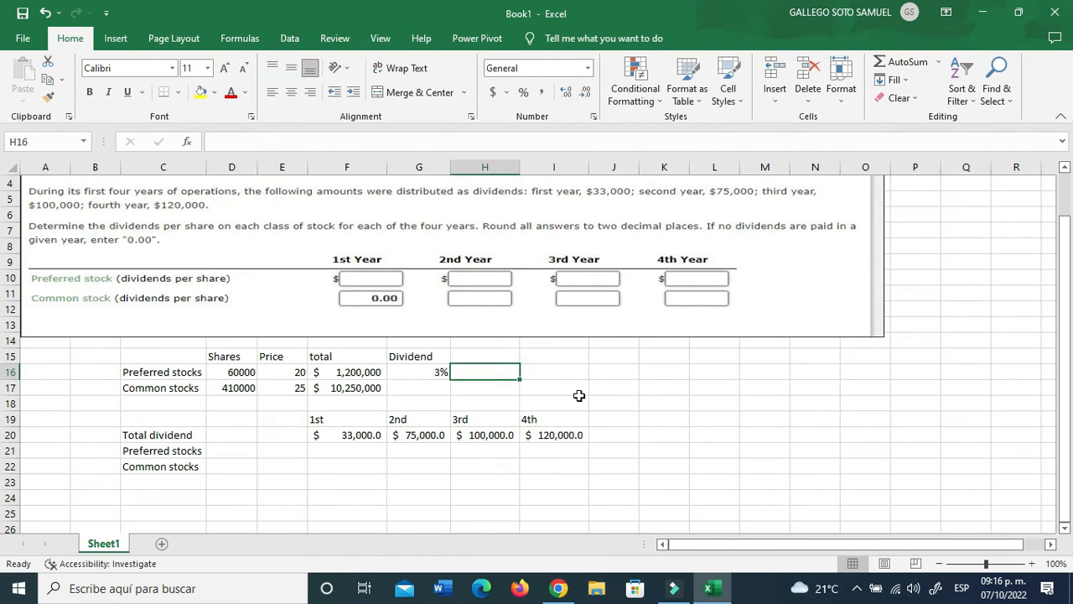
{"action": "type", "text": "+G16"}
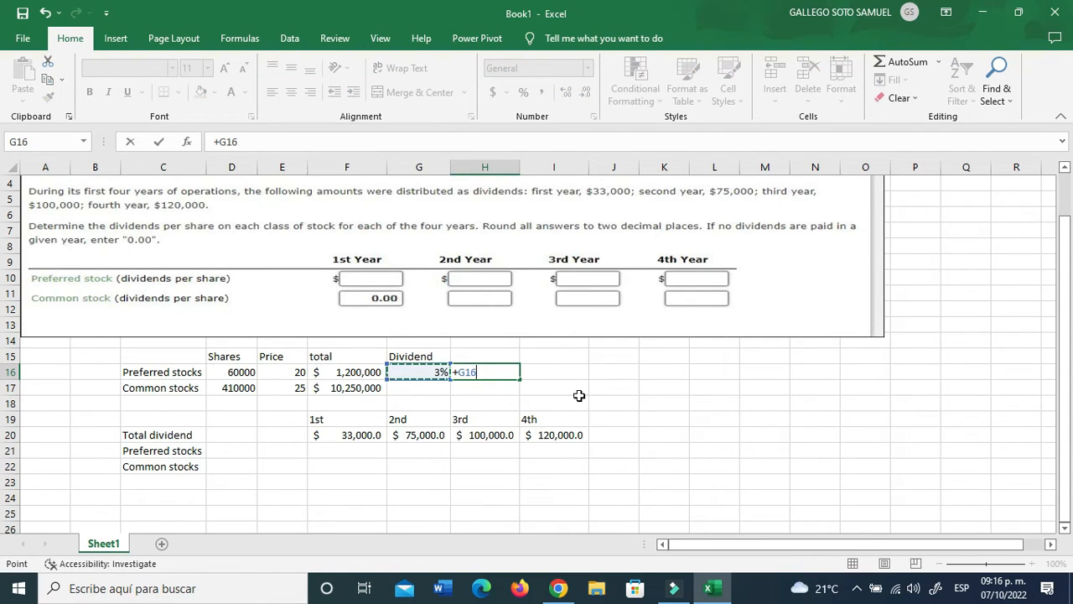
{"action": "left_click", "coordinate": [358, 371]}
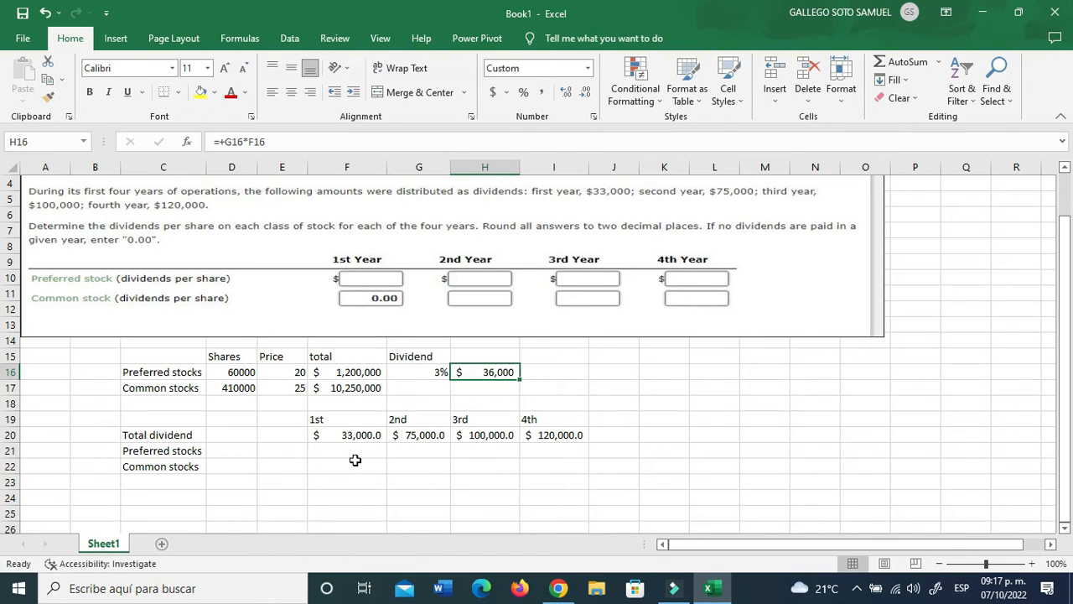
{"action": "left_click", "coordinate": [346, 450]}
{"action": "type", "text": "+"}
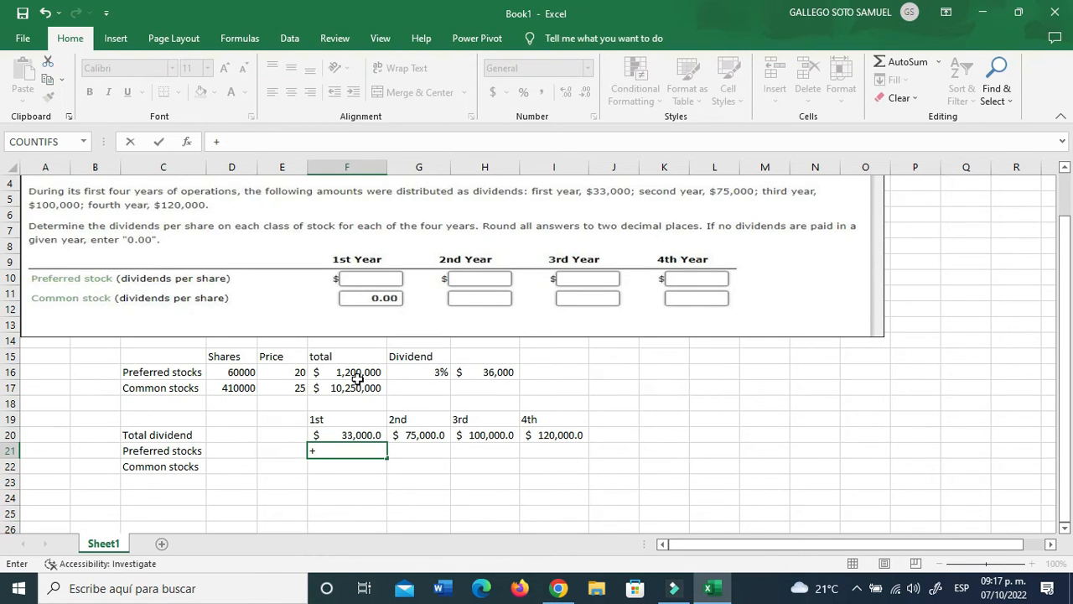
{"action": "mouse_move", "coordinate": [491, 371]}
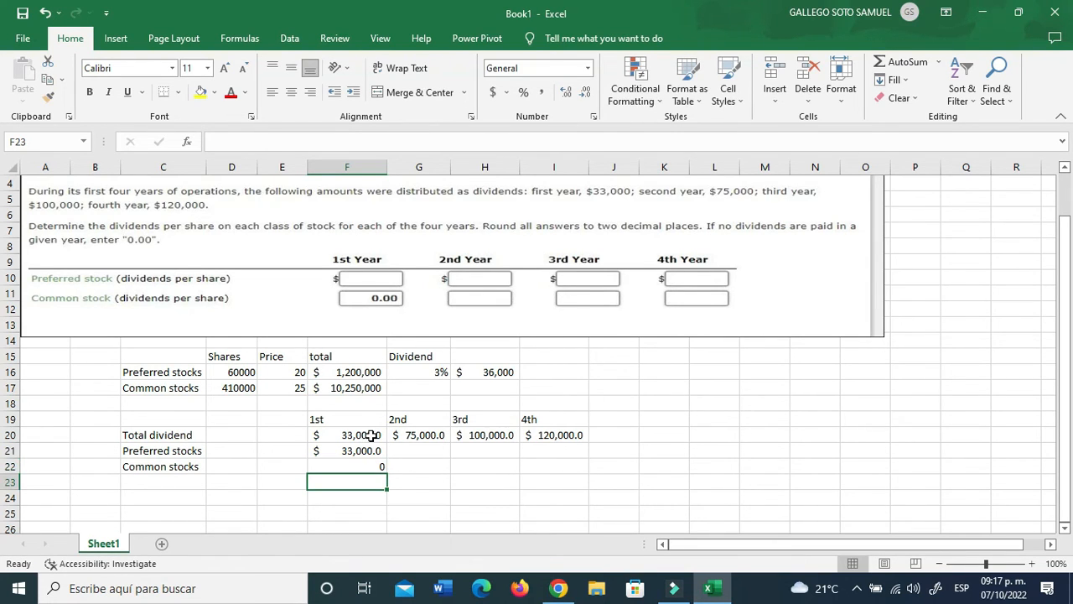
Enter =+(H16-F21)+H16 in G21 for a $39,000 second-year preferred dividend and verify it.
{"action": "left_click", "coordinate": [347, 466]}
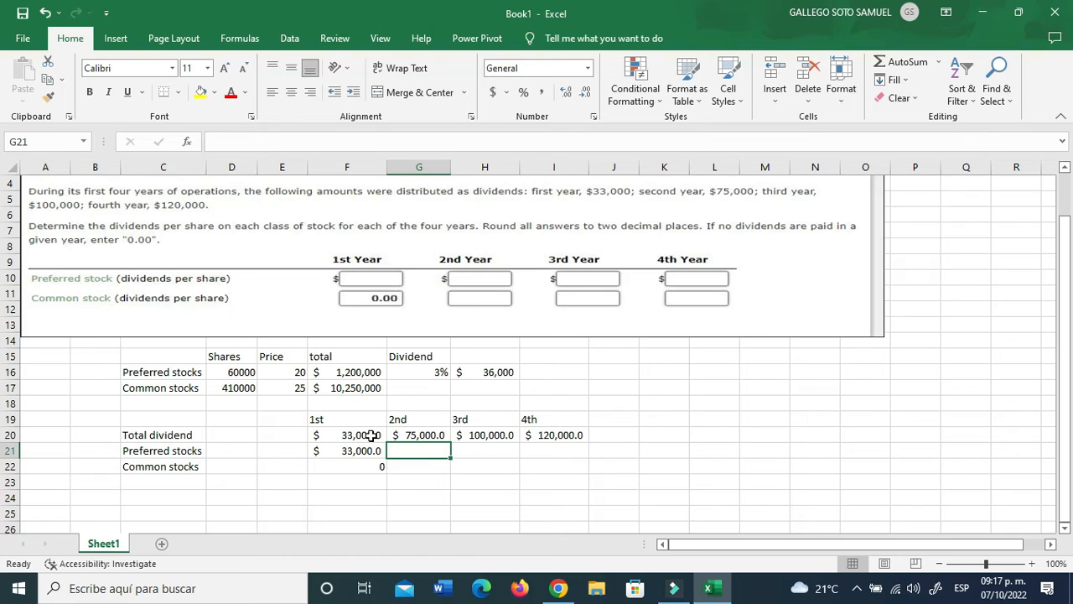
{"action": "type", "text": "+"}
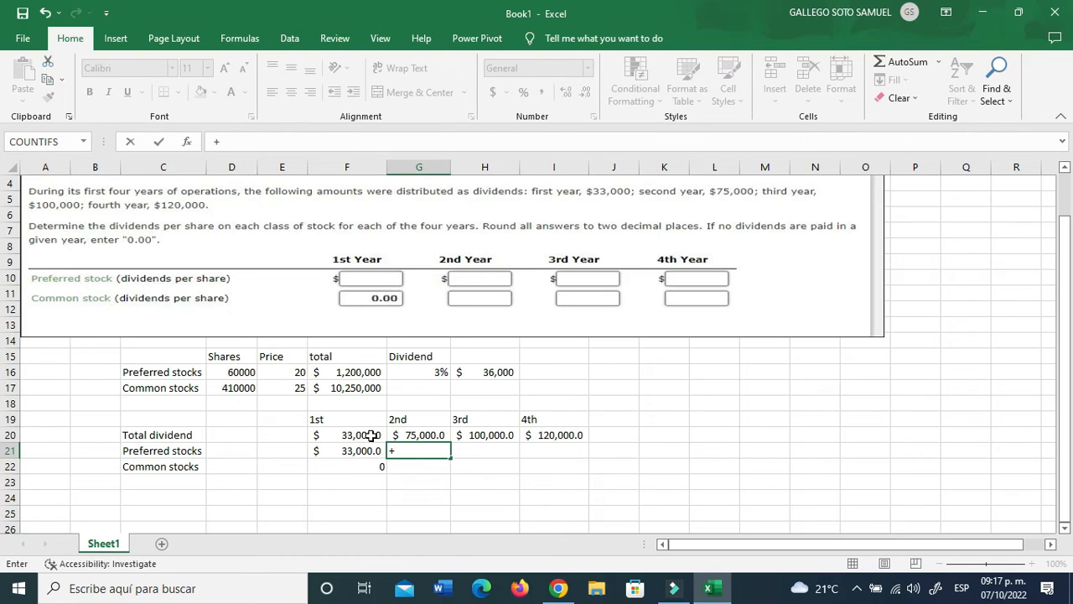
{"action": "type", "text": "("}
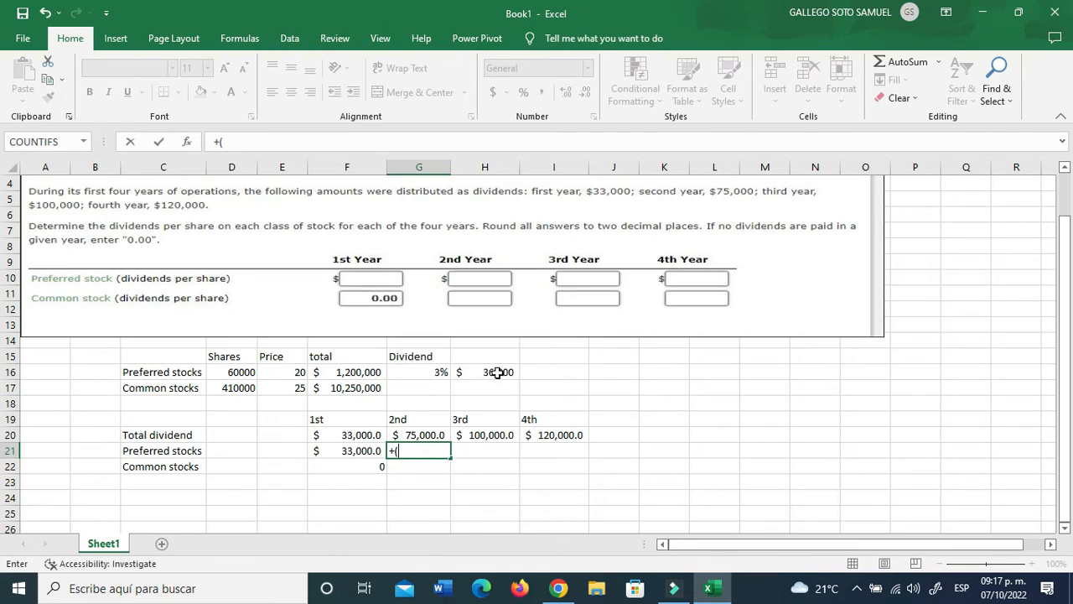
{"action": "left_click", "coordinate": [484, 371]}
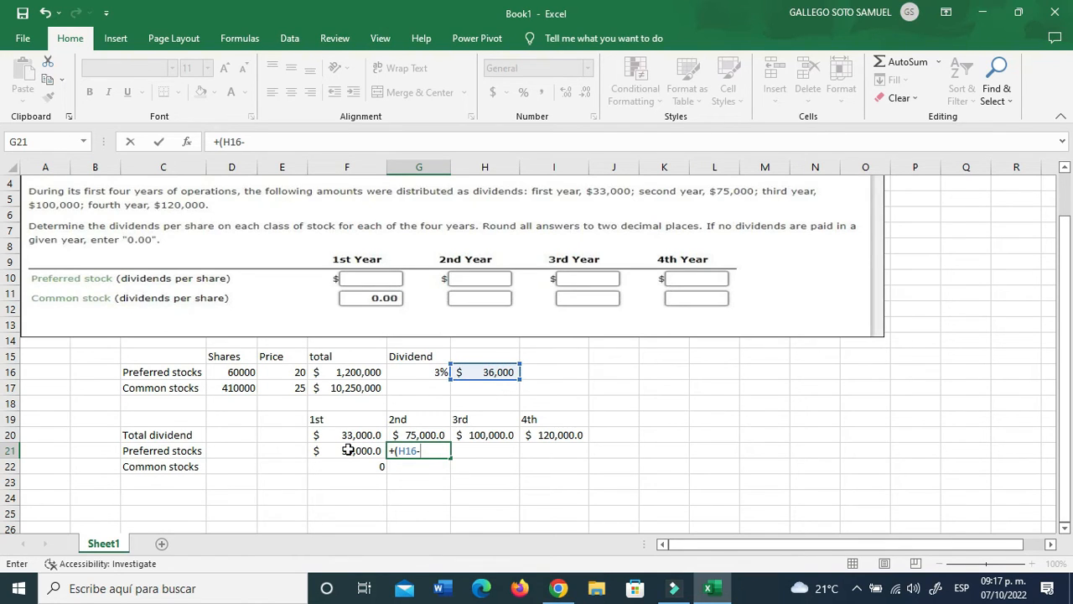
{"action": "left_click", "coordinate": [346, 451]}
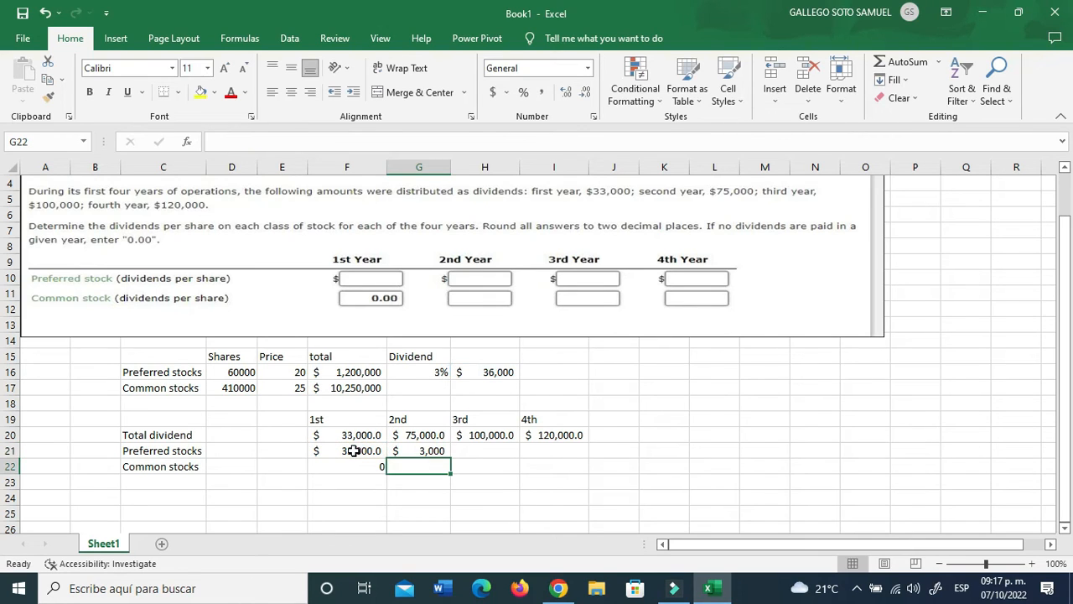
{"action": "left_click", "coordinate": [418, 450]}
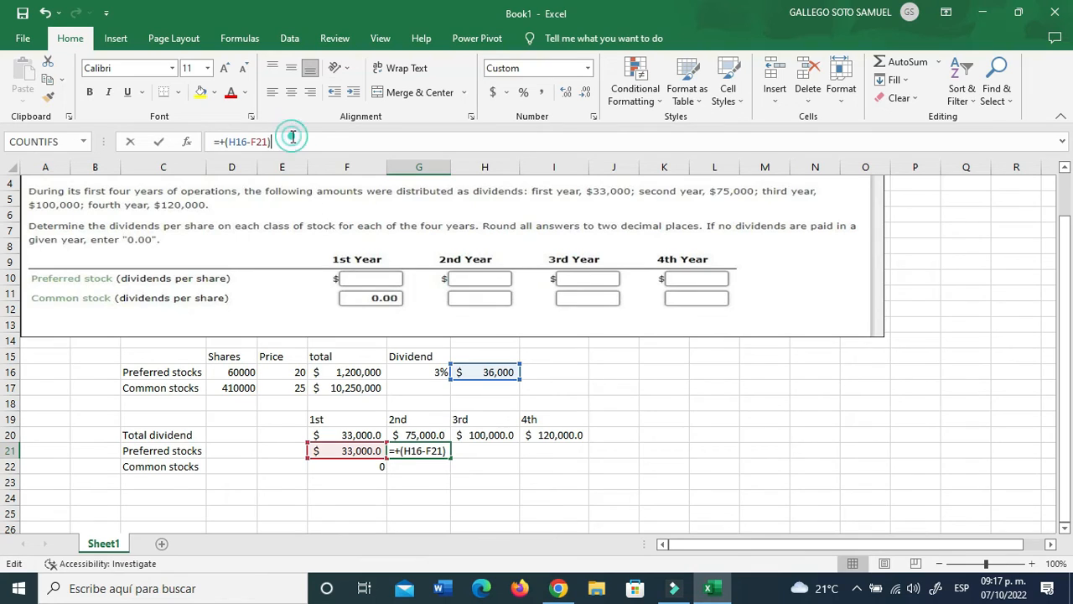
{"action": "type", "text": "+"}
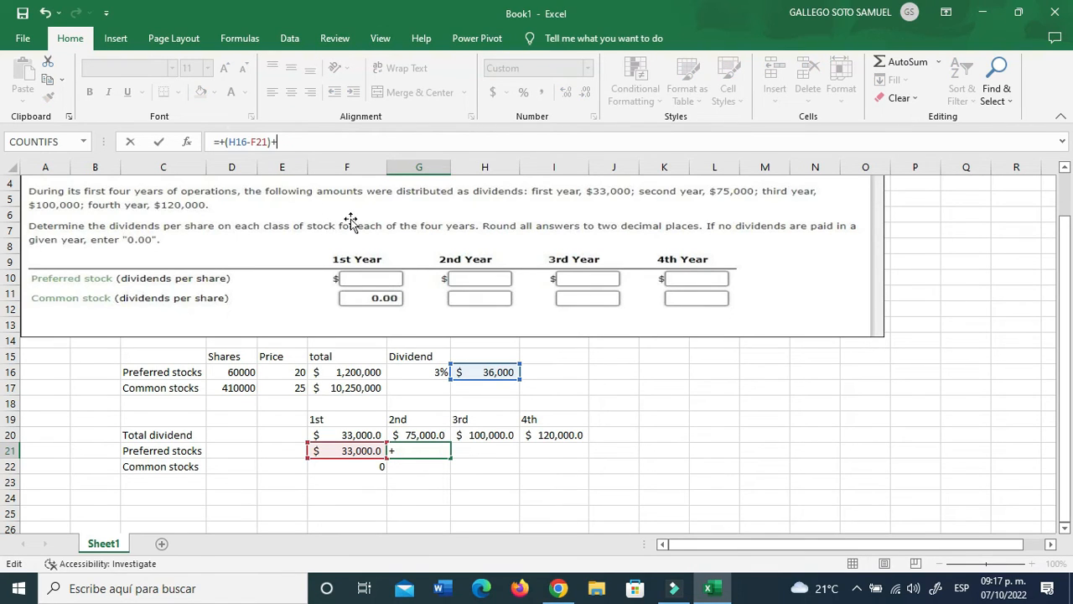
{"action": "left_click", "coordinate": [485, 372]}
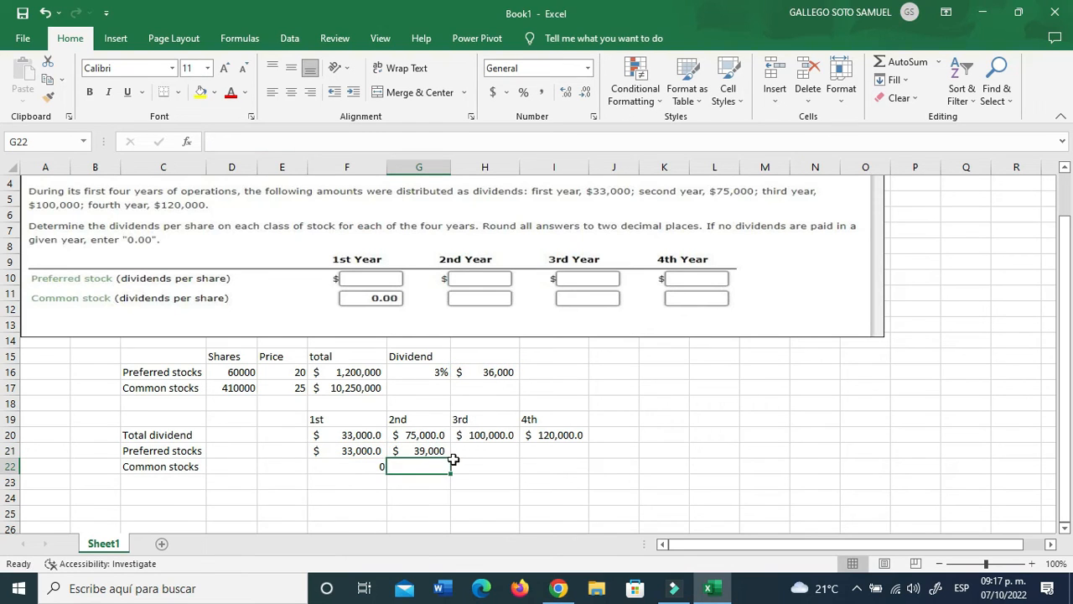
{"action": "left_click", "coordinate": [485, 450]}
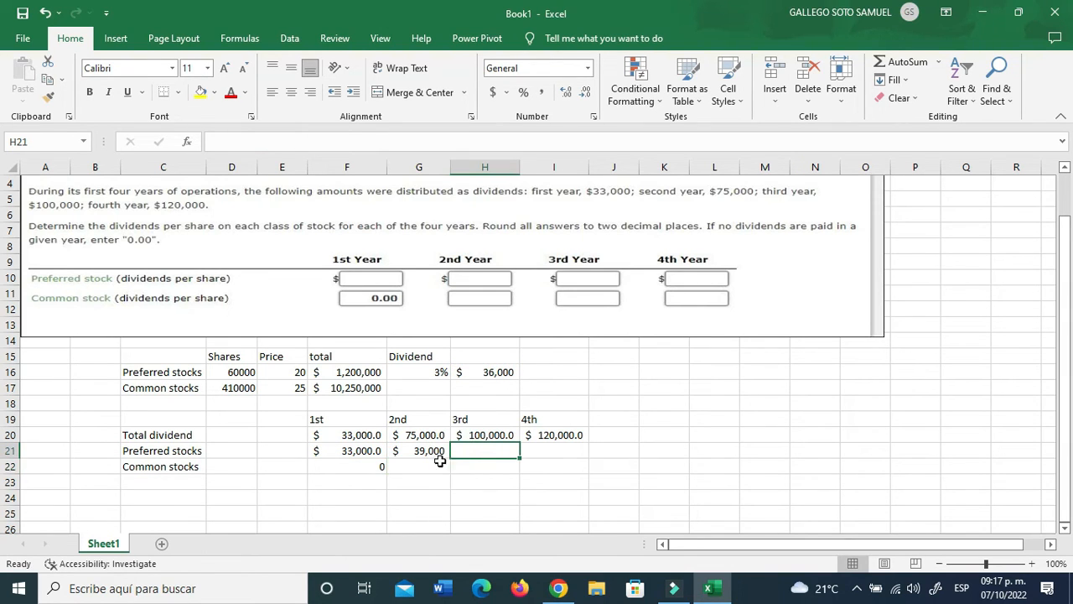
{"action": "left_click", "coordinate": [419, 450]}
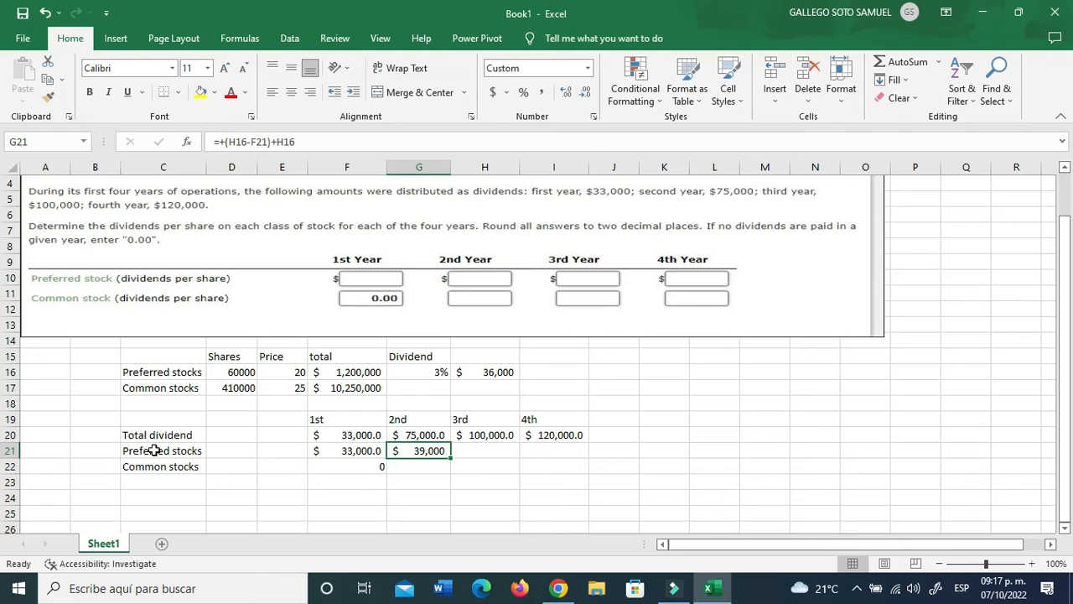
{"action": "left_click", "coordinate": [484, 450]}
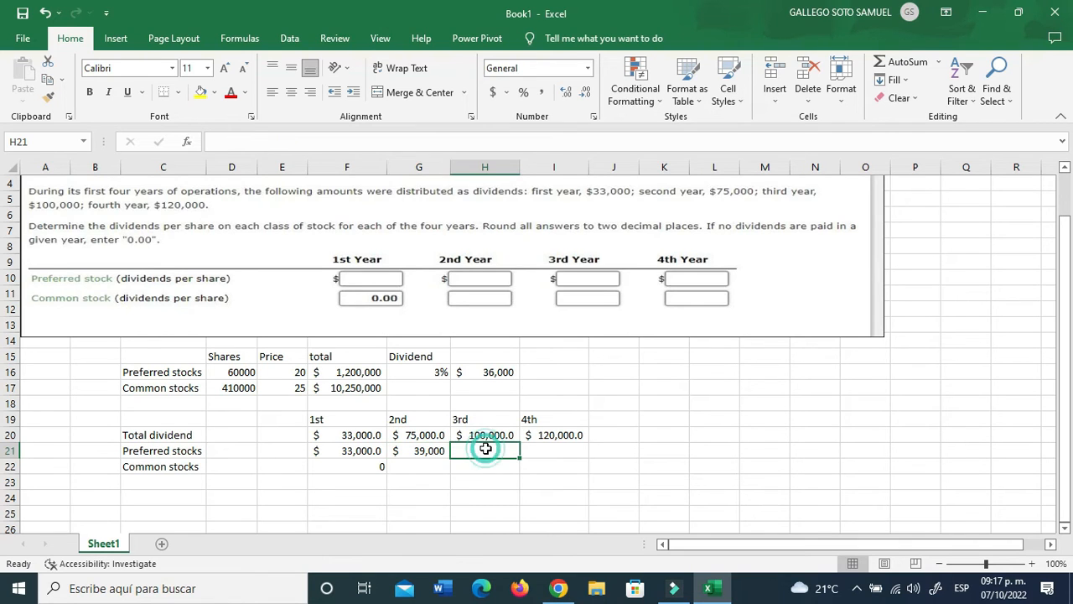
{"action": "left_click", "coordinate": [484, 371]}
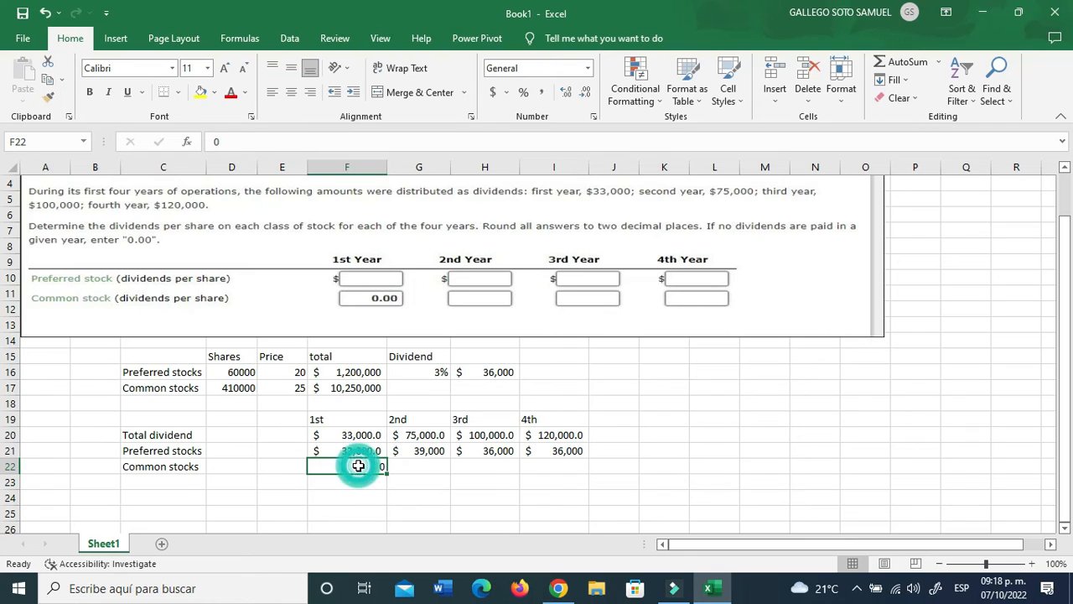
Compute common dividends as =+F20-F21 across F22:I22 ($0, $36,000, $64,000, $84,000) without decimals.
{"action": "type", "text": "+F20"}
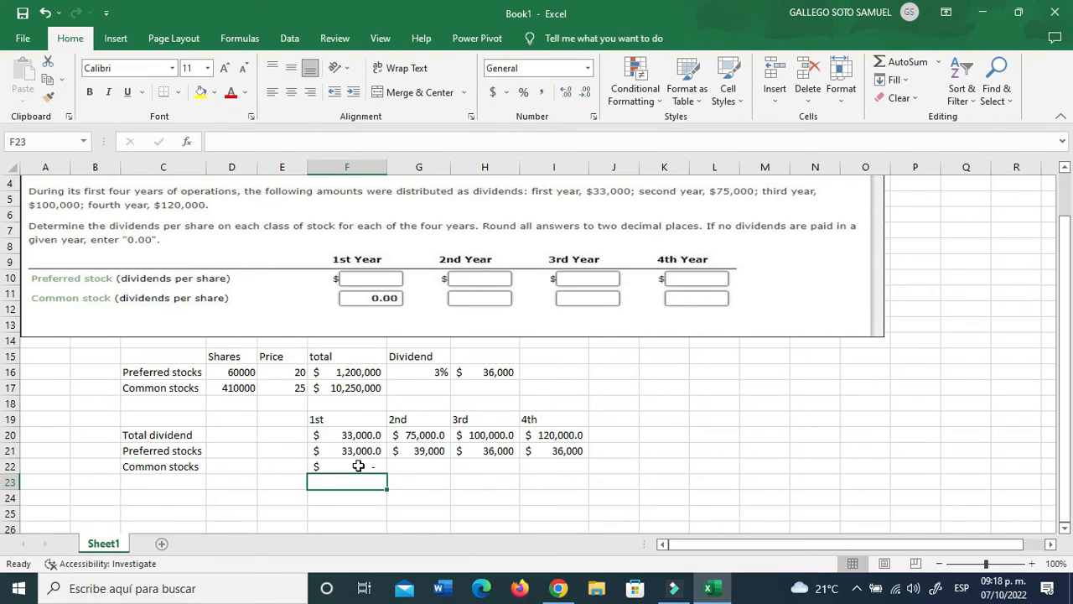
{"action": "left_click", "coordinate": [347, 467]}
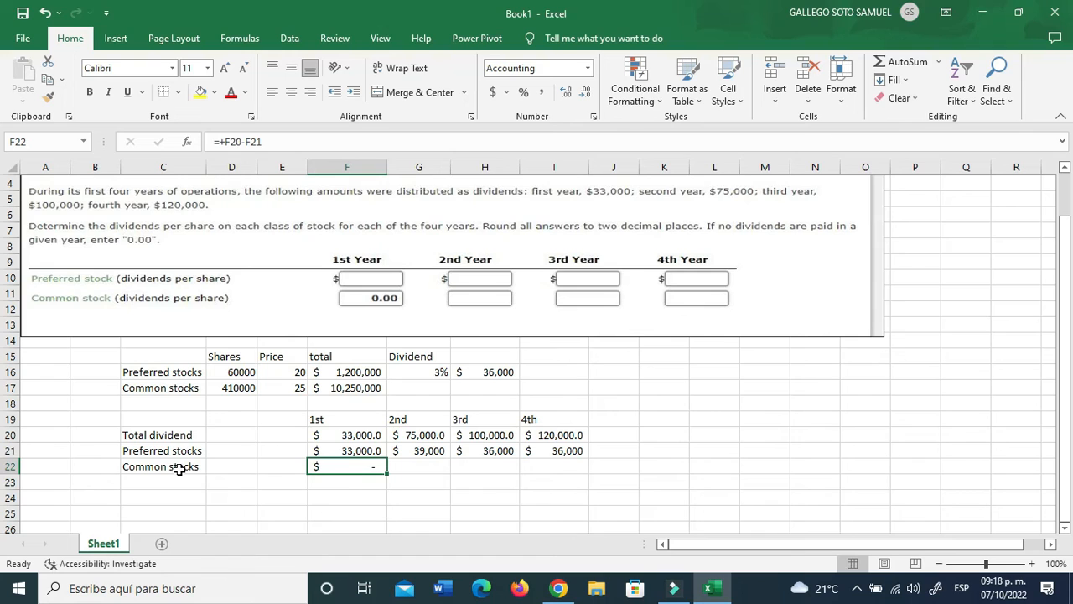
{"action": "mouse_move", "coordinate": [365, 477]}
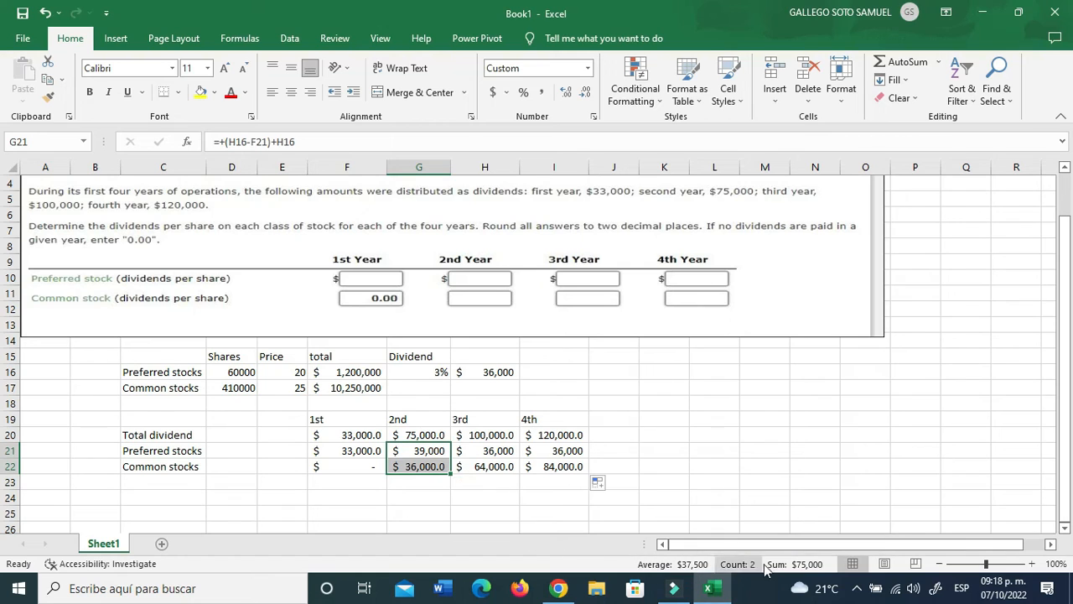
{"action": "left_click", "coordinate": [484, 466]}
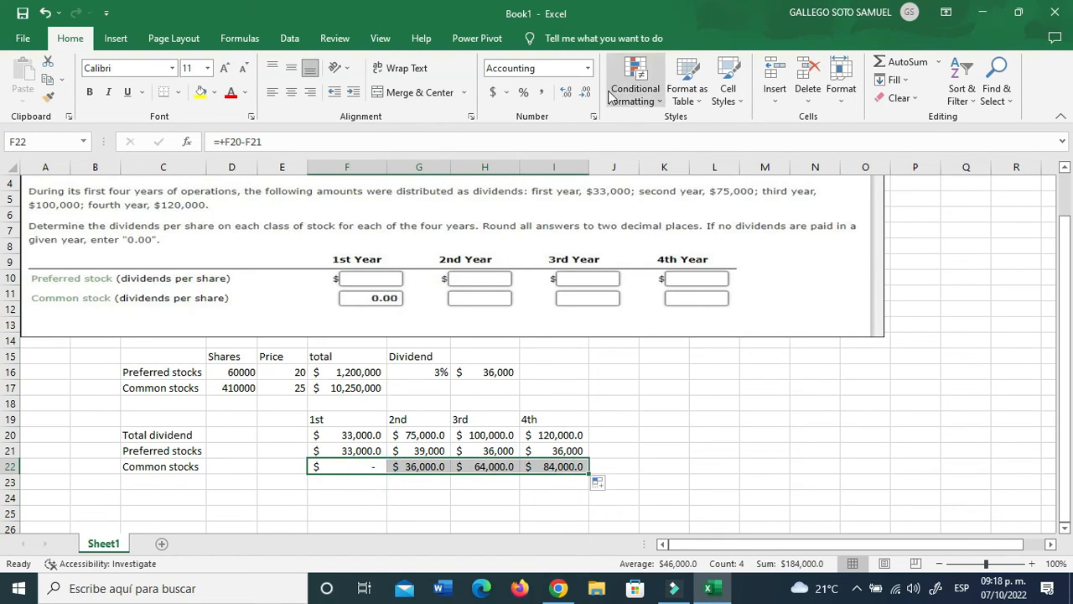
{"action": "left_click", "coordinate": [664, 419]}
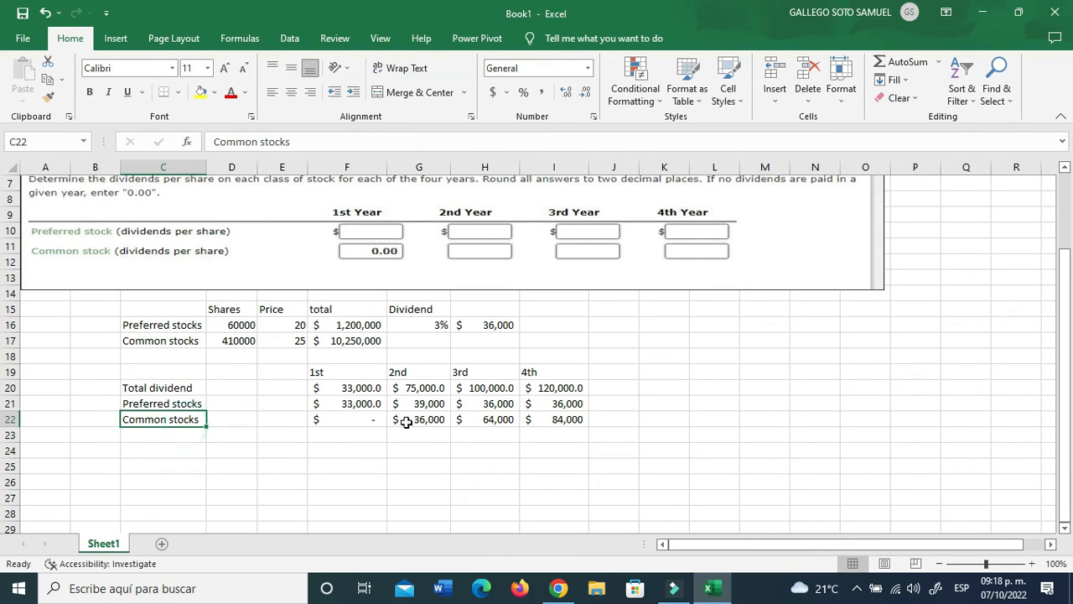
{"action": "left_click", "coordinate": [484, 419]}
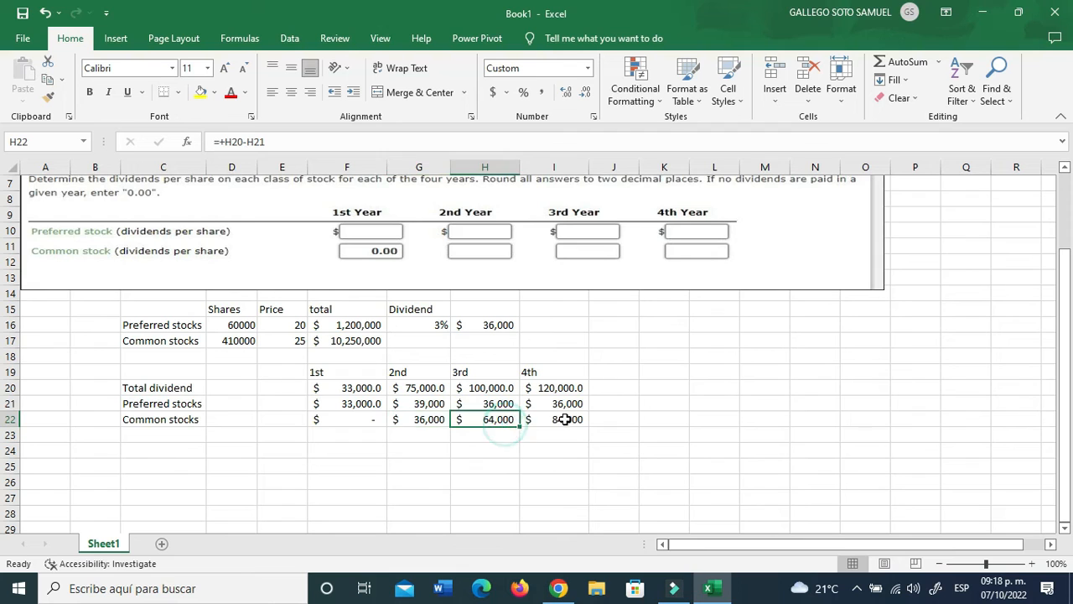
{"action": "left_click", "coordinate": [553, 419]}
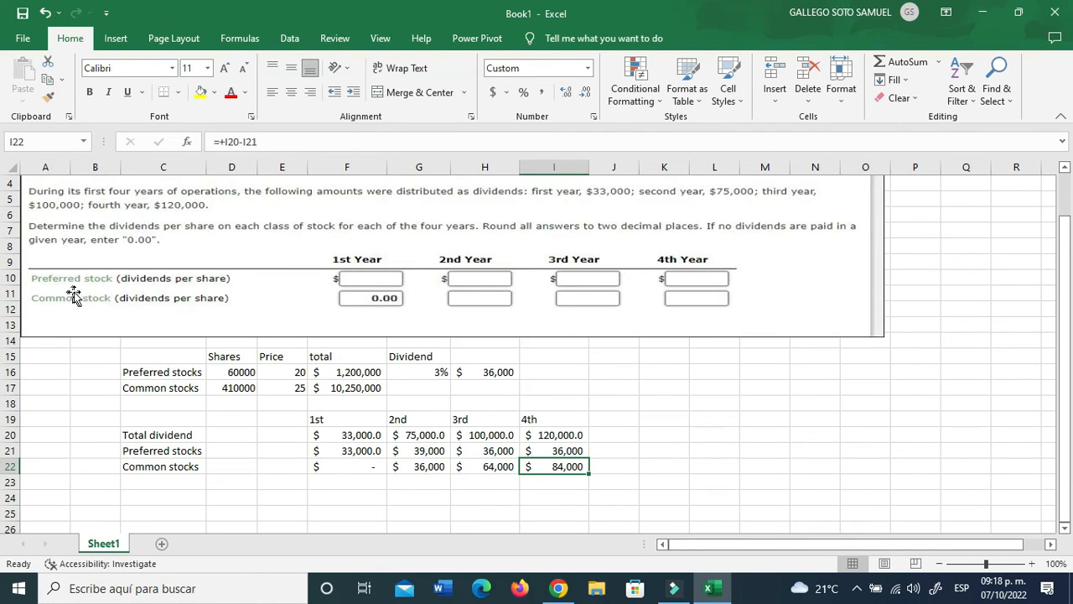
{"action": "mouse_move", "coordinate": [225, 294]}
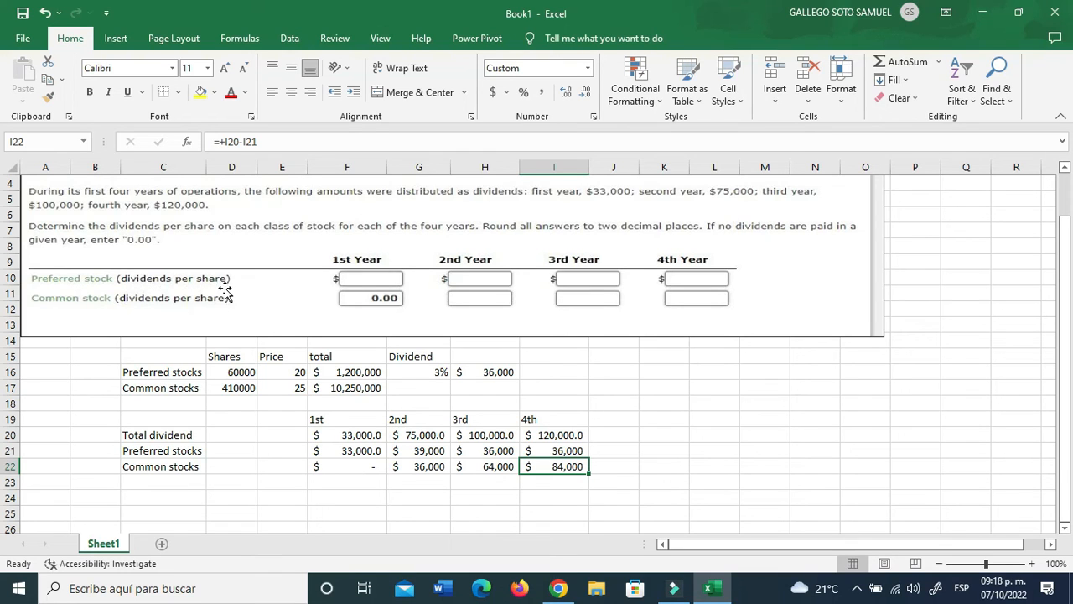
{"action": "mouse_move", "coordinate": [193, 481]}
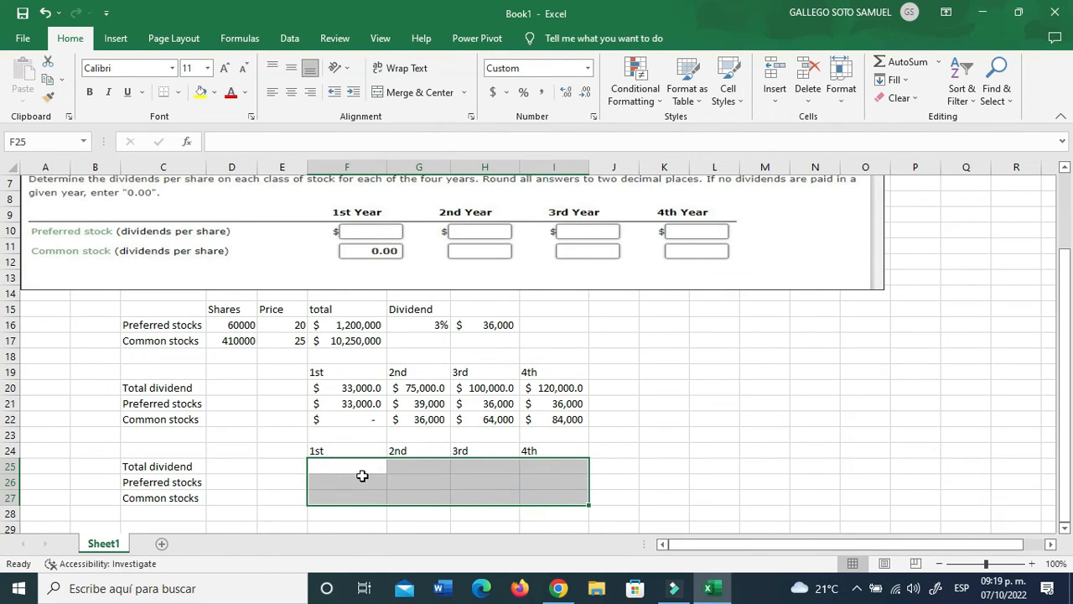
Remove the C25 label and enter preferred per-share formula =+F21/$D$16 in F26.
{"action": "left_click", "coordinate": [346, 481]}
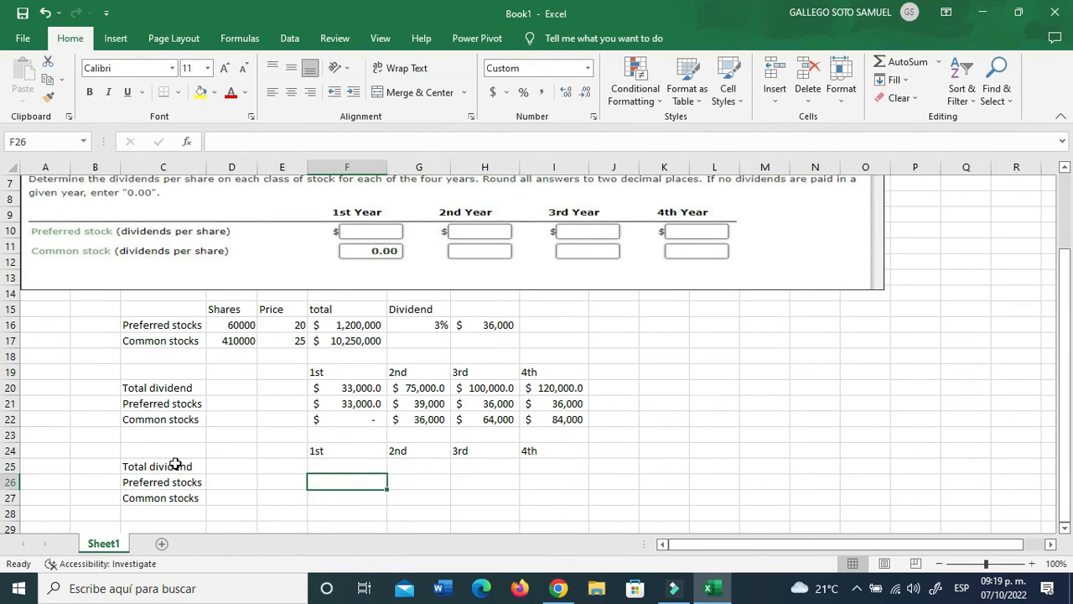
{"action": "left_click", "coordinate": [163, 465]}
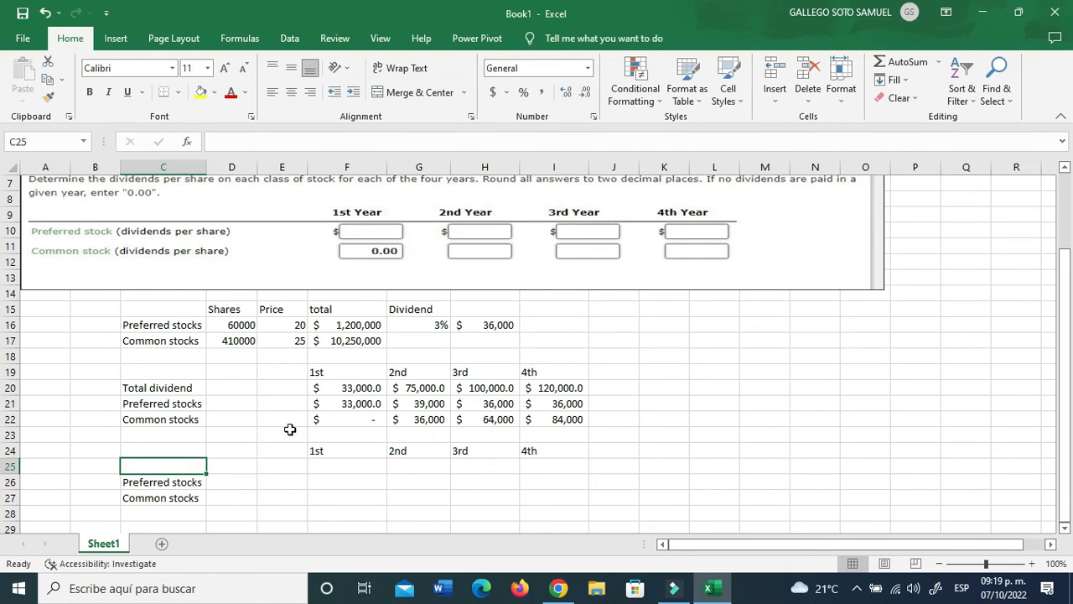
{"action": "left_click", "coordinate": [347, 481]}
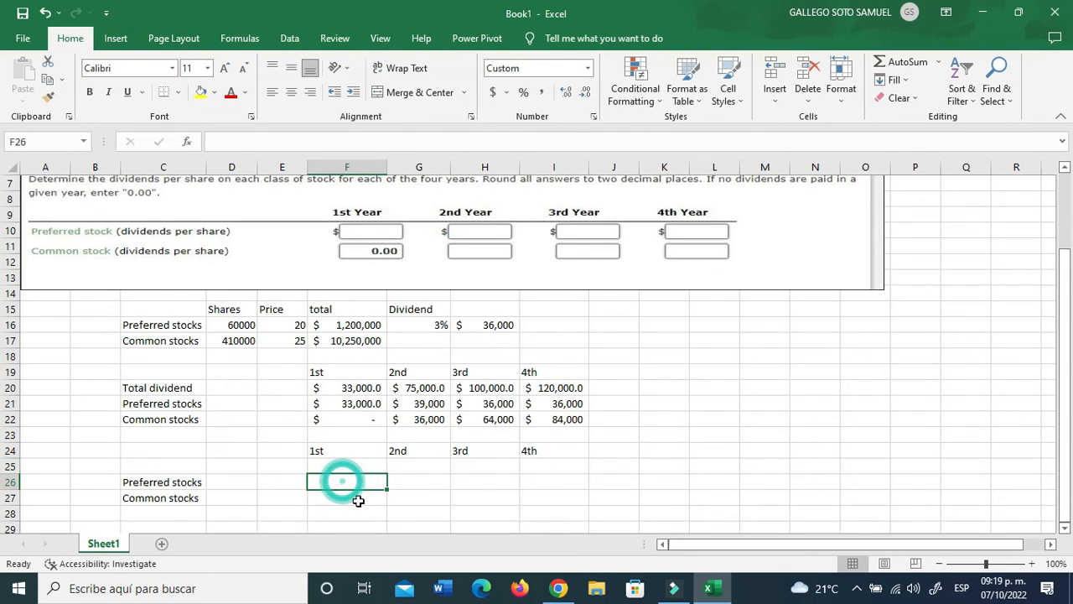
{"action": "type", "text": "+"}
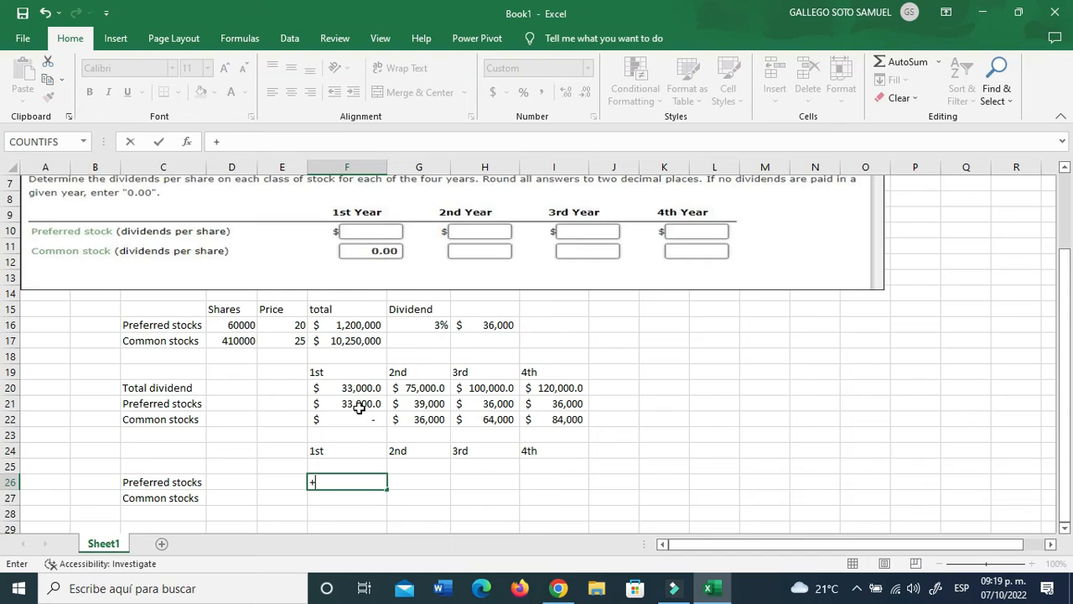
{"action": "left_click", "coordinate": [361, 404]}
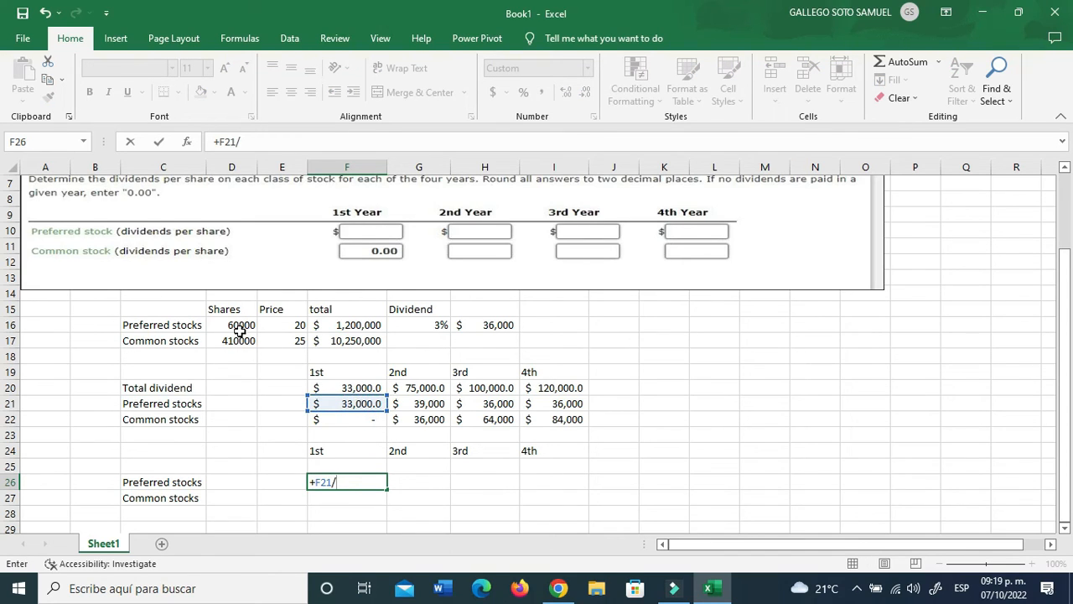
{"action": "left_click", "coordinate": [231, 325]}
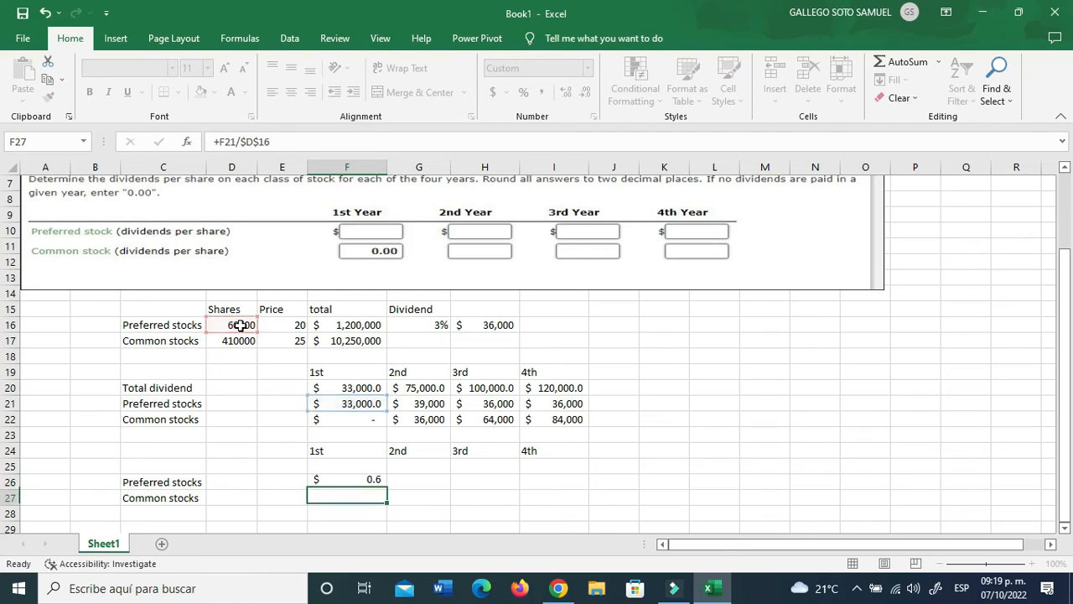
Fill the per-share formula across to I26 and show 0.55, 0.65, 0.60, 0.60 with two decimals.
{"action": "left_click", "coordinate": [346, 481]}
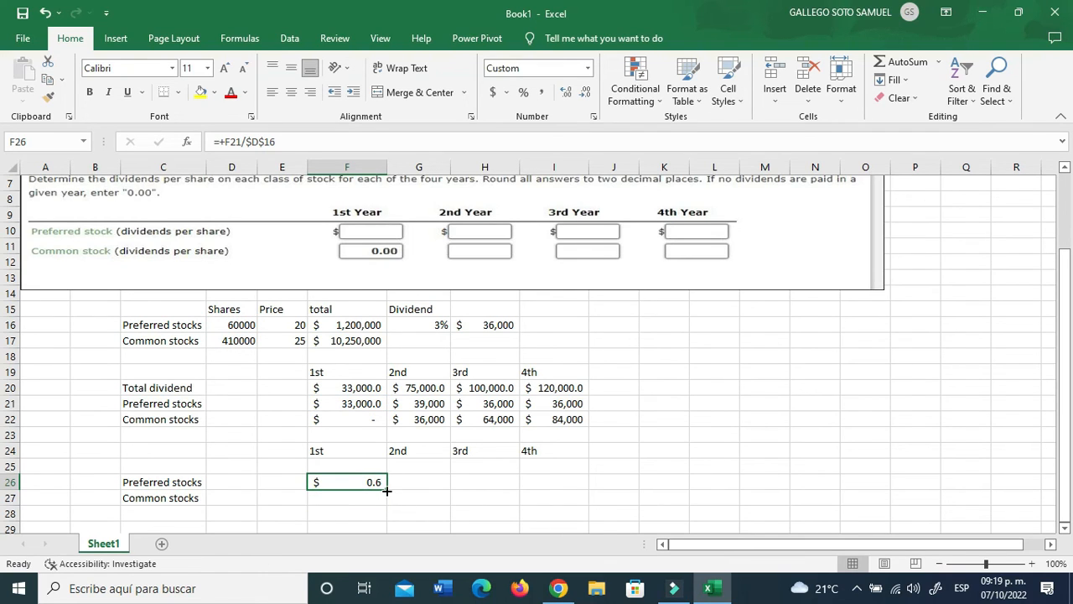
{"action": "left_click_drag", "start_coordinate": [386, 491], "coordinate": [575, 482]}
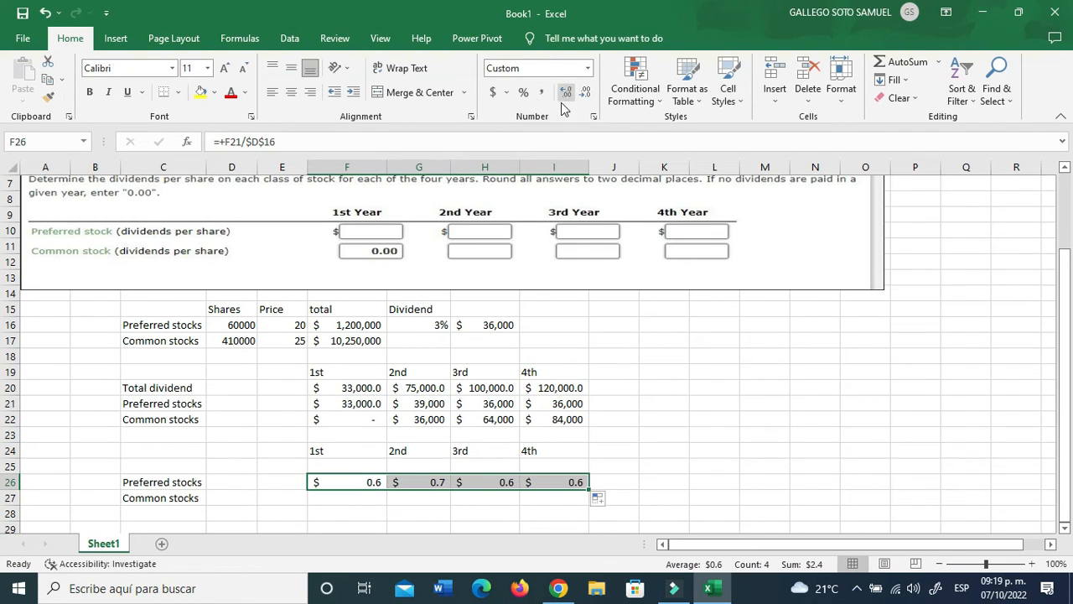
{"action": "left_click", "coordinate": [584, 92]}
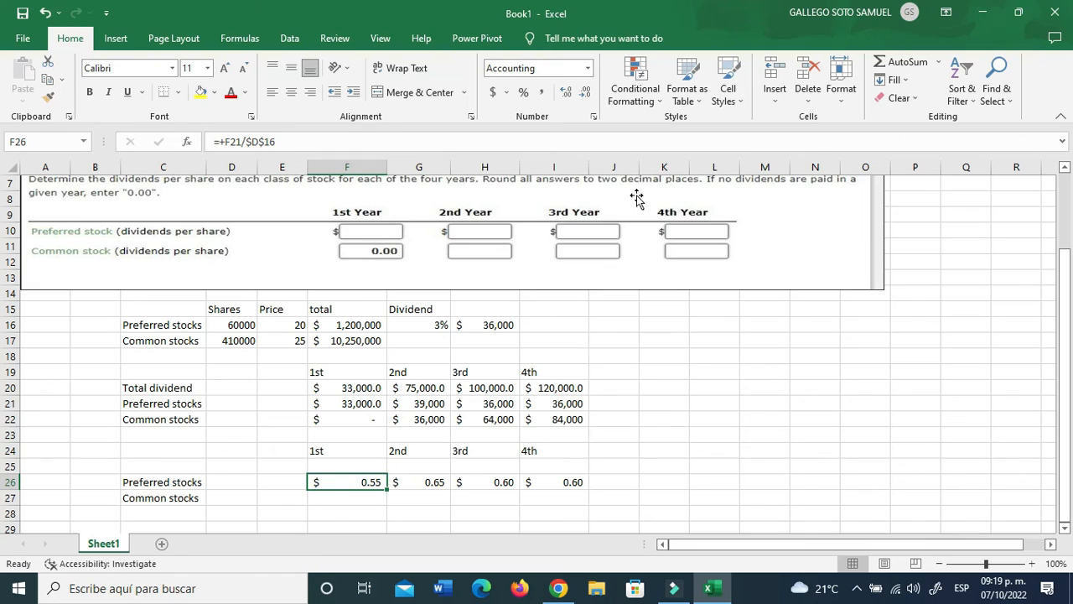
{"action": "mouse_move", "coordinate": [377, 493]}
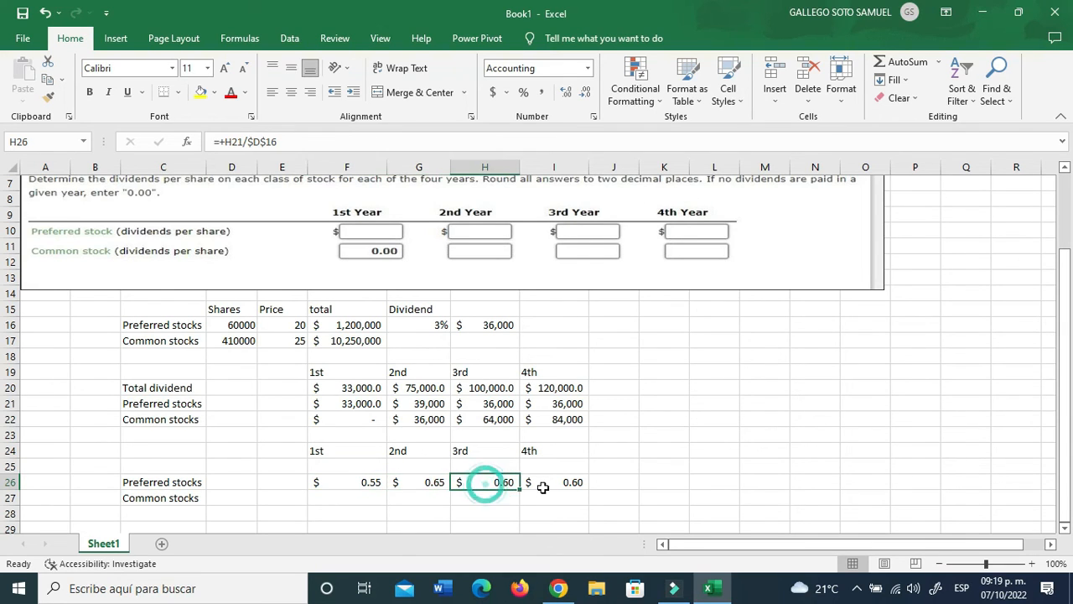
{"action": "left_click", "coordinate": [346, 482]}
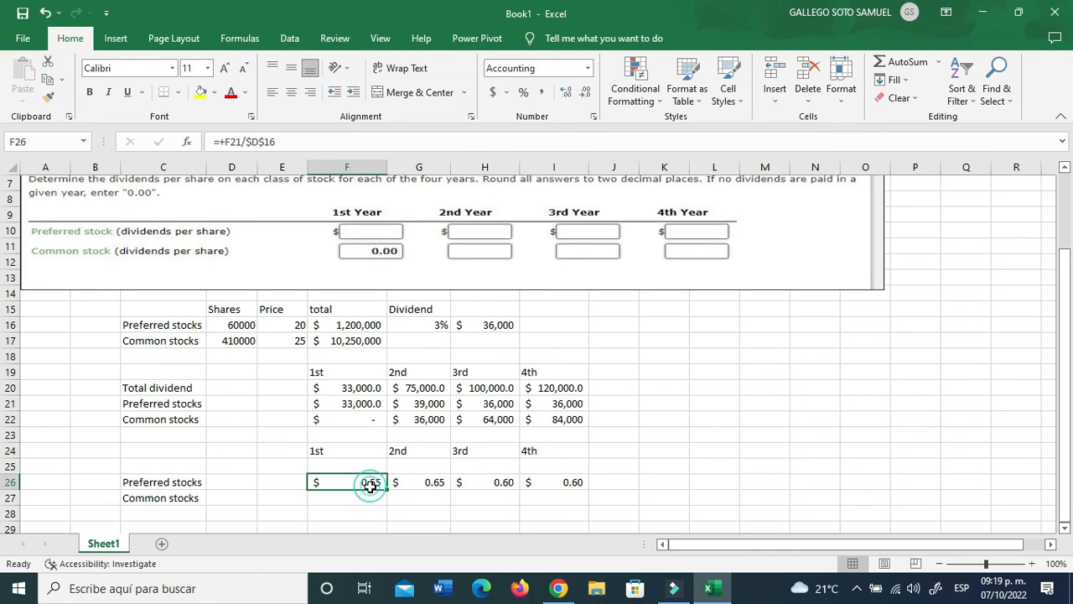
{"action": "left_click", "coordinate": [346, 497]}
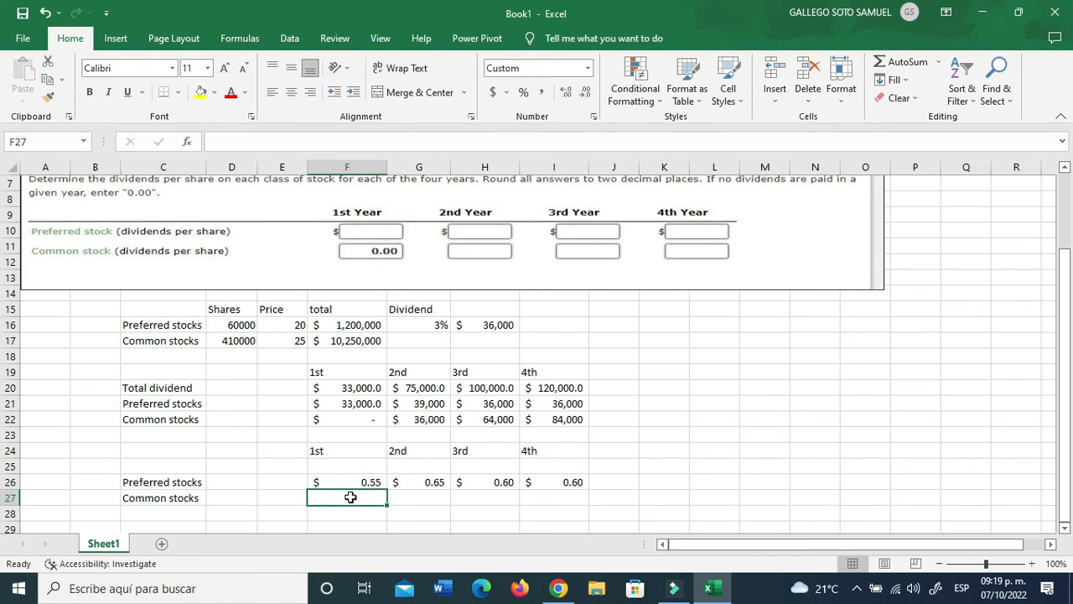
Compute common per-share dividends =+F22/$D$17 across F27:I27 in Accounting format with two decimals.
{"action": "type", "text": "+"}
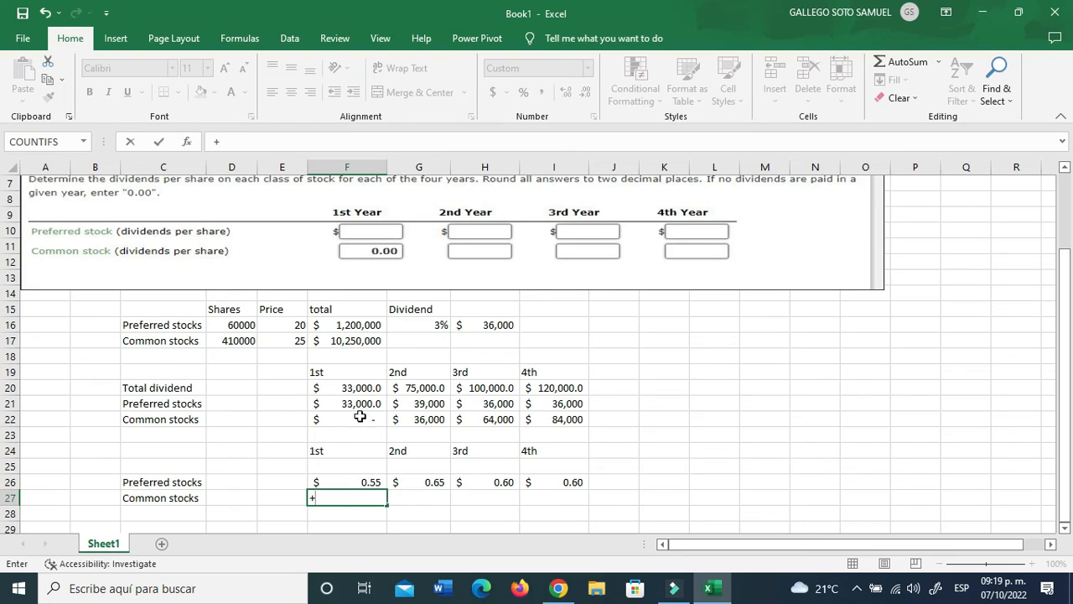
{"action": "left_click", "coordinate": [347, 419]}
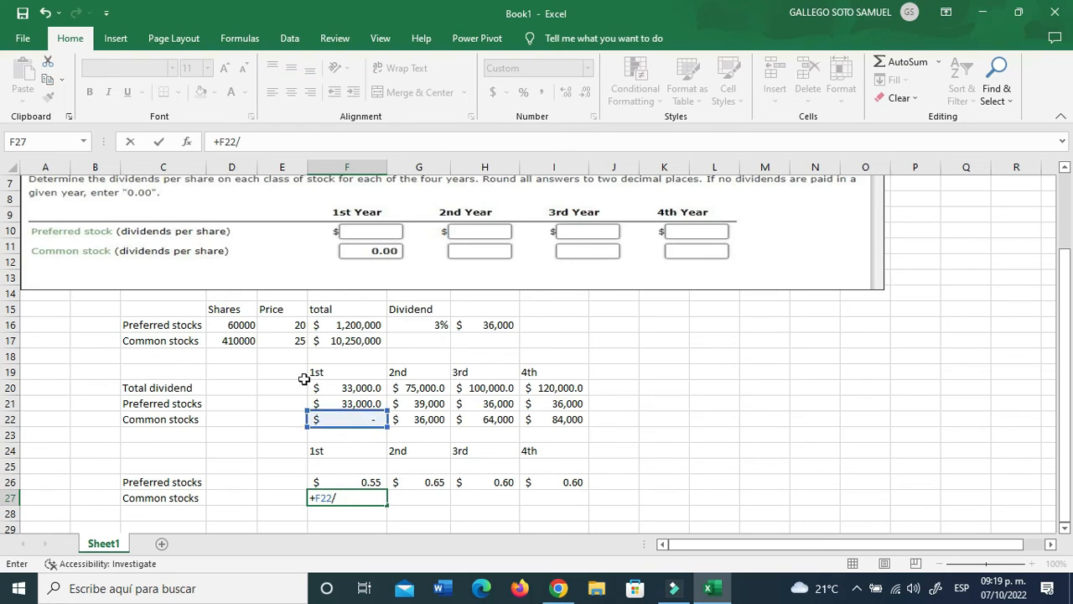
{"action": "left_click", "coordinate": [231, 340]}
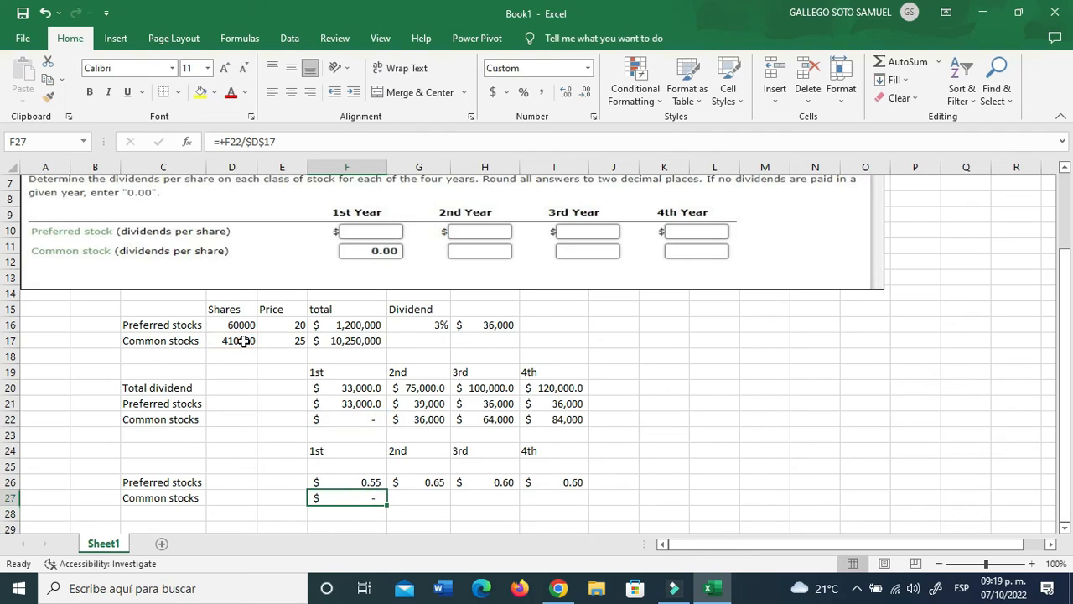
{"action": "mouse_move", "coordinate": [388, 503]}
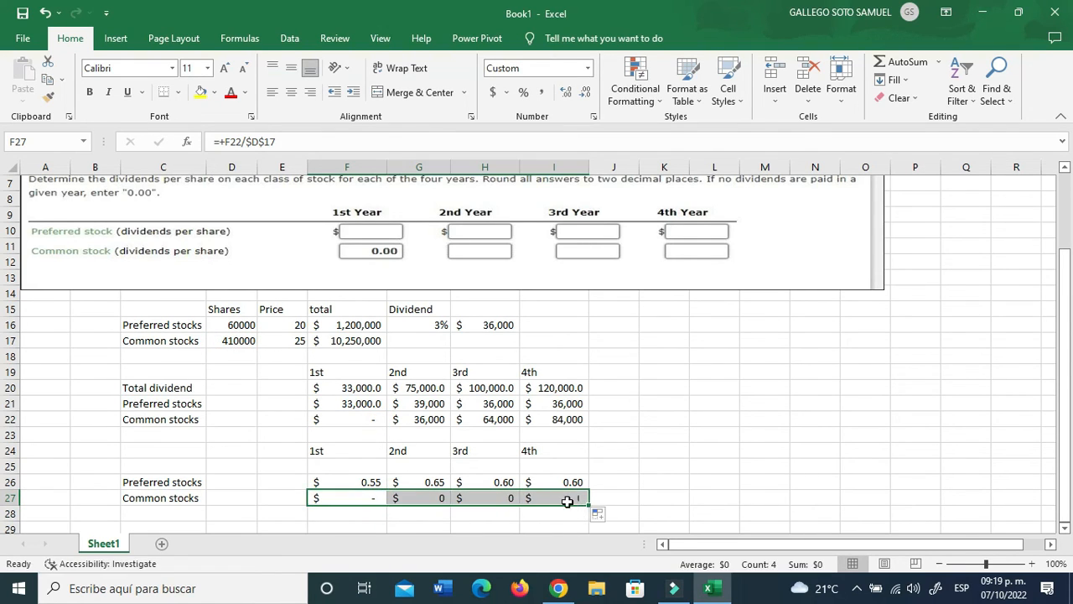
{"action": "left_click", "coordinate": [418, 497]}
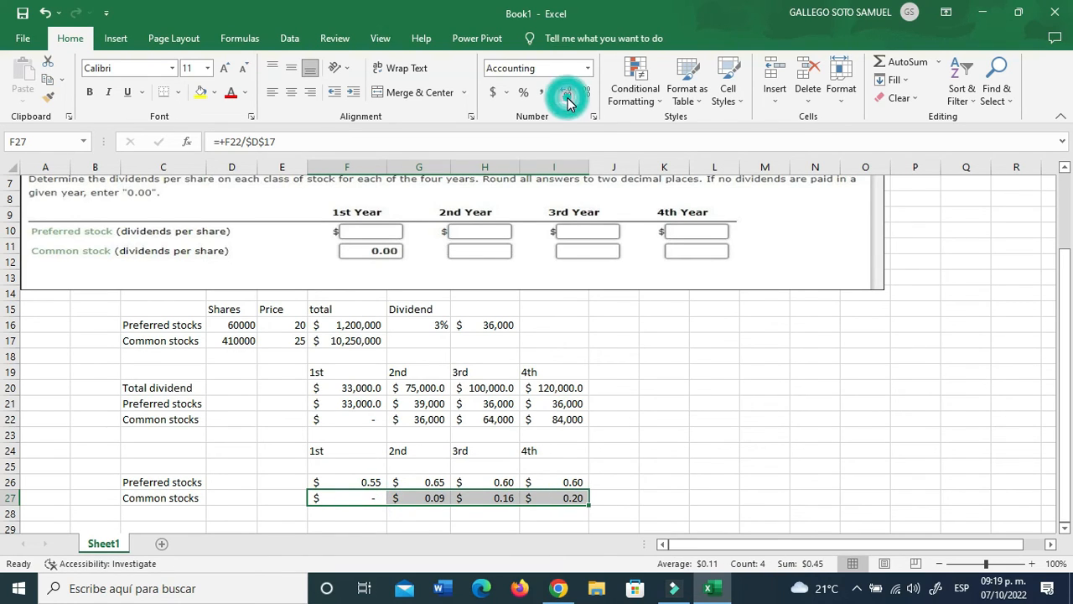
{"action": "left_click", "coordinate": [418, 482]}
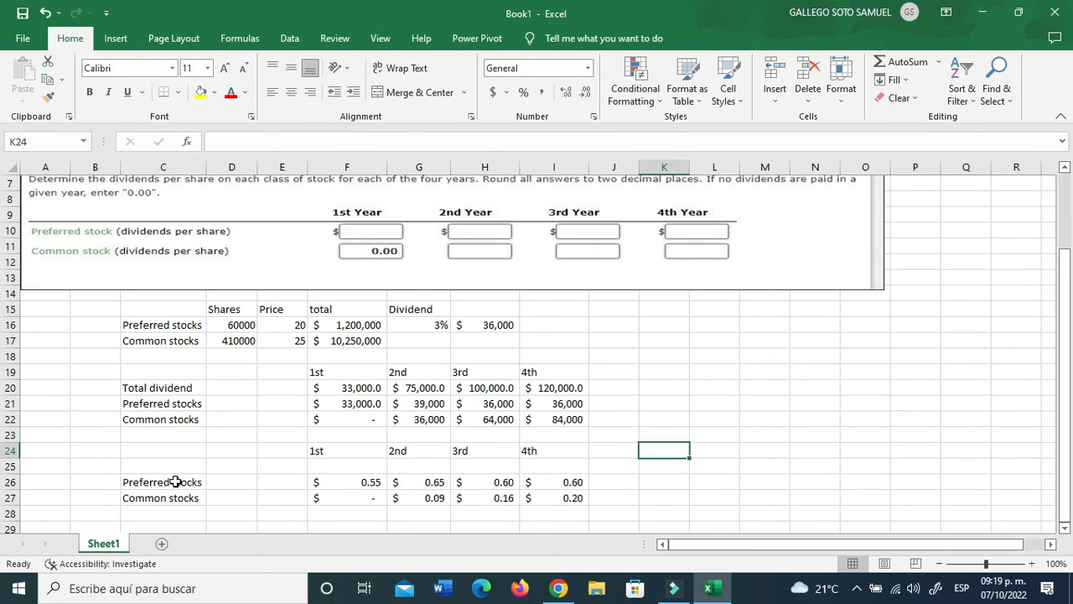
{"action": "left_click_drag", "start_coordinate": [162, 465], "coordinate": [573, 510]}
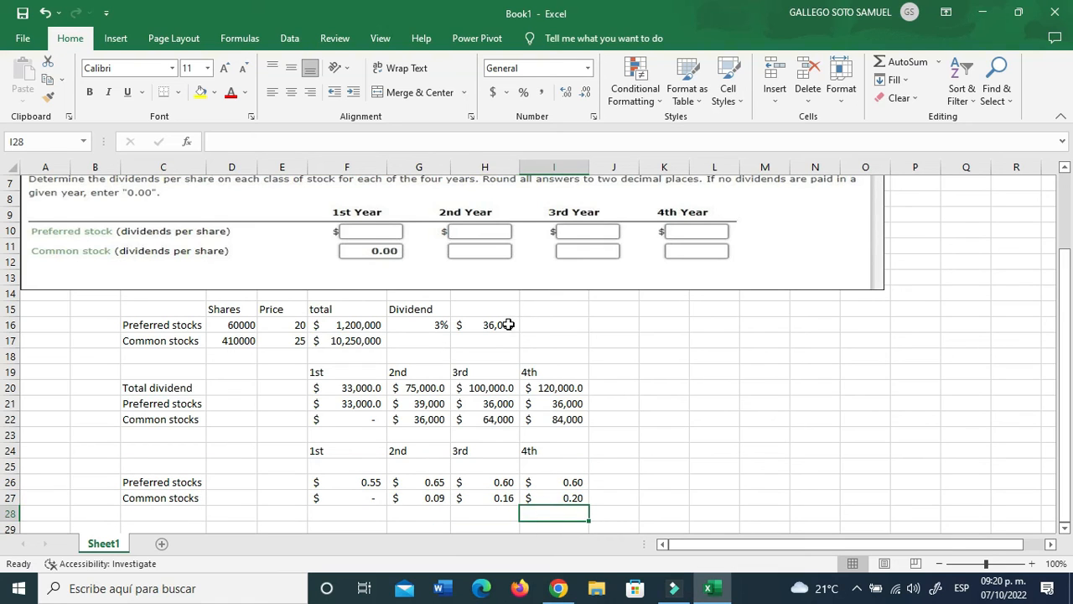
{"action": "left_click", "coordinate": [485, 325]}
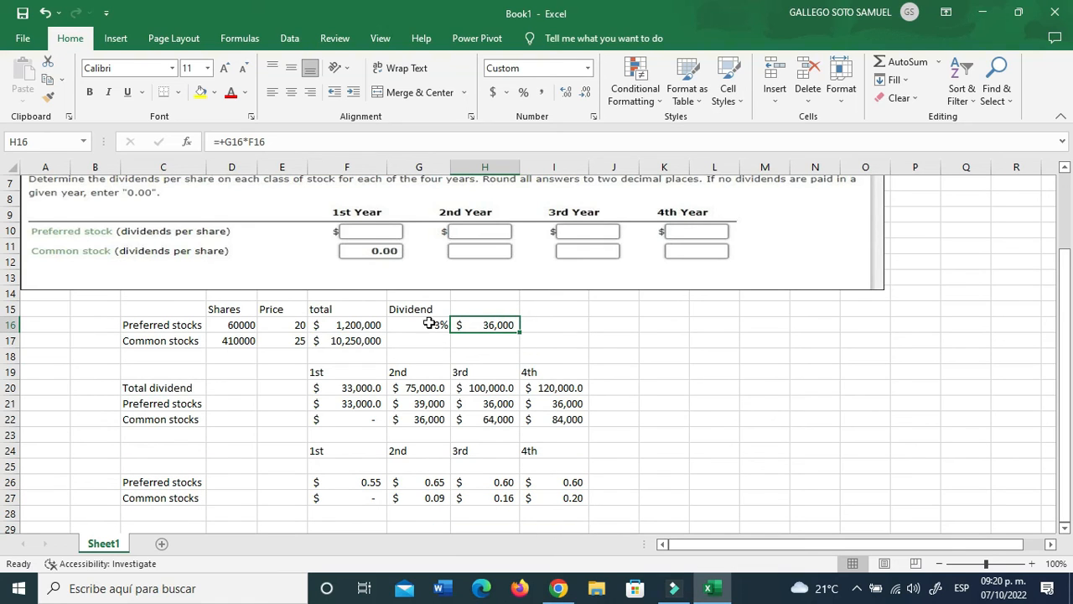
{"action": "left_click", "coordinate": [347, 325]}
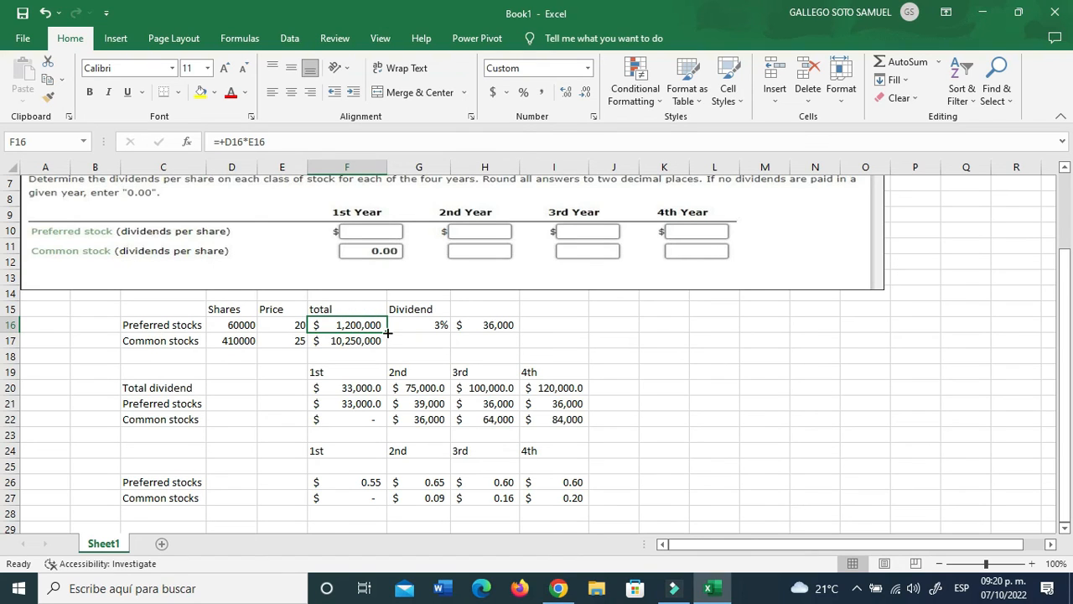
{"action": "left_click", "coordinate": [485, 324]}
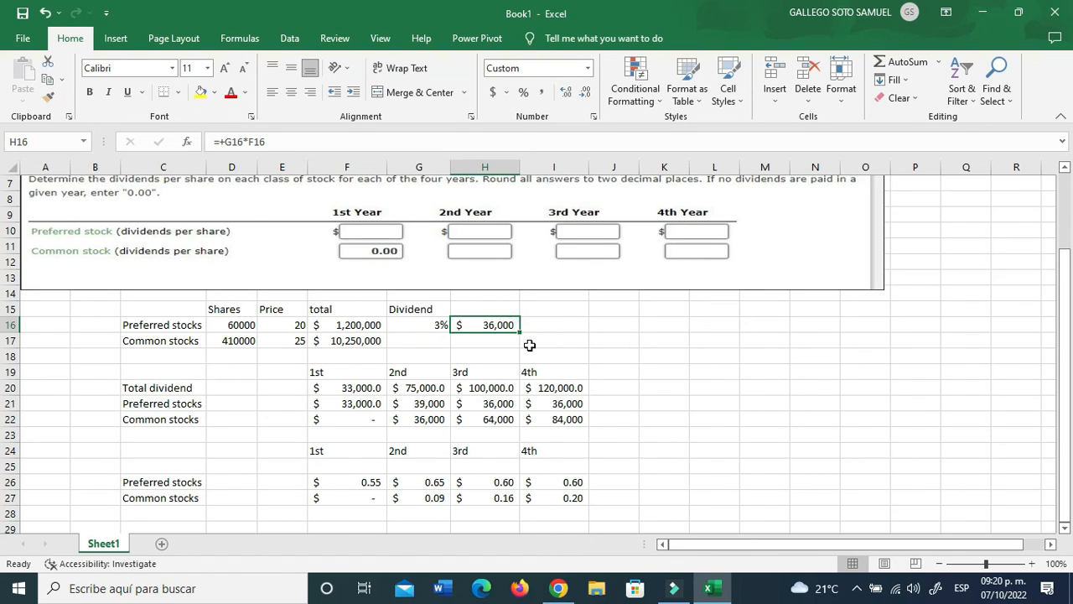
{"action": "mouse_move", "coordinate": [529, 334]}
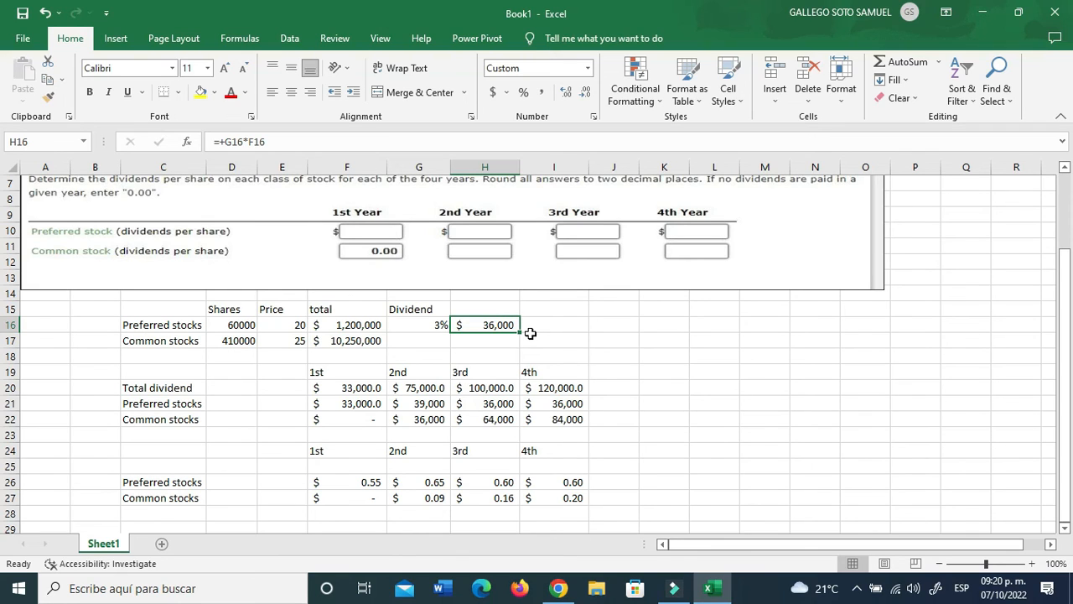
{"action": "mouse_move", "coordinate": [364, 399]}
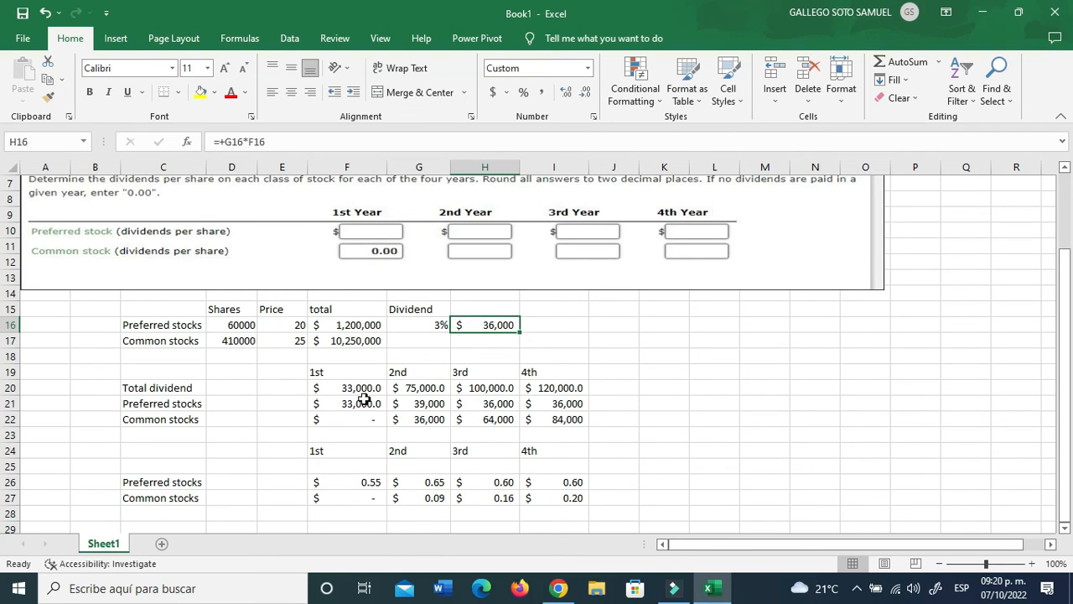
{"action": "mouse_move", "coordinate": [360, 423]}
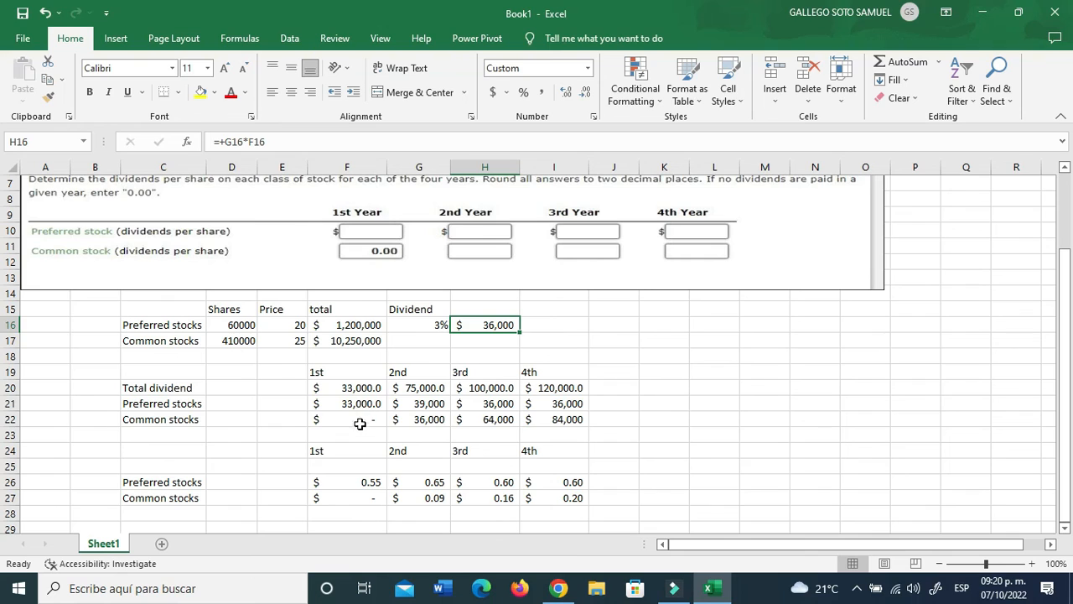
{"action": "mouse_move", "coordinate": [366, 419]}
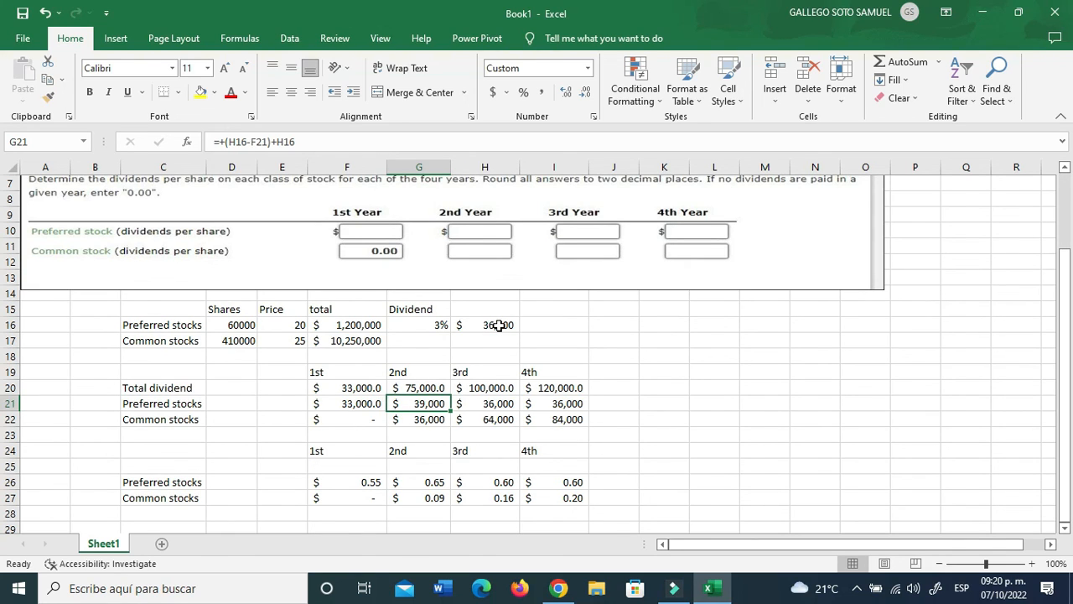
{"action": "mouse_move", "coordinate": [445, 411]}
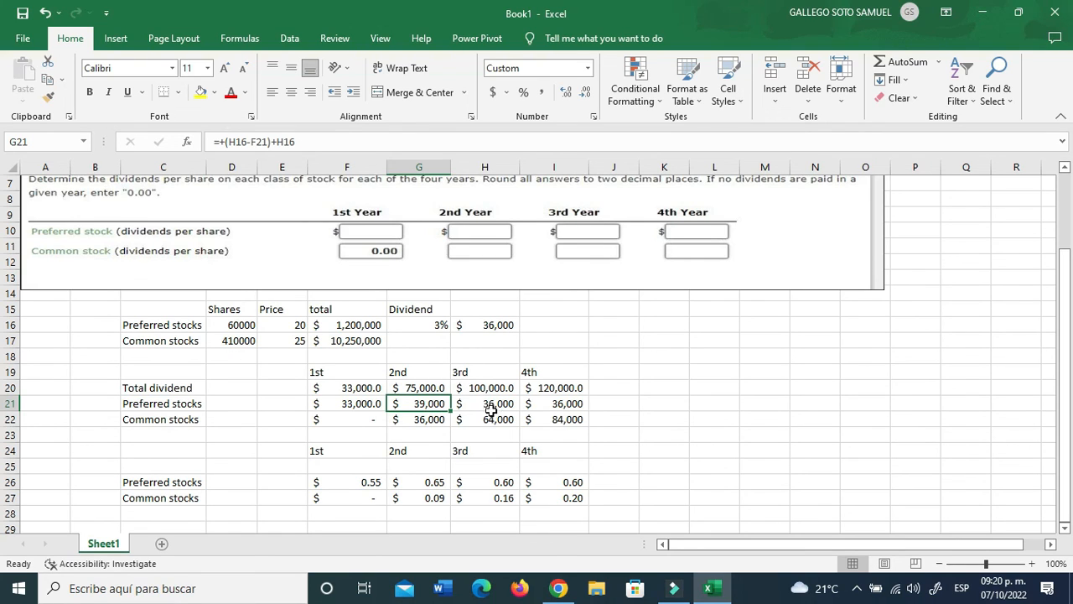
{"action": "mouse_move", "coordinate": [494, 409]}
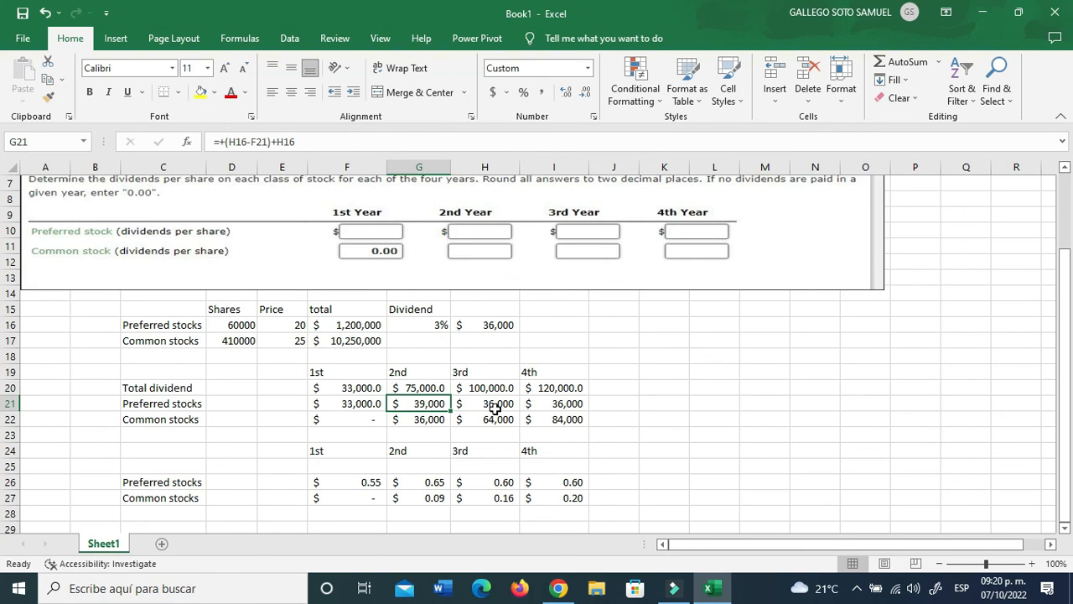
{"action": "left_click", "coordinate": [485, 403]}
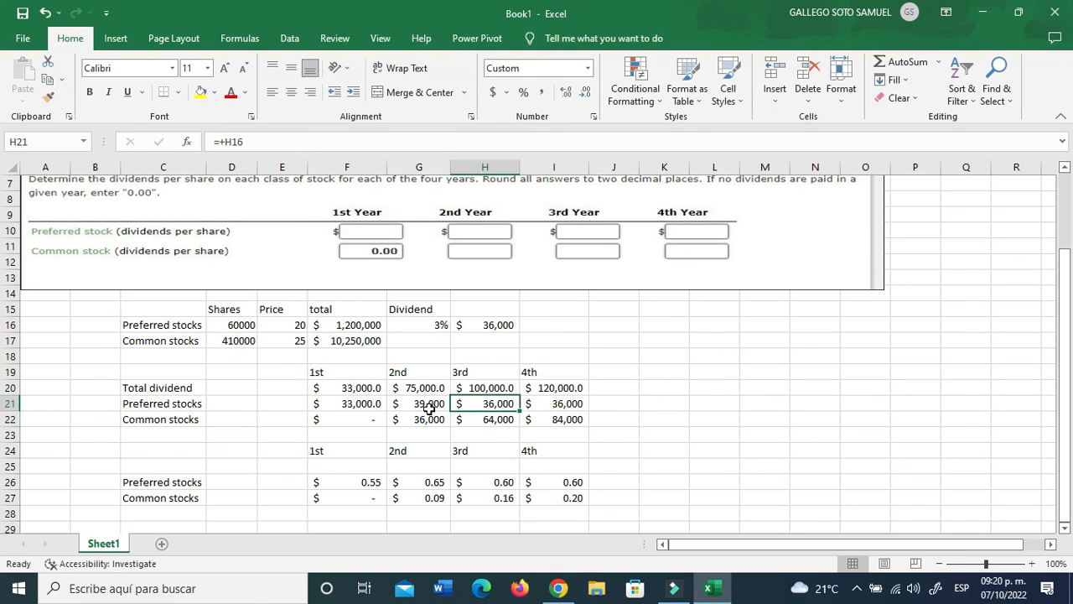
{"action": "mouse_move", "coordinate": [494, 407]}
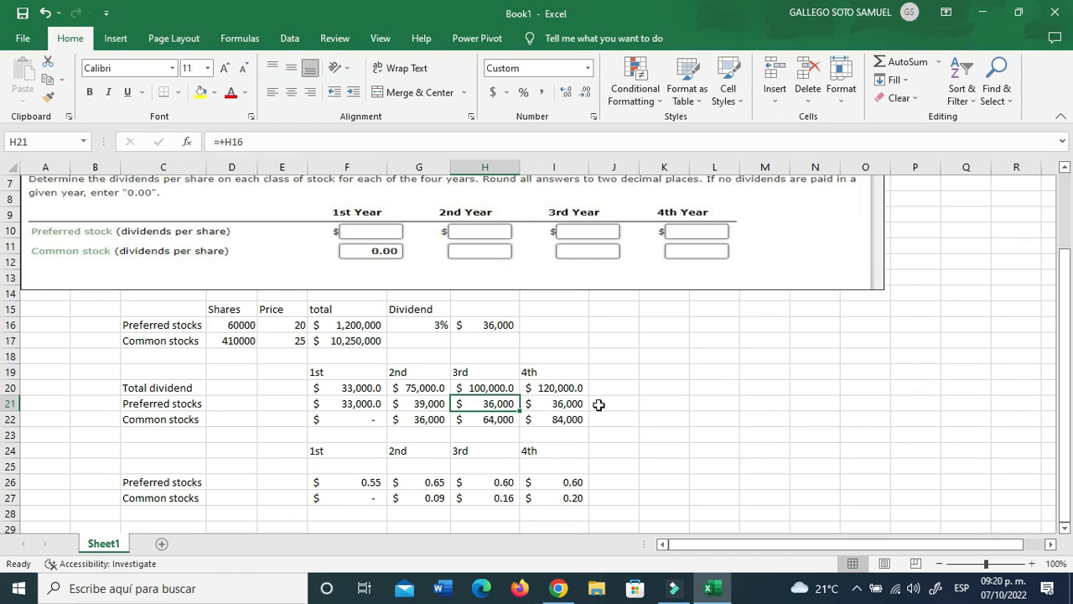
{"action": "left_click", "coordinate": [554, 403]}
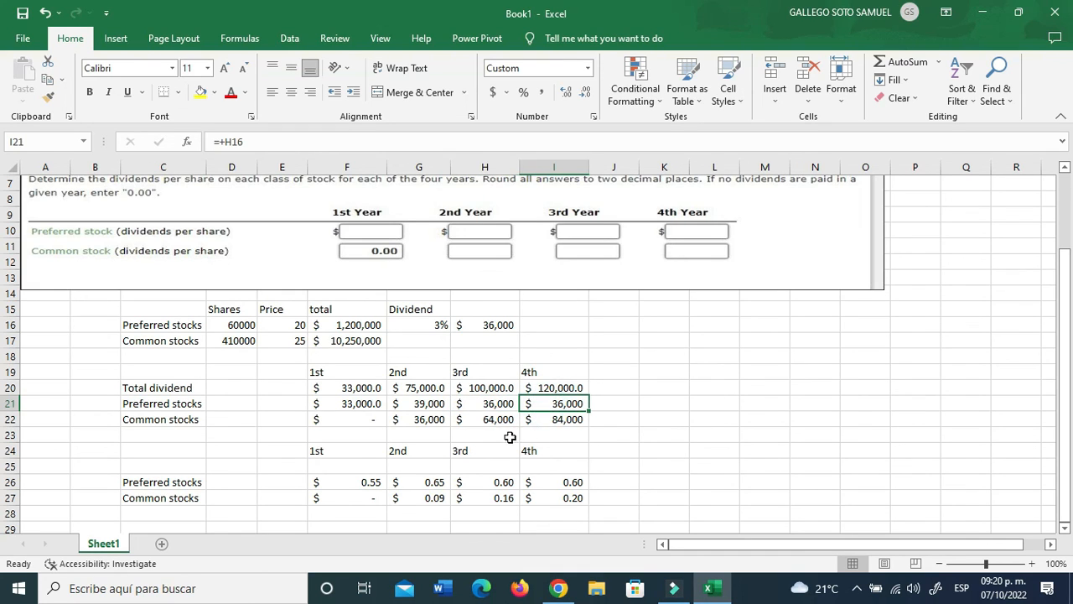
{"action": "left_click", "coordinate": [484, 420]}
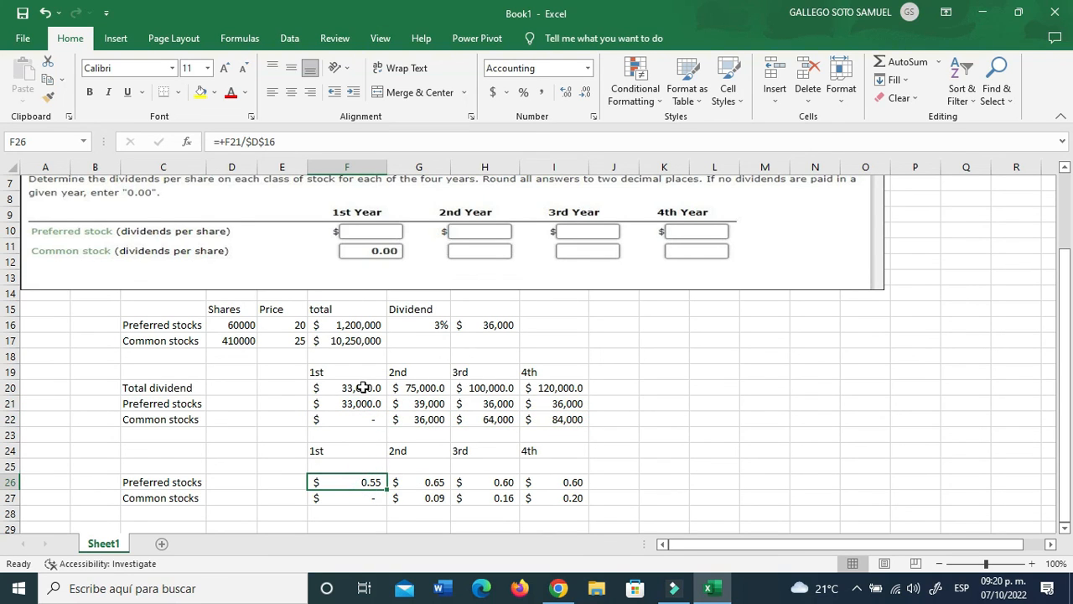
{"action": "left_click", "coordinate": [346, 403]}
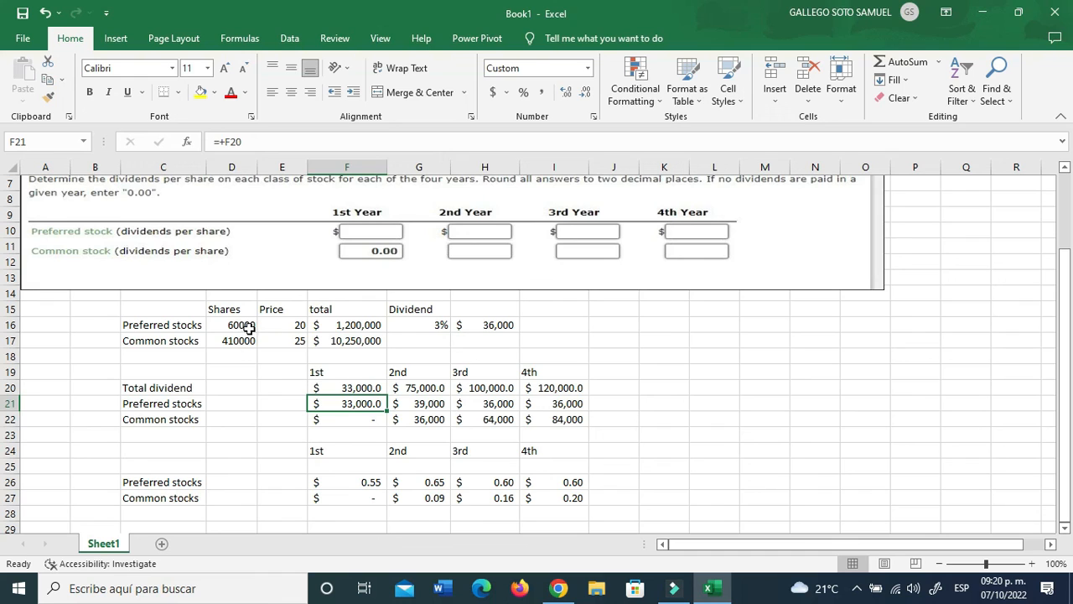
{"action": "left_click", "coordinate": [238, 341]}
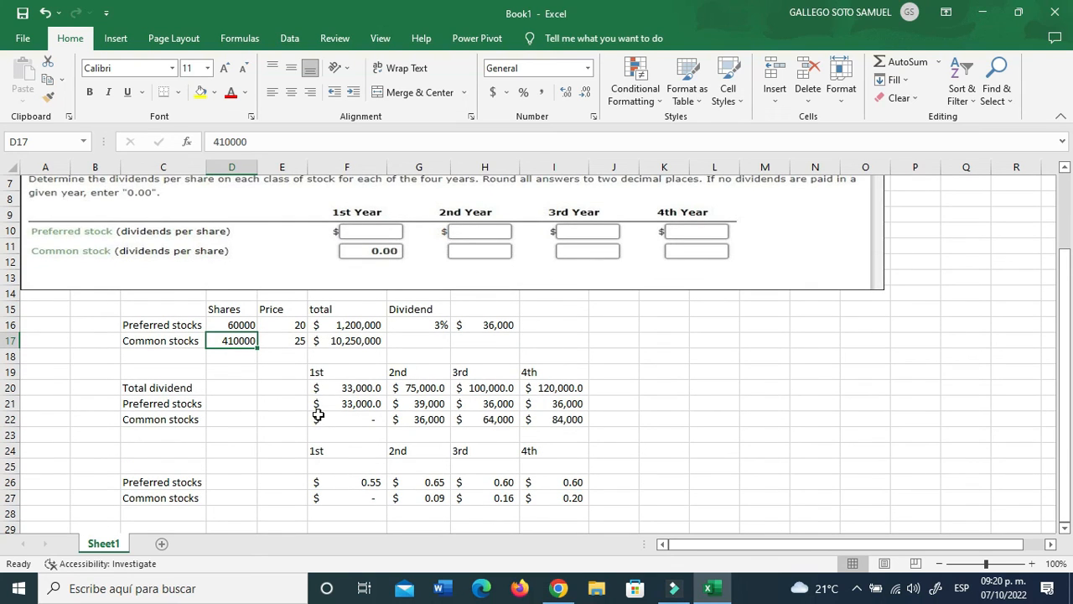
{"action": "mouse_move", "coordinate": [315, 414]}
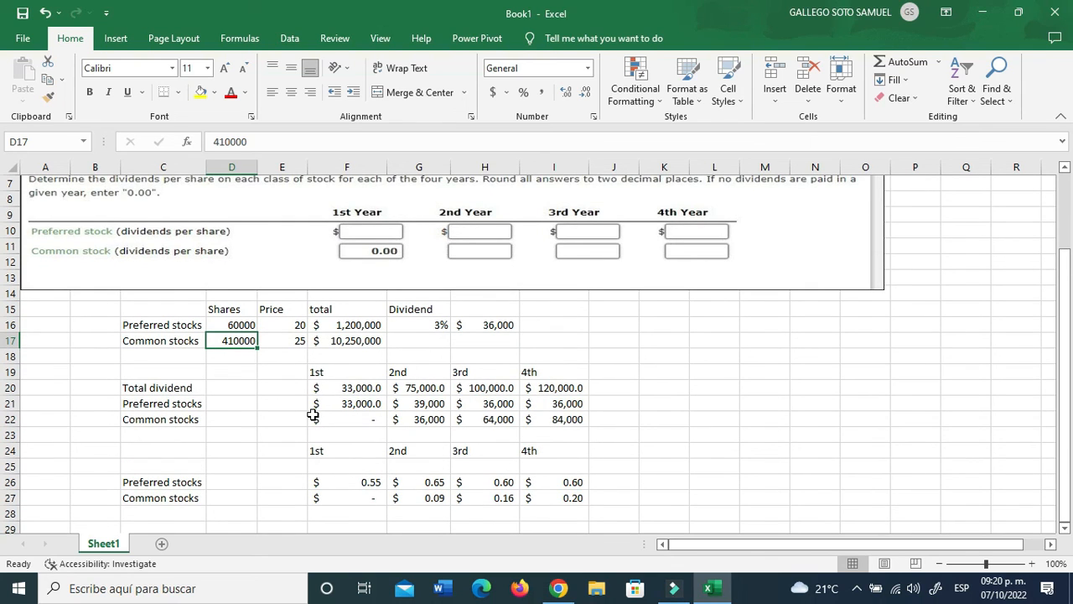
{"action": "mouse_move", "coordinate": [552, 433]}
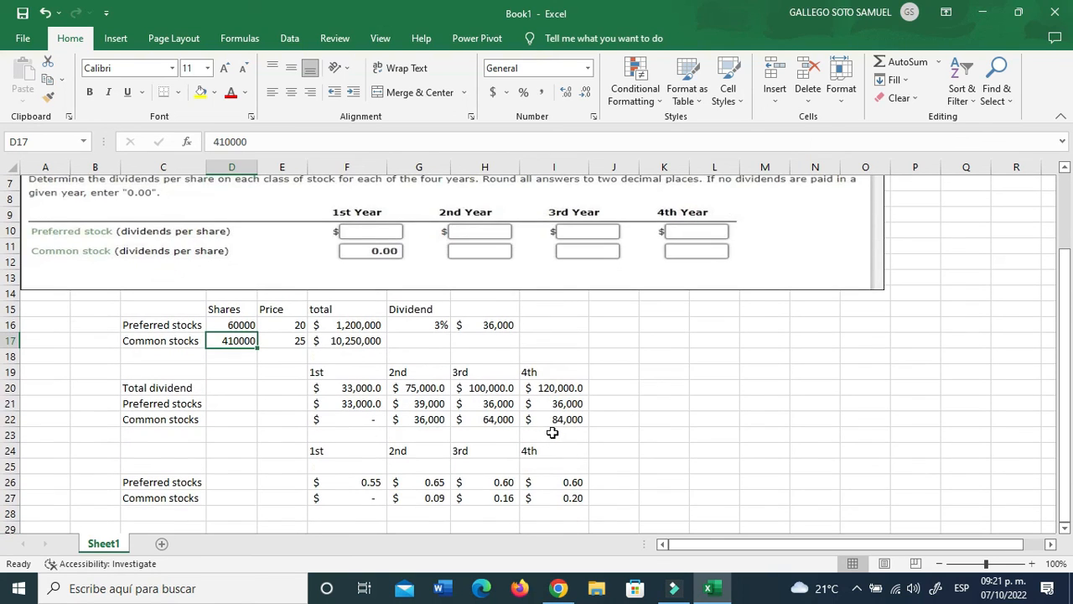
{"action": "left_click", "coordinate": [764, 435]}
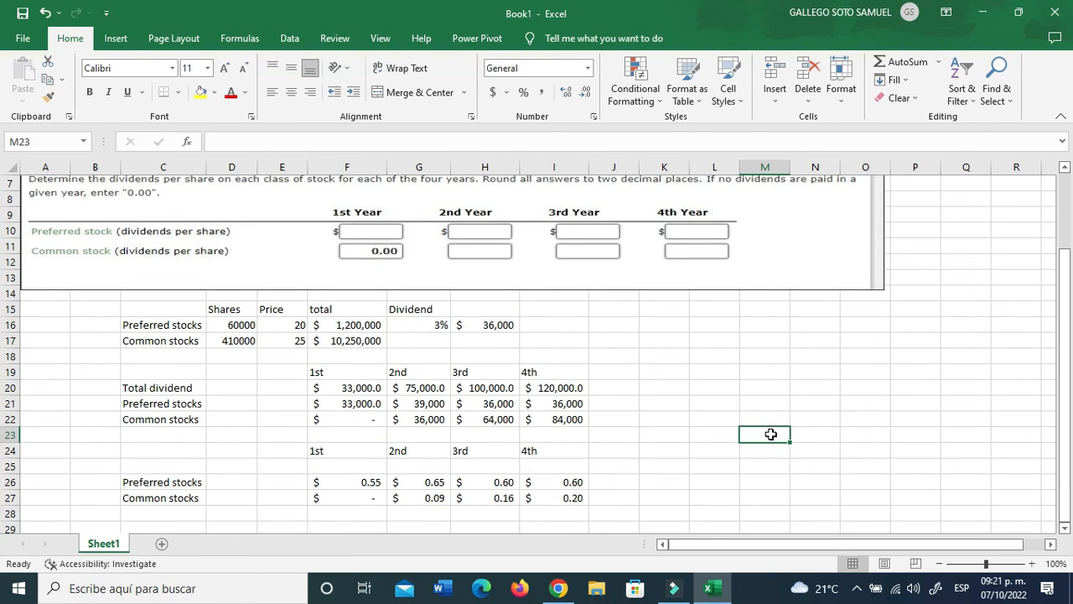